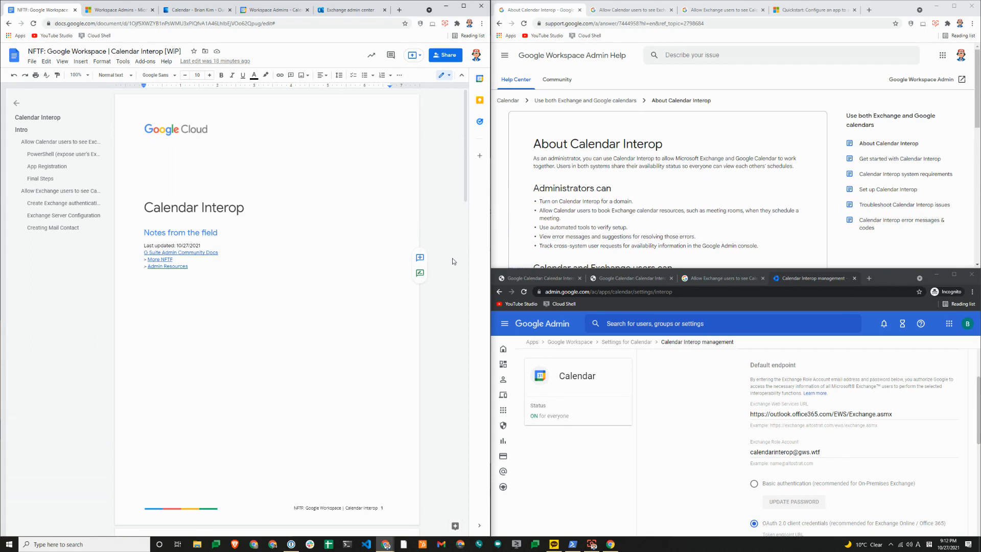
Open the Calendar Interop app registration from Azure's Owned applications list
{"action": "scroll", "scroll_direction": "down", "scroll_amount": 3}
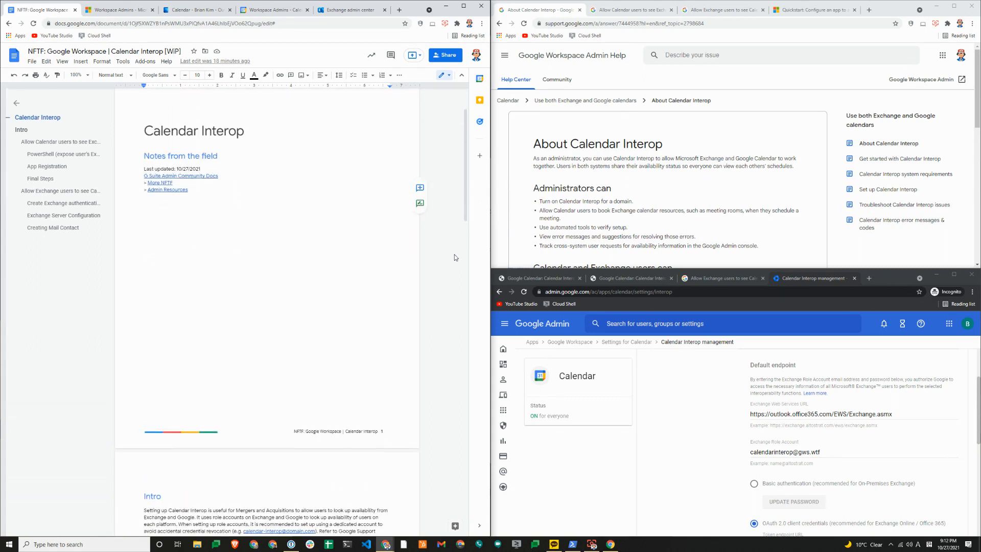
{"action": "mouse_move", "coordinate": [444, 254]}
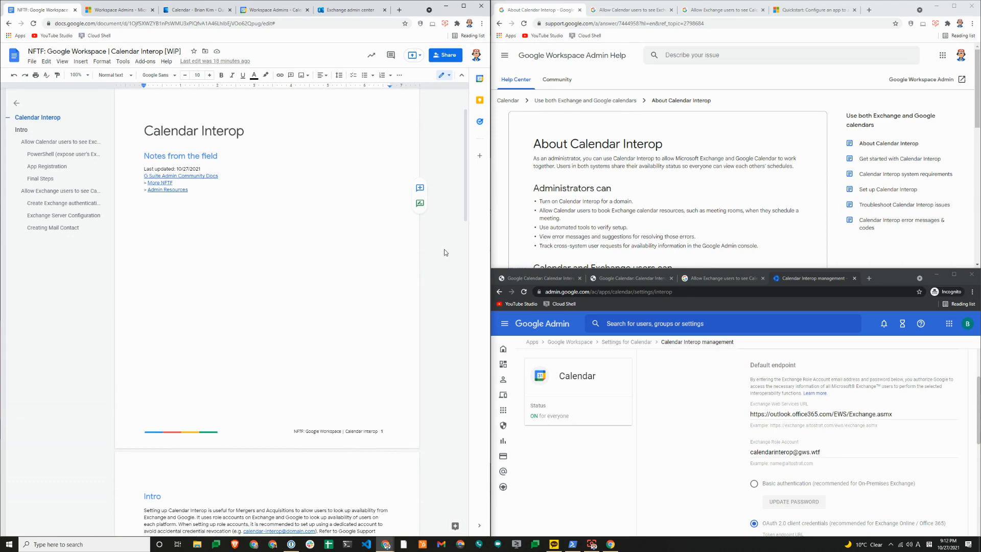
{"action": "scroll", "scroll_direction": "down", "scroll_amount": 3}
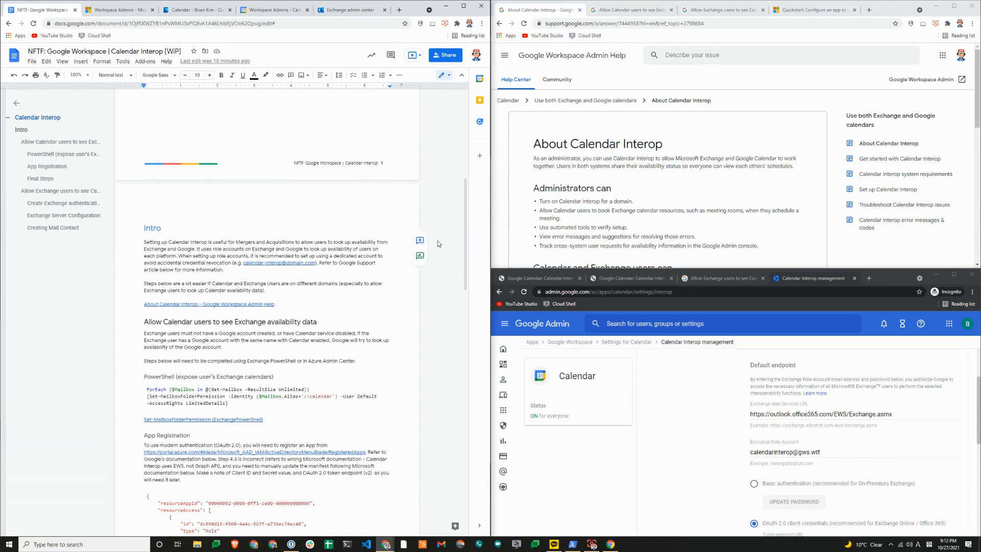
{"action": "mouse_move", "coordinate": [460, 222]}
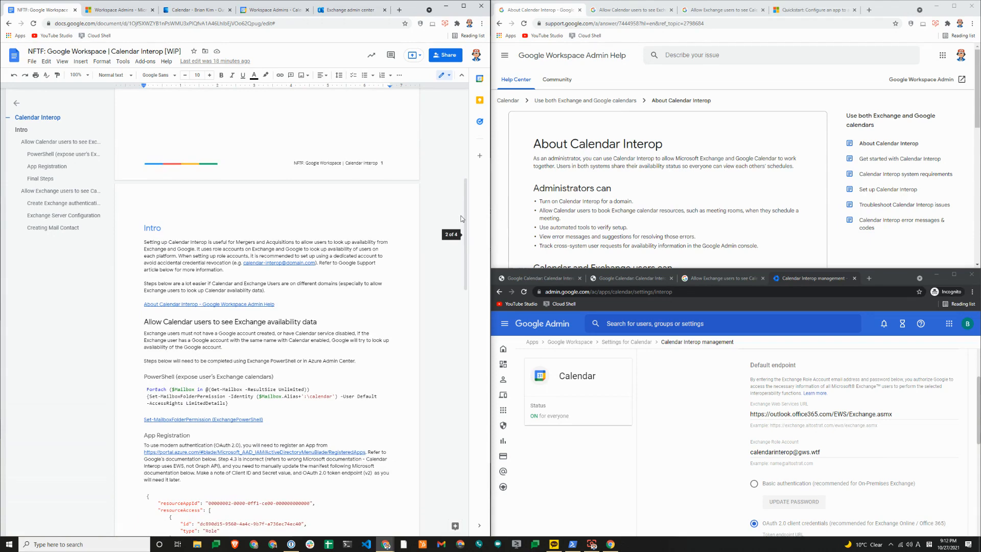
{"action": "scroll", "scroll_direction": "down", "scroll_amount": 3}
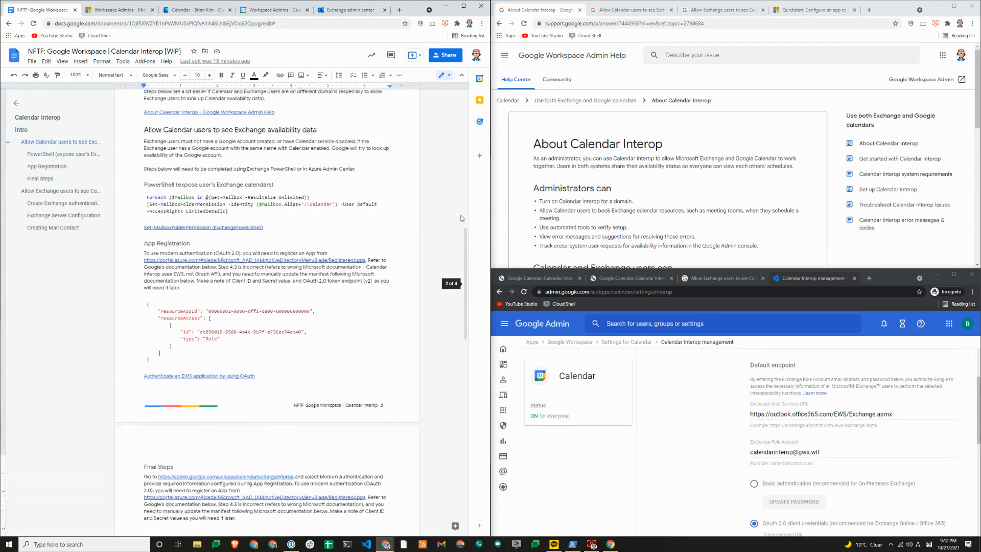
{"action": "scroll", "scroll_direction": "down", "scroll_amount": 3}
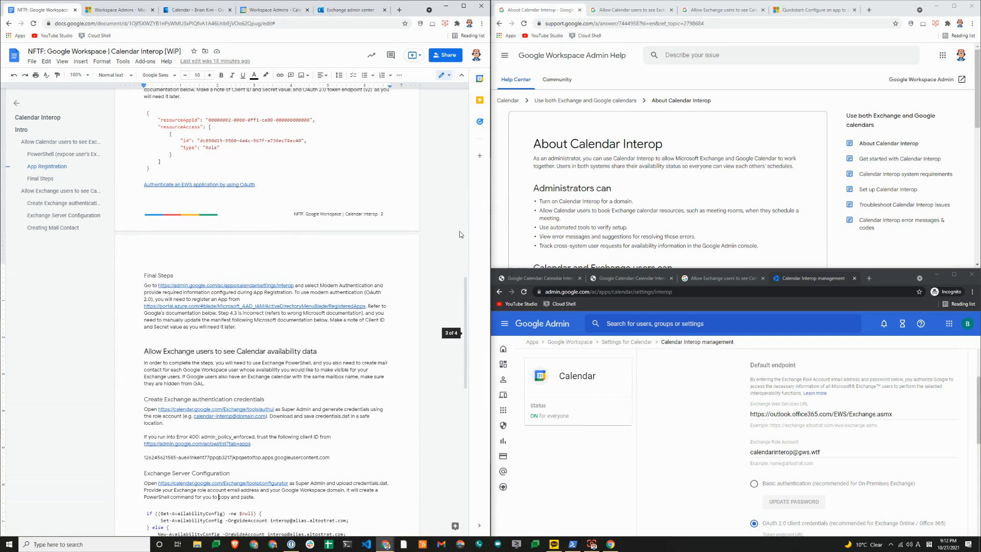
{"action": "scroll", "scroll_direction": "up", "scroll_amount": 3}
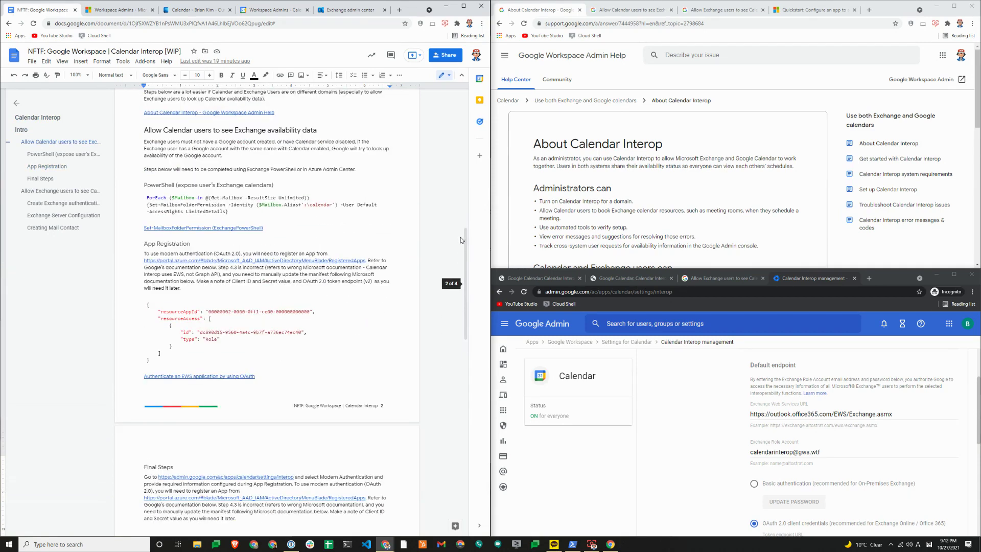
{"action": "mouse_move", "coordinate": [468, 190]}
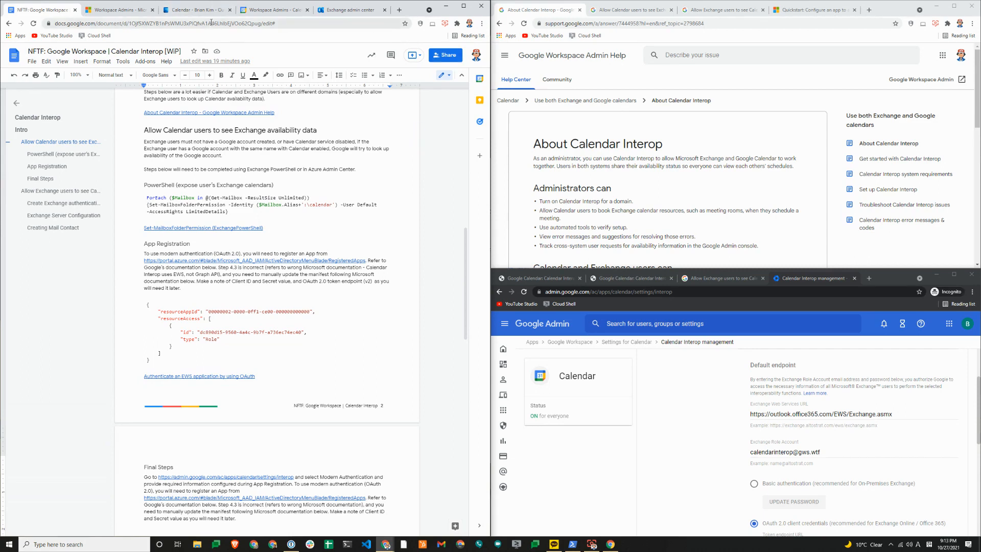
{"action": "mouse_move", "coordinate": [271, 63]}
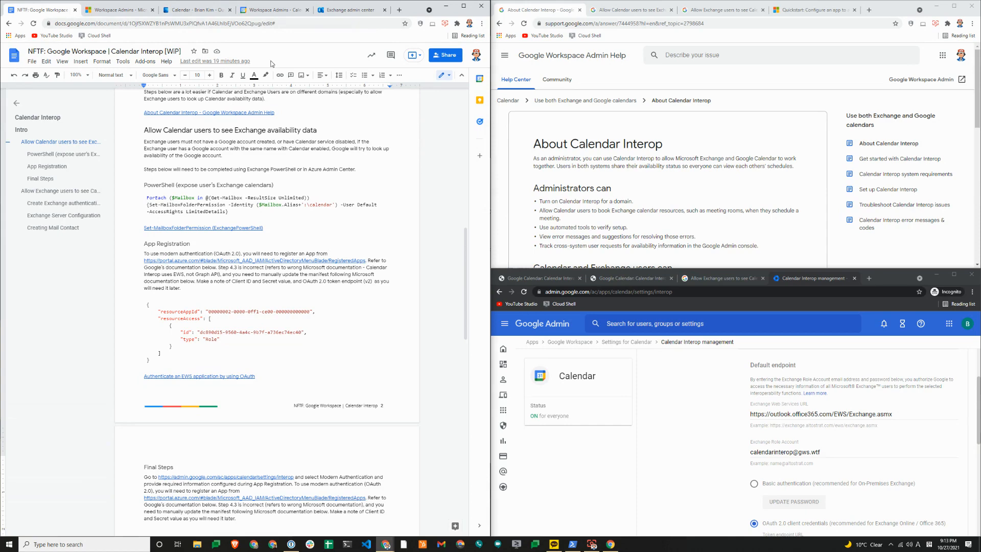
{"action": "left_click", "coordinate": [115, 9]}
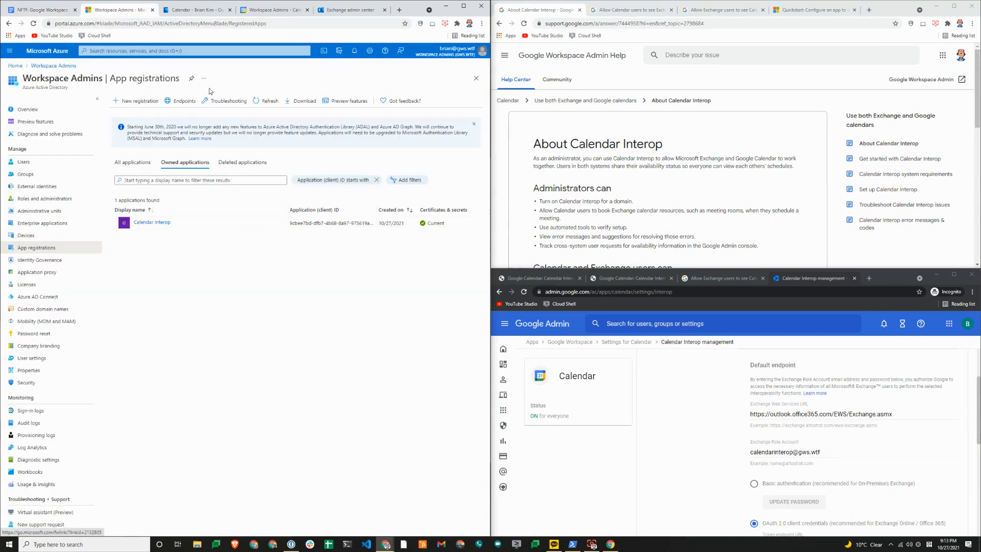
{"action": "mouse_move", "coordinate": [187, 282]}
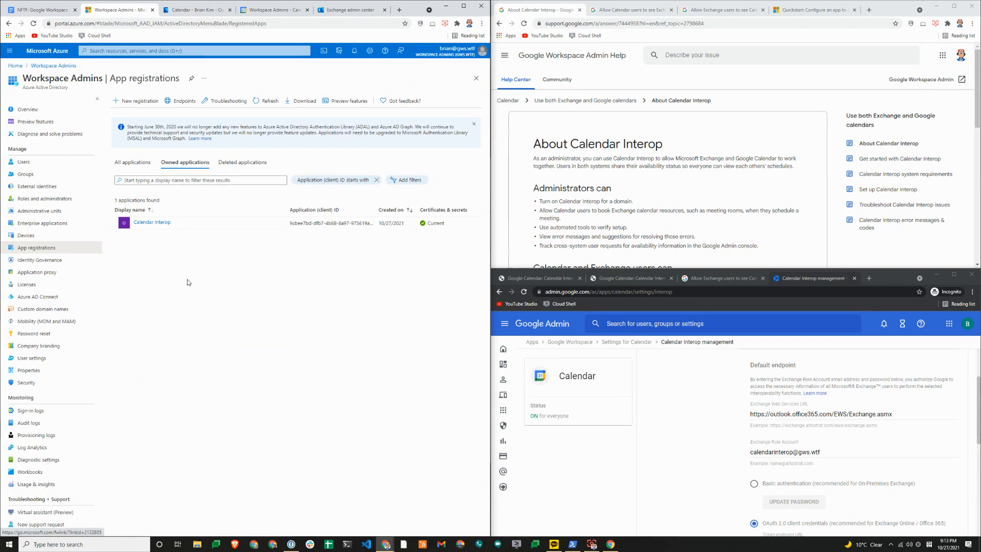
{"action": "mouse_move", "coordinate": [148, 271]}
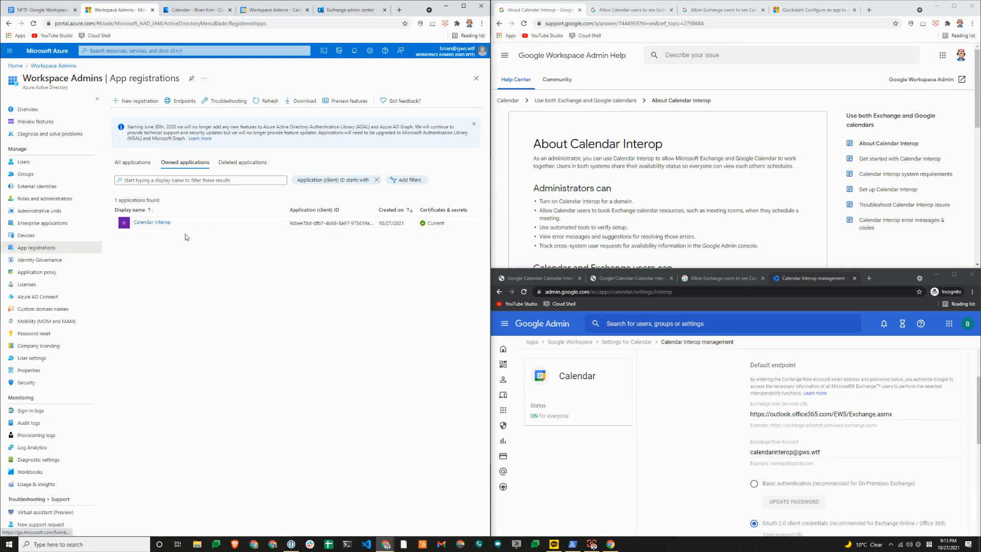
{"action": "left_click", "coordinate": [152, 222]}
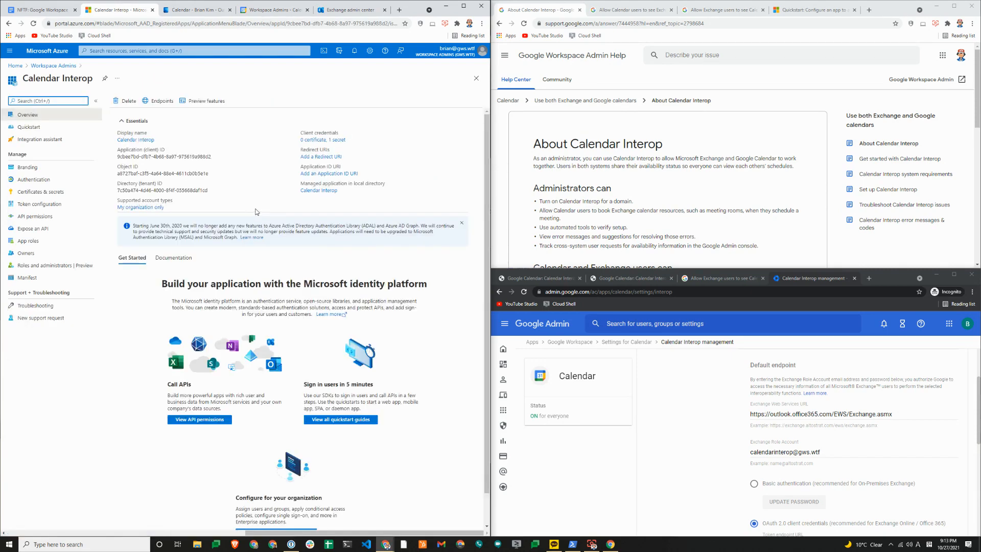
{"action": "mouse_move", "coordinate": [263, 213]}
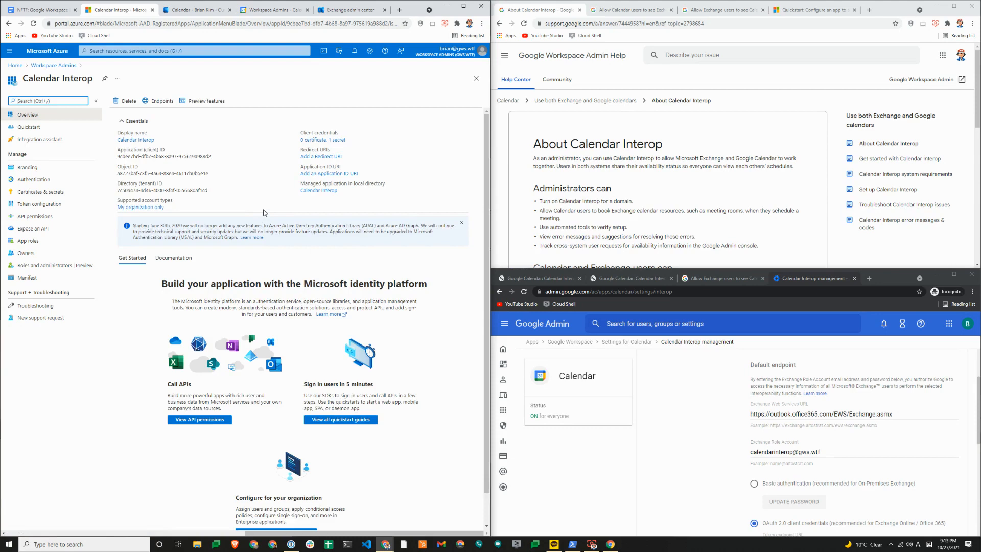
{"action": "mouse_move", "coordinate": [271, 201]}
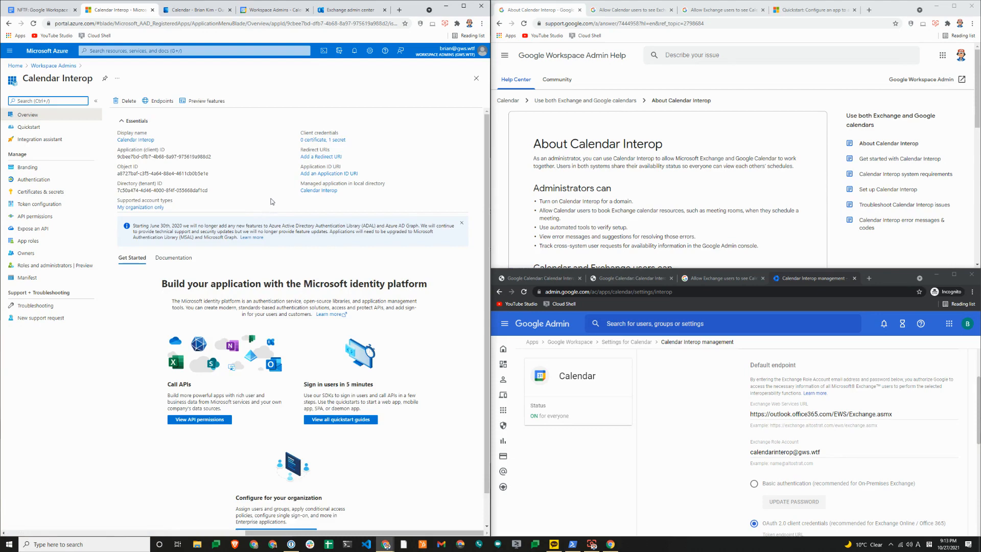
{"action": "mouse_move", "coordinate": [231, 185]}
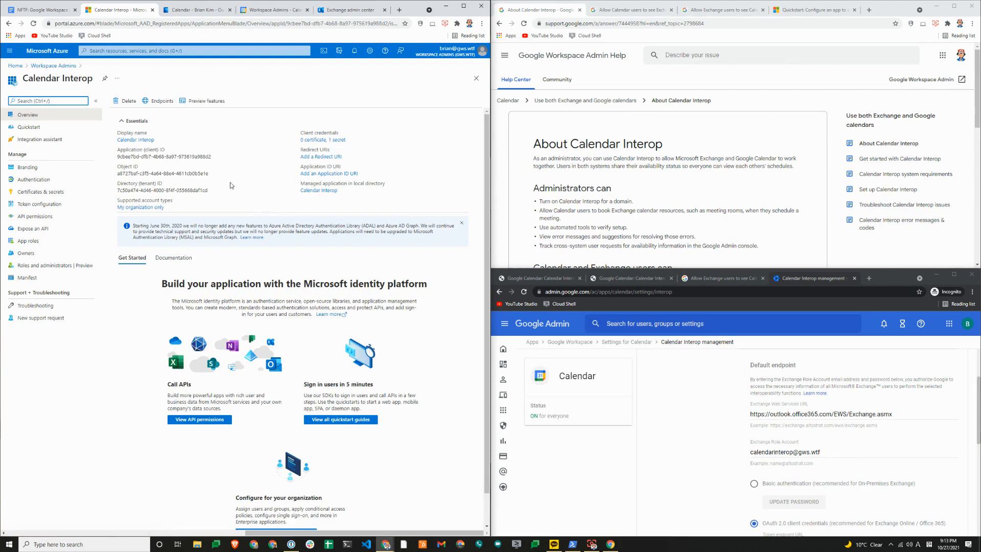
{"action": "mouse_move", "coordinate": [232, 182]}
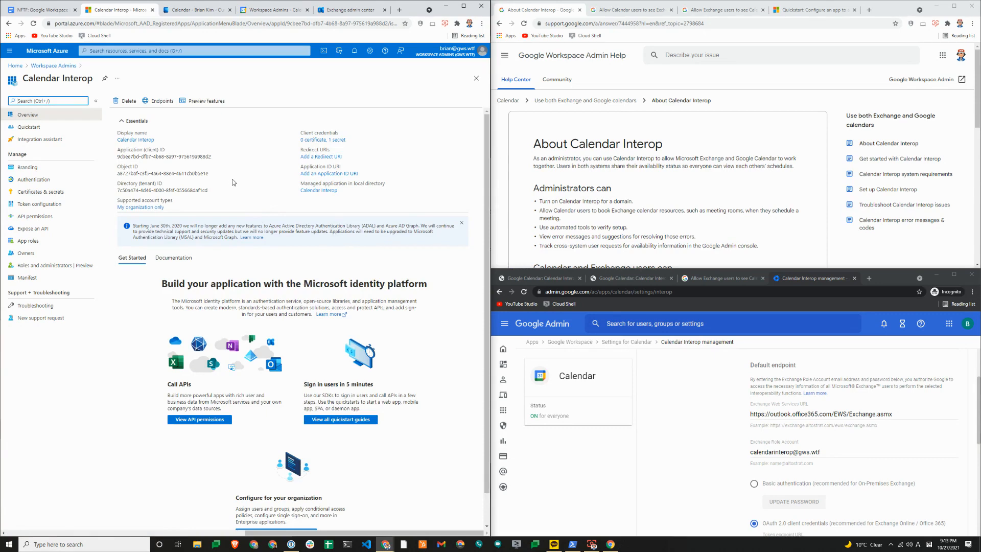
{"action": "mouse_move", "coordinate": [221, 176]}
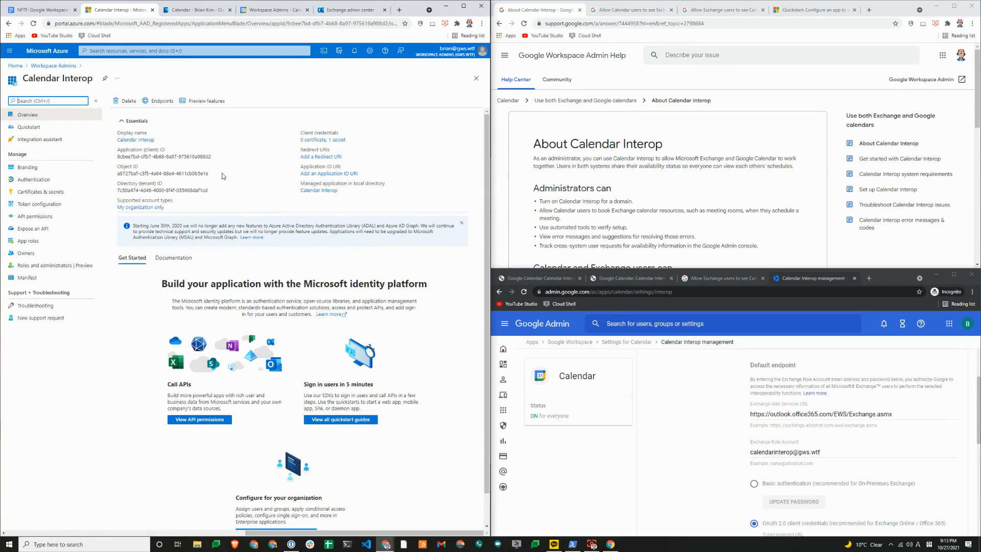
{"action": "left_click", "coordinate": [160, 101]}
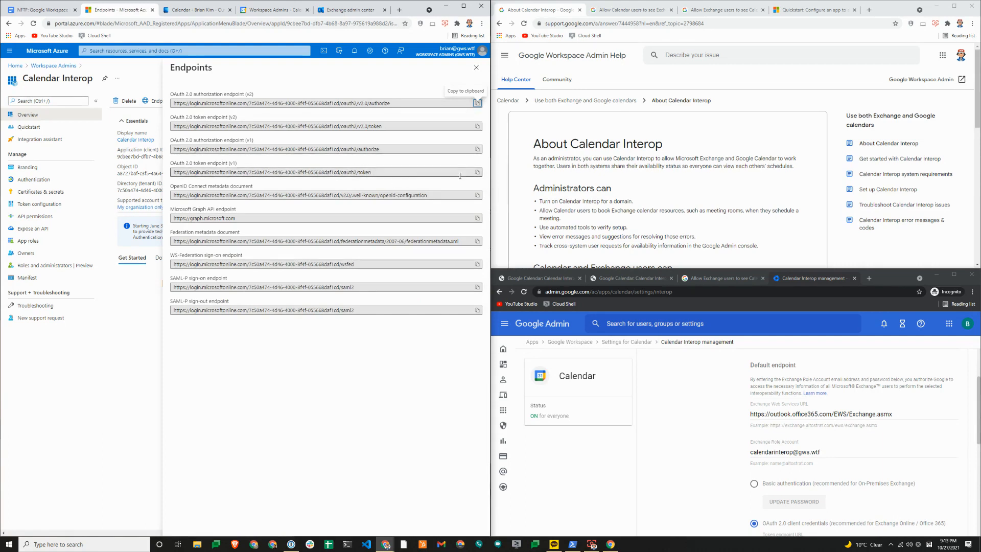
{"action": "left_click", "coordinate": [476, 67]}
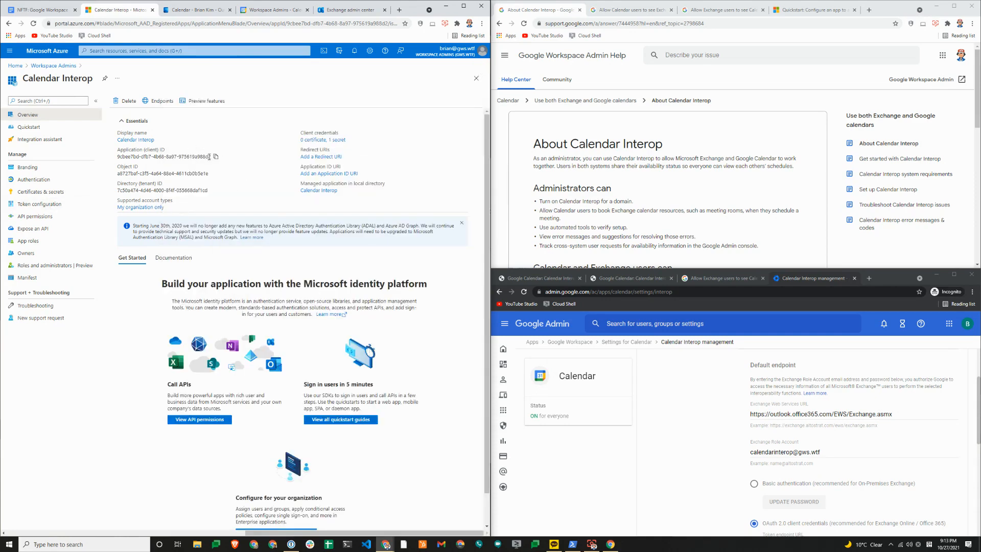
{"action": "mouse_move", "coordinate": [215, 157]}
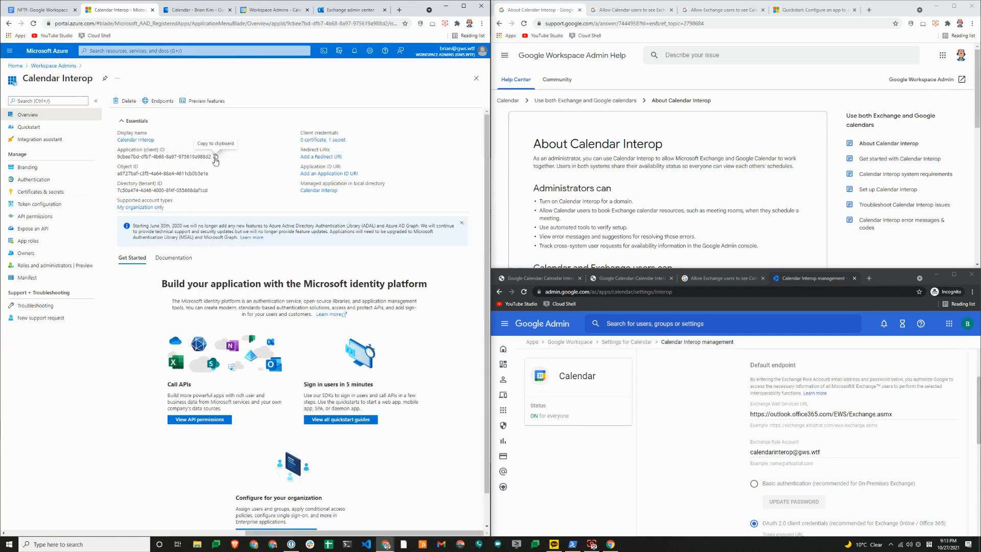
View Certificates & secrets for the app, then move to the Google Admin window
{"action": "left_click", "coordinate": [41, 191]}
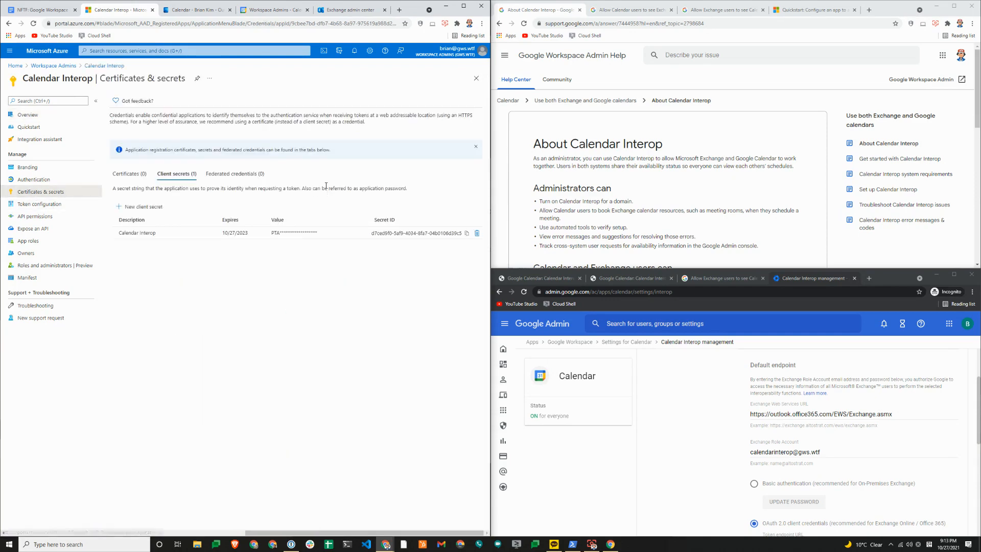
{"action": "mouse_move", "coordinate": [356, 254]}
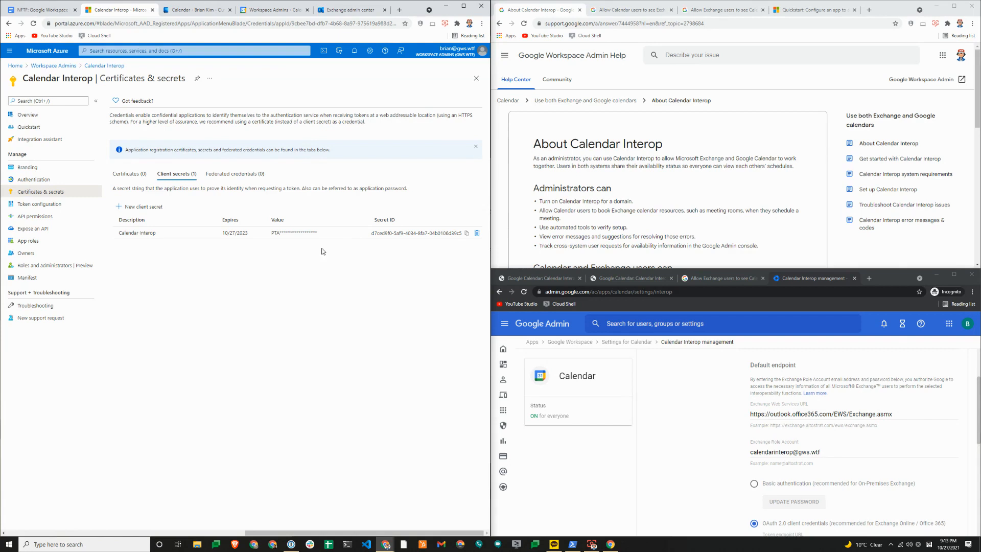
{"action": "mouse_move", "coordinate": [267, 236]}
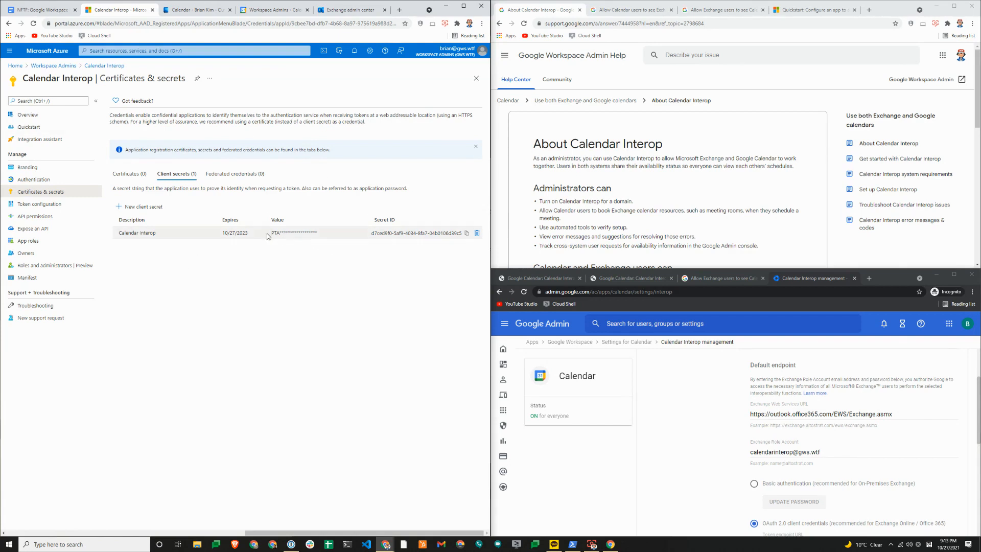
{"action": "mouse_move", "coordinate": [307, 266]}
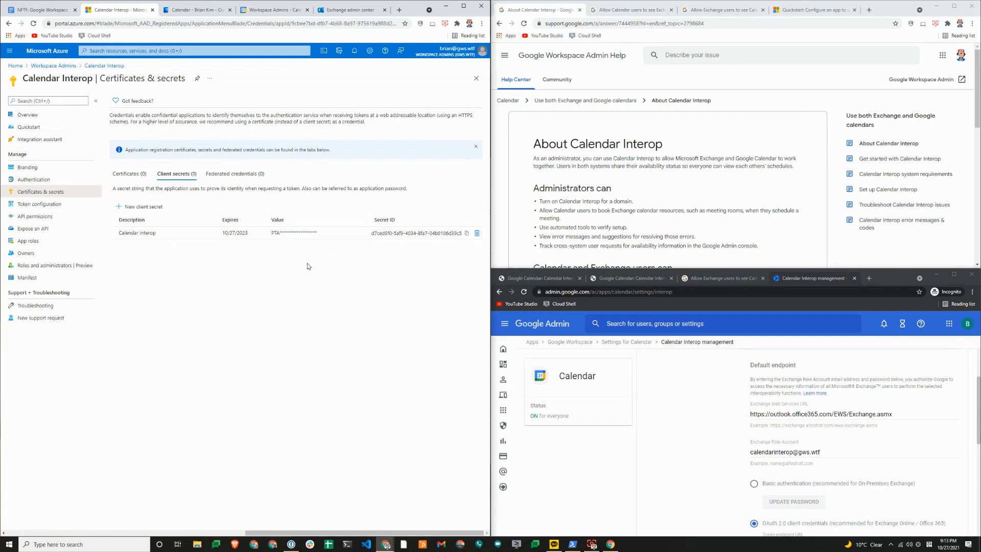
{"action": "mouse_move", "coordinate": [339, 223]}
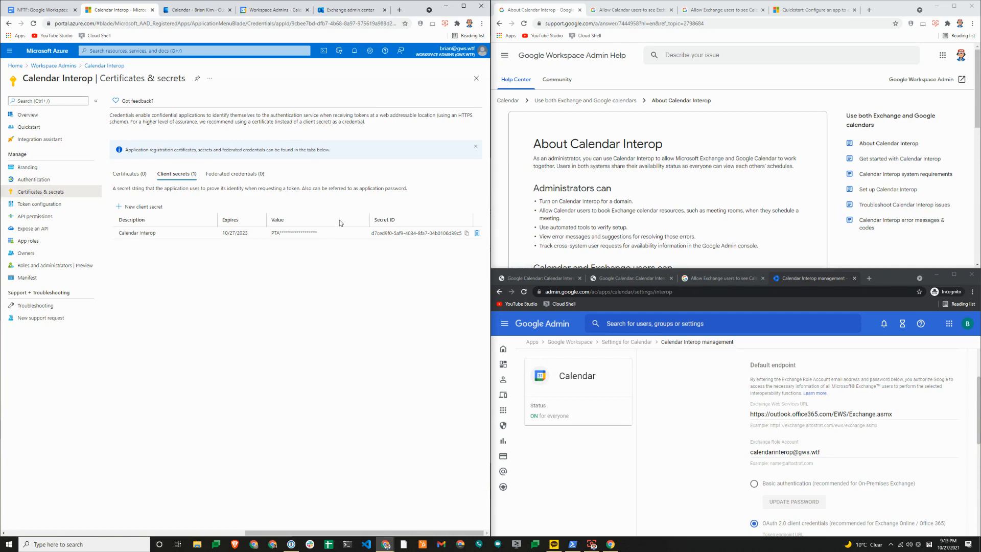
{"action": "left_click", "coordinate": [626, 292]}
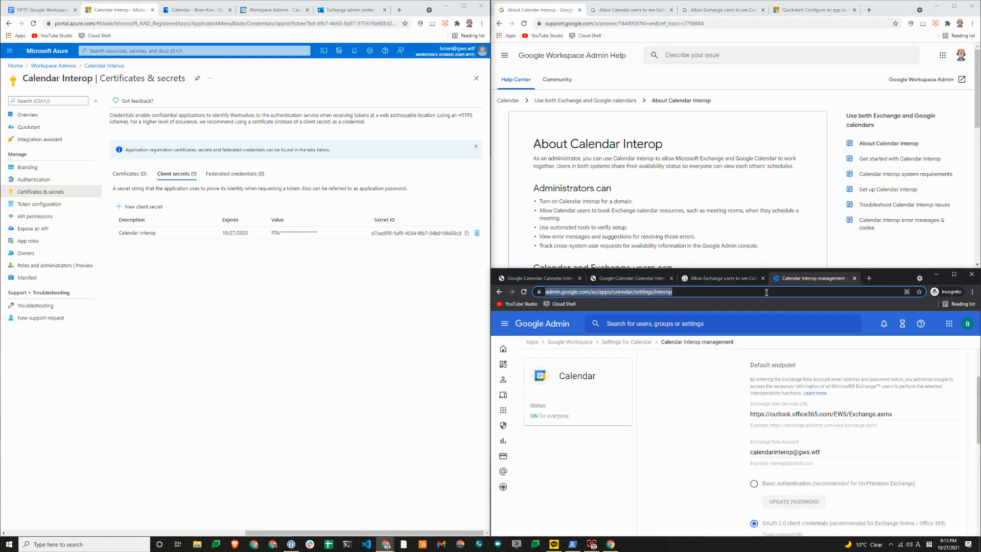
{"action": "mouse_move", "coordinate": [574, 371]}
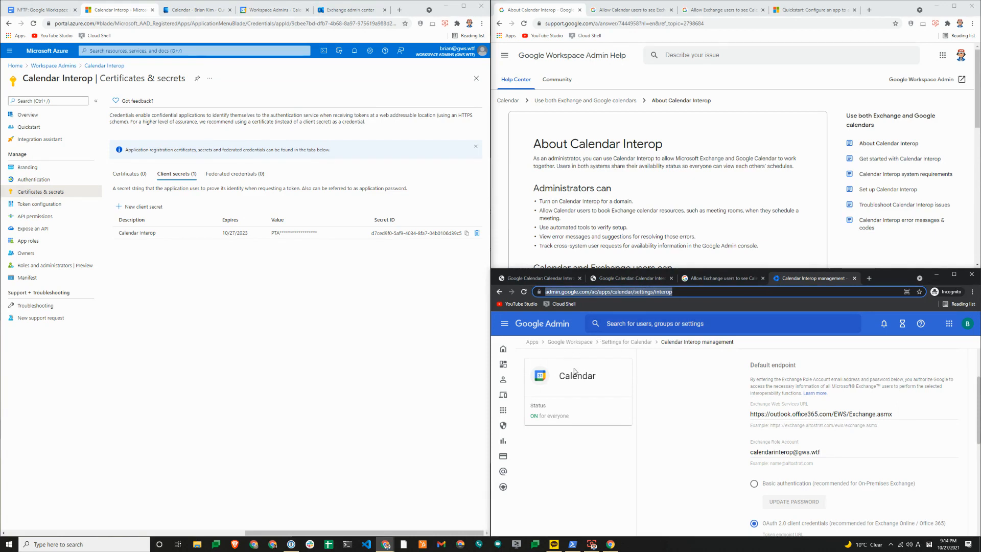
{"action": "mouse_move", "coordinate": [614, 350]}
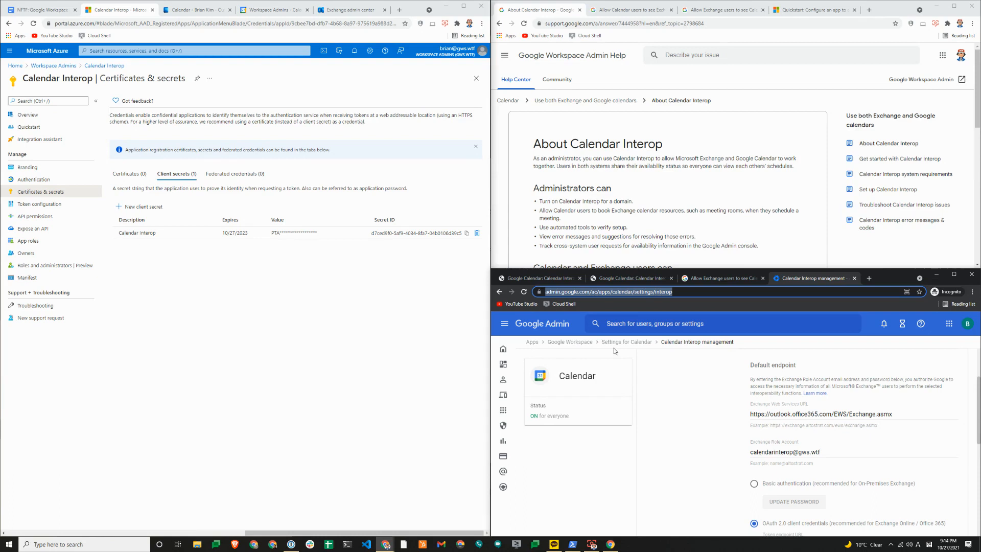
{"action": "mouse_move", "coordinate": [707, 353]}
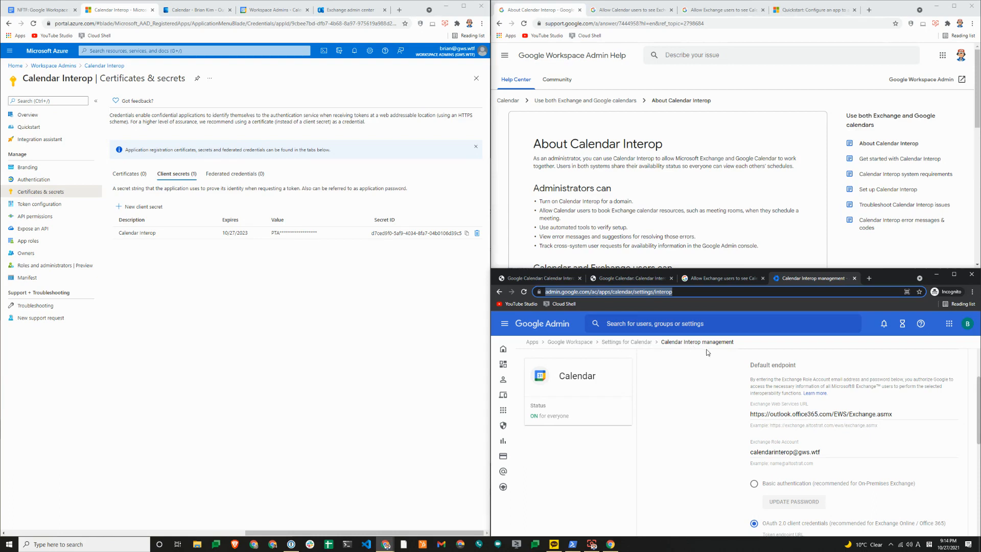
{"action": "mouse_move", "coordinate": [411, 358]}
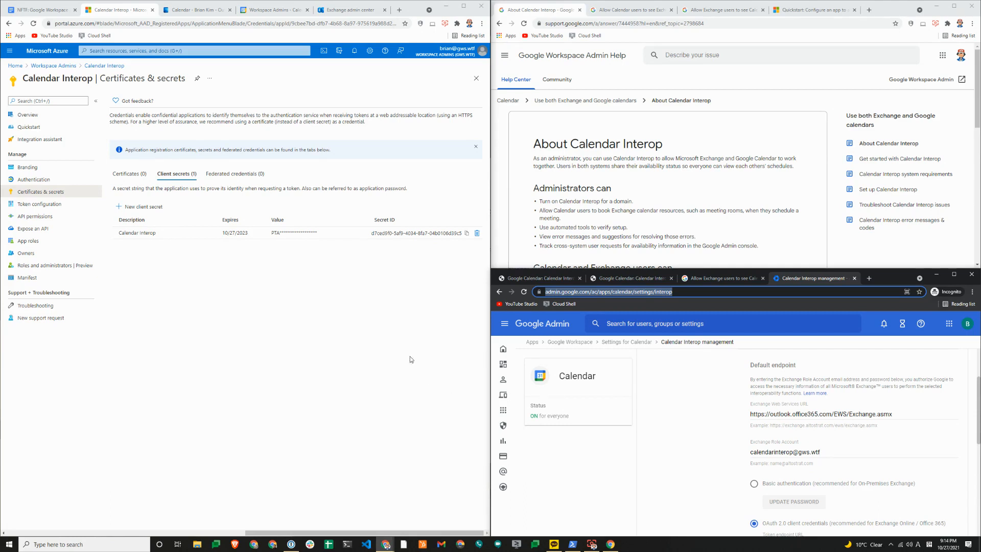
{"action": "mouse_move", "coordinate": [245, 290]}
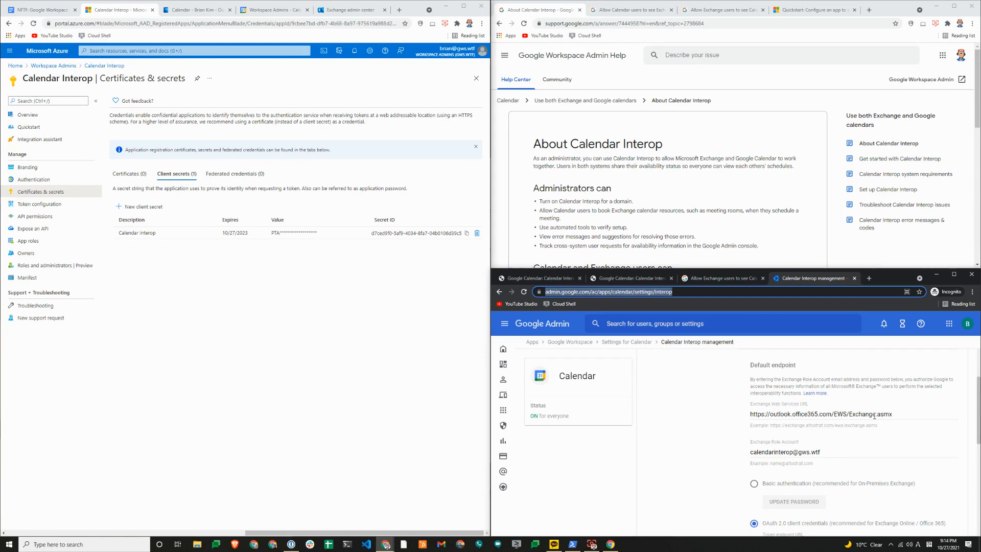
{"action": "scroll", "scroll_direction": "down", "scroll_amount": 3}
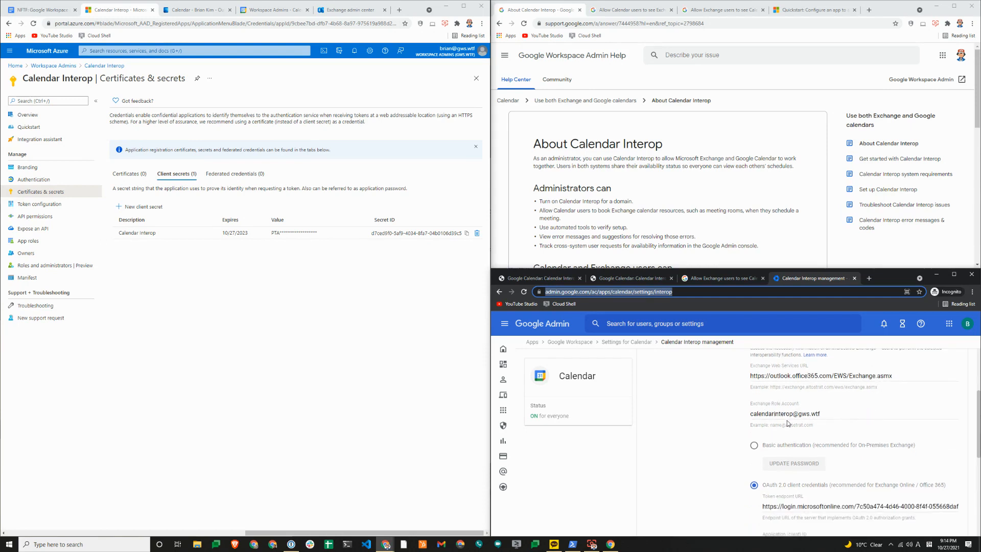
{"action": "scroll", "scroll_direction": "down", "scroll_amount": 3}
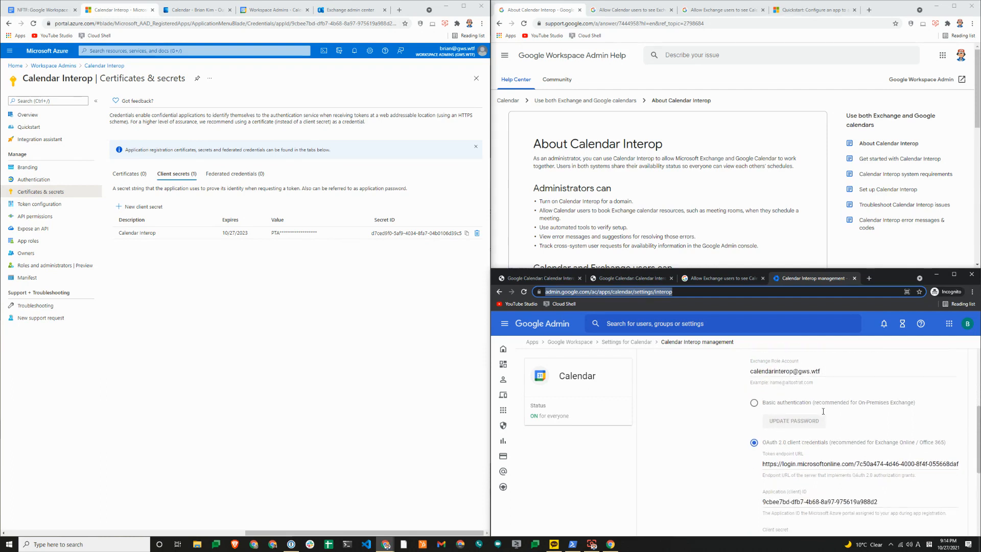
{"action": "scroll", "scroll_direction": "down", "scroll_amount": 3}
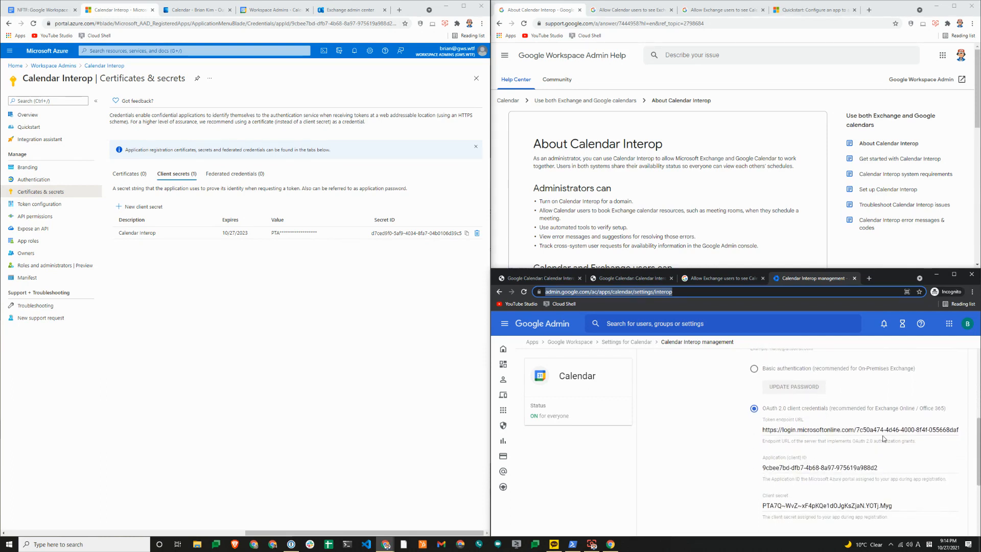
{"action": "mouse_move", "coordinate": [832, 497]}
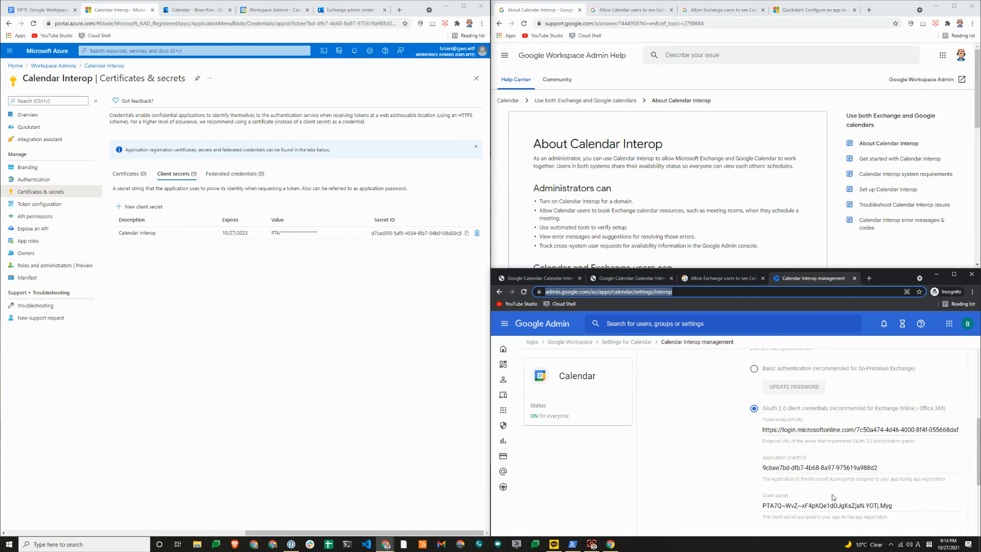
{"action": "scroll", "scroll_direction": "down", "scroll_amount": 3}
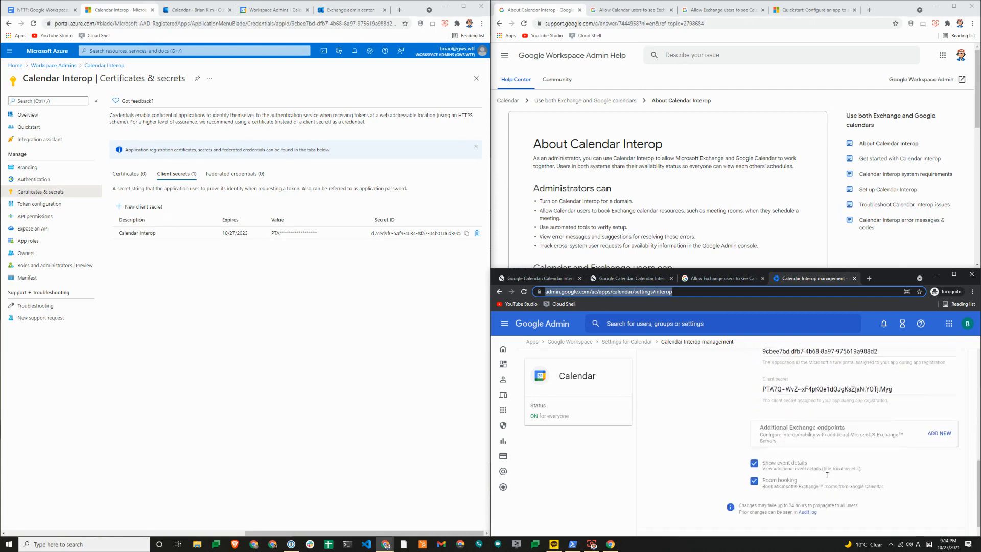
{"action": "scroll", "scroll_direction": "down", "scroll_amount": 3}
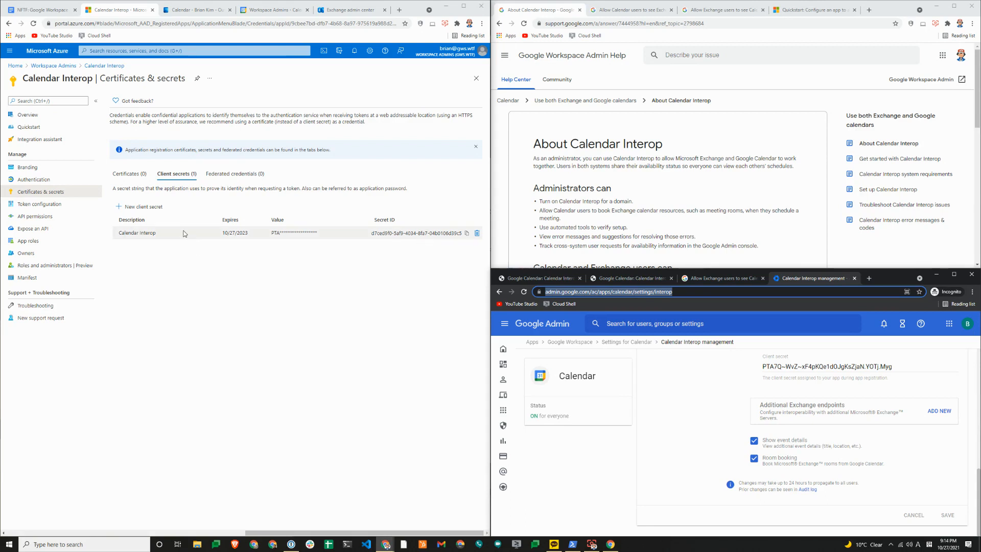
{"action": "mouse_move", "coordinate": [228, 277]}
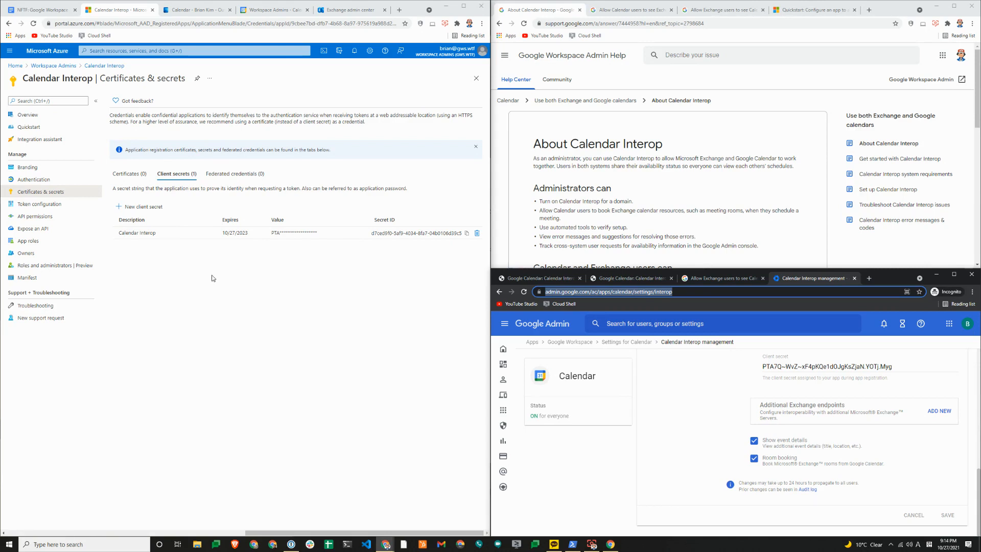
{"action": "mouse_move", "coordinate": [122, 259]}
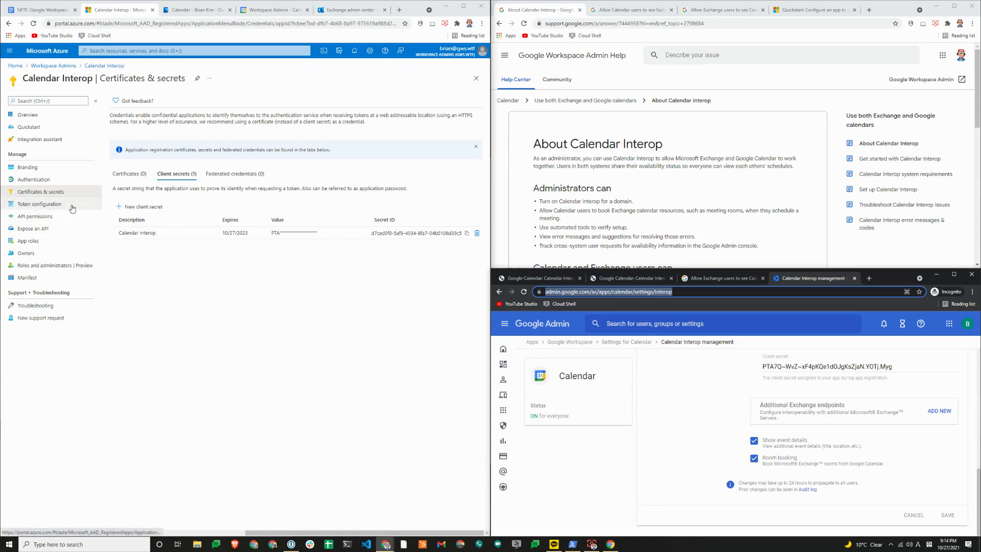
Verify full_access_as_app in API permissions and inspect requiredResourceAccess in the Manifest
{"action": "left_click", "coordinate": [26, 277]}
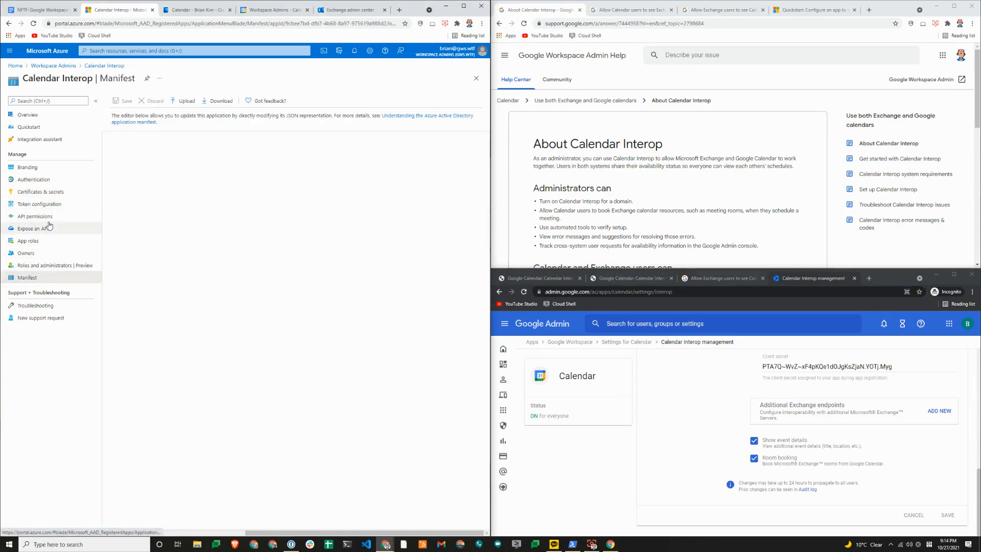
{"action": "left_click", "coordinate": [35, 216]}
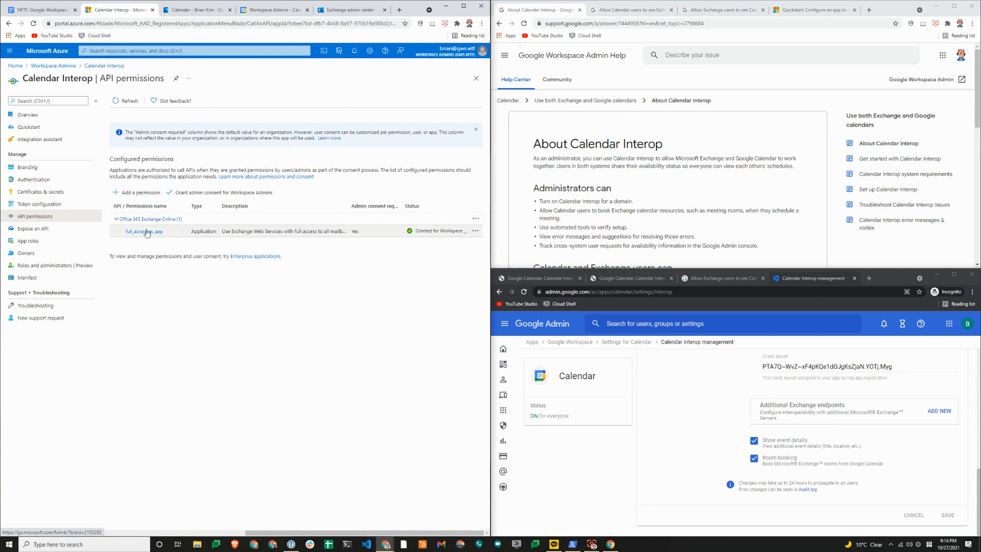
{"action": "mouse_move", "coordinate": [136, 193]}
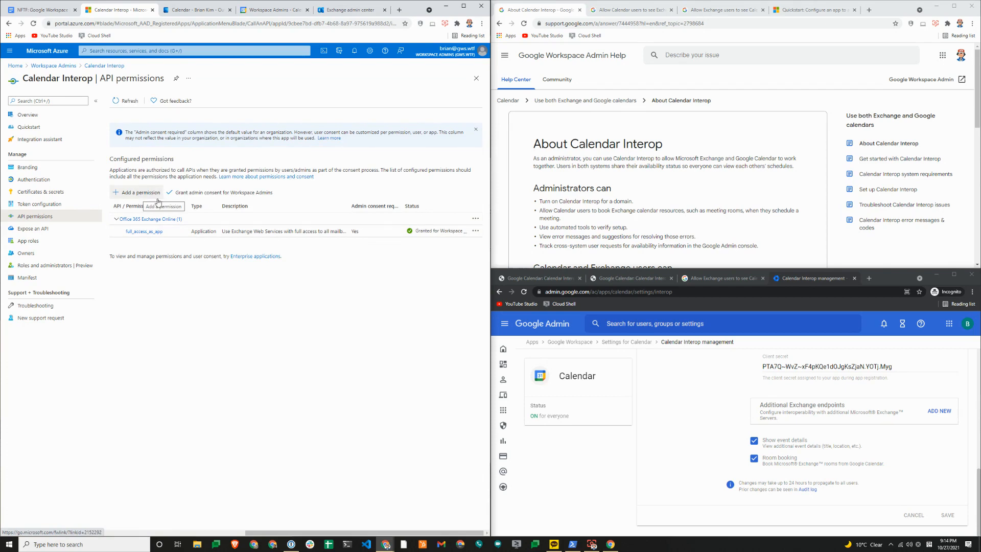
{"action": "mouse_move", "coordinate": [113, 294]}
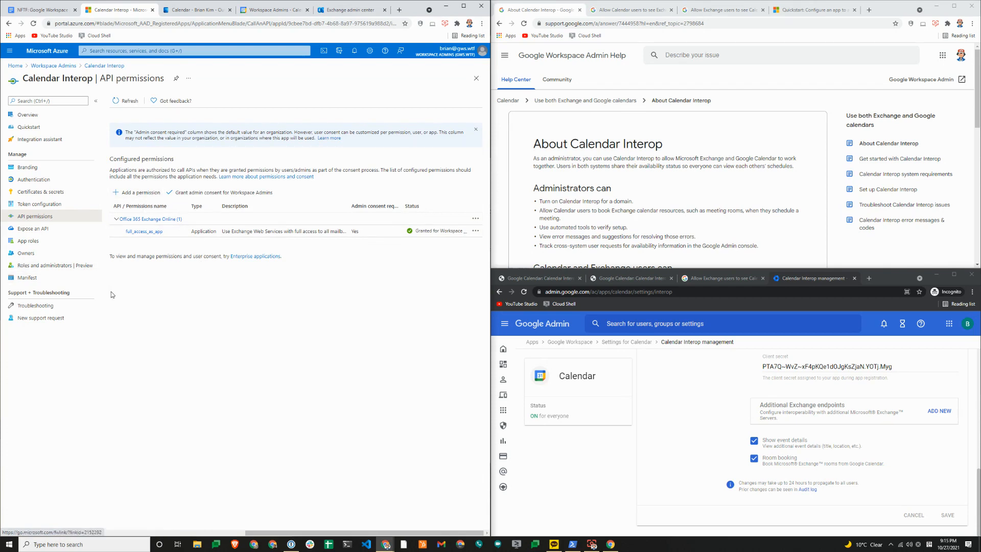
{"action": "left_click", "coordinate": [28, 277]}
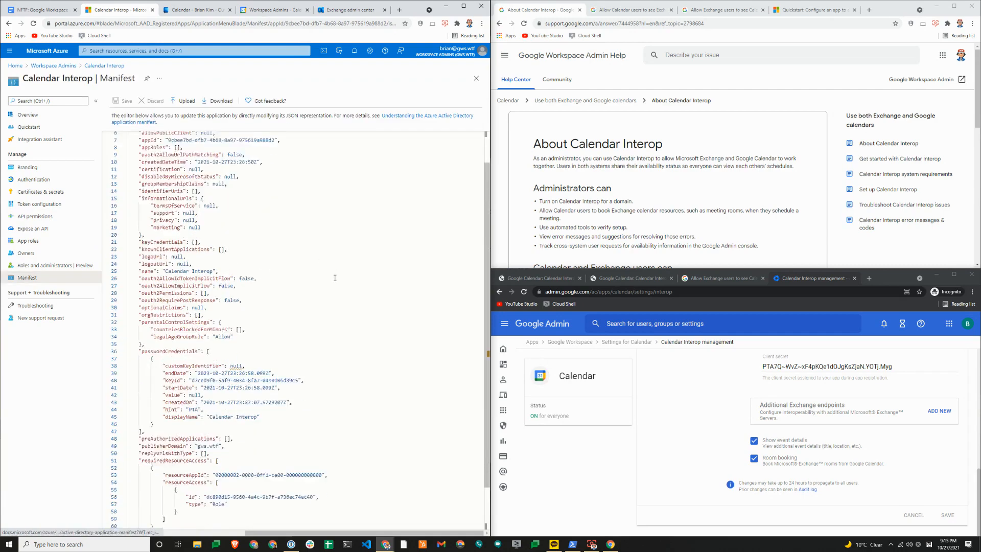
{"action": "scroll", "scroll_direction": "down", "scroll_amount": 3}
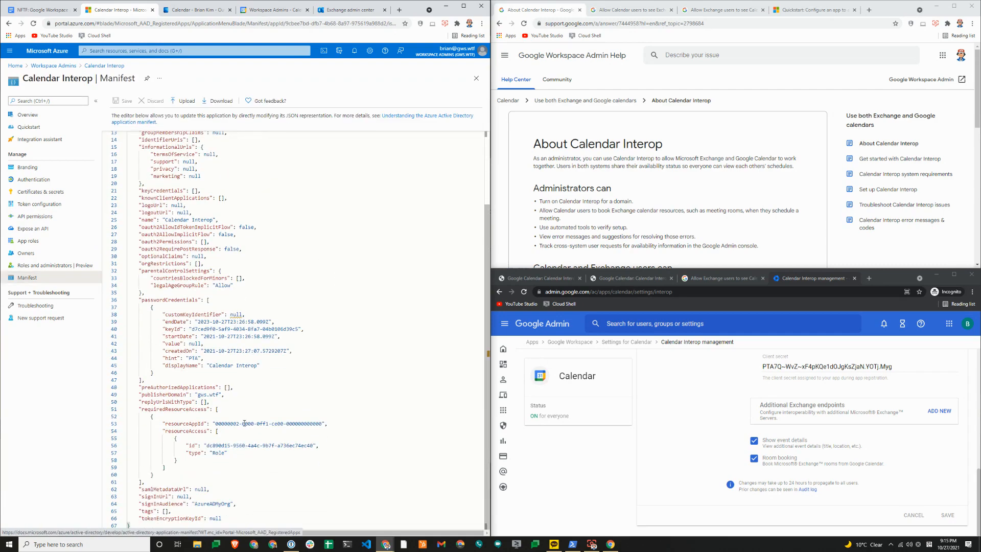
{"action": "mouse_move", "coordinate": [269, 423]}
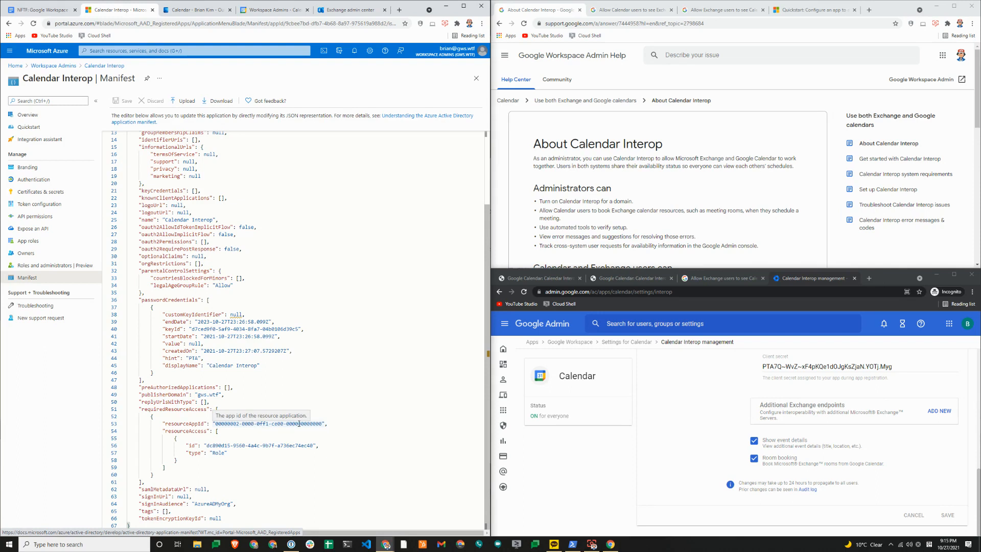
{"action": "mouse_move", "coordinate": [321, 379]}
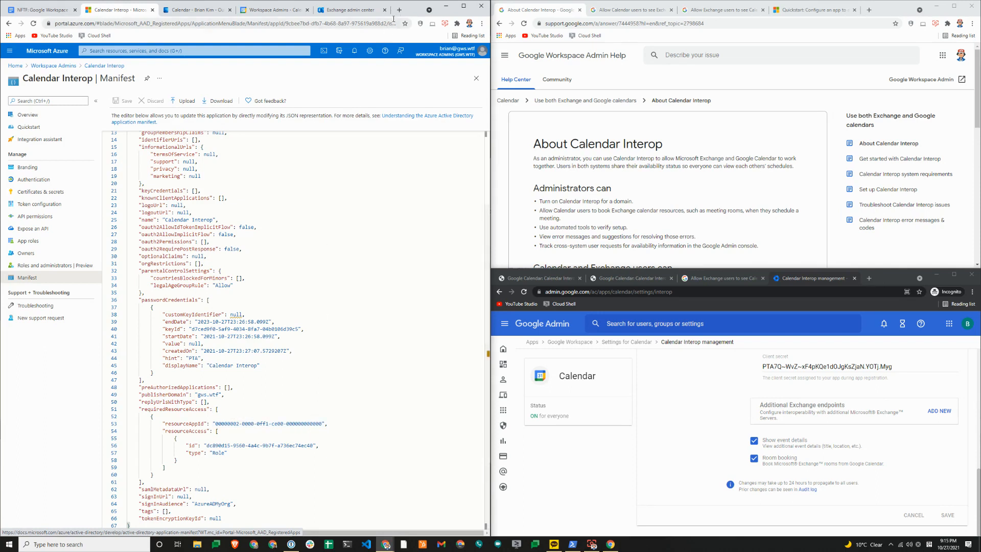
{"action": "left_click", "coordinate": [399, 9]}
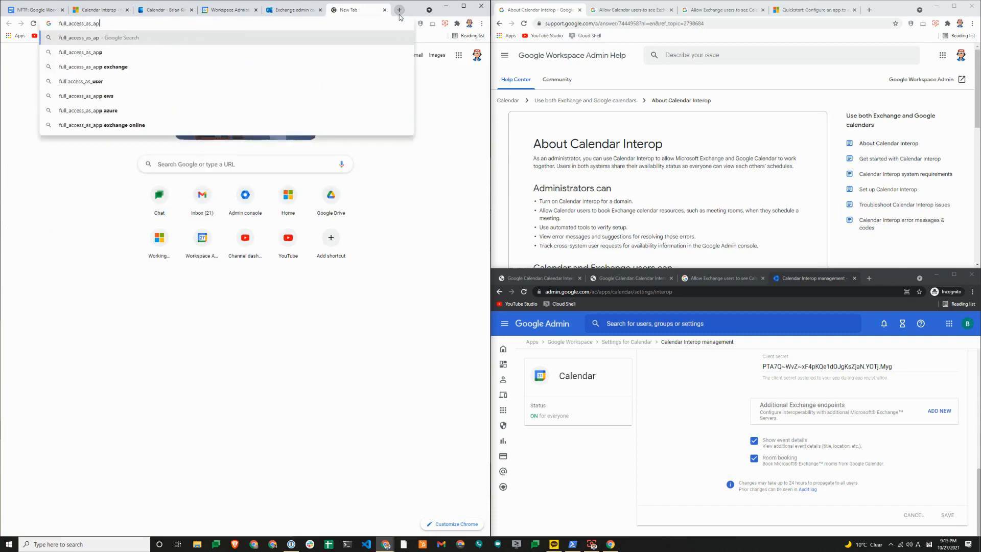
Search 'full_access_as_app exchange web services' and open Microsoft's EWS OAuth authentication article
{"action": "left_click", "coordinate": [91, 95]}
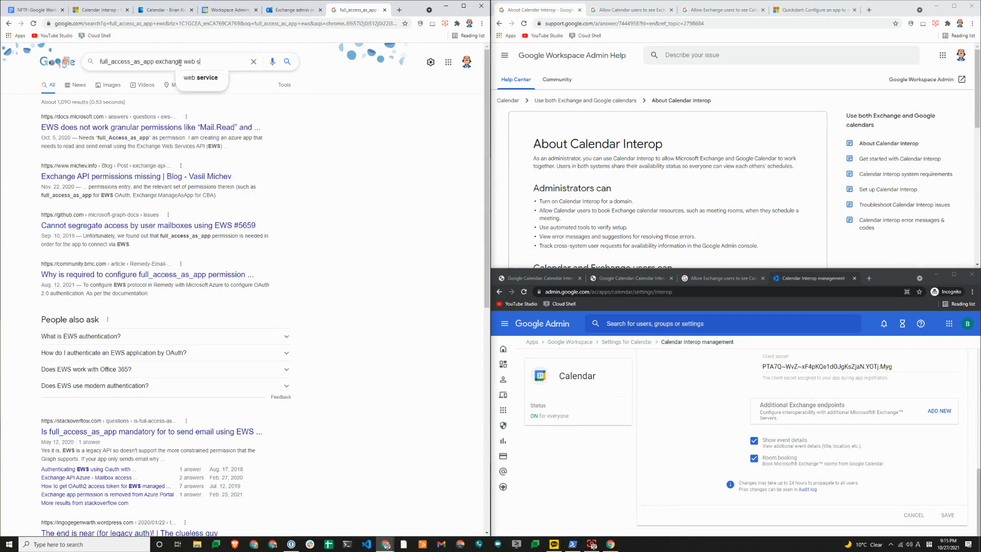
{"action": "key", "text": "Return"}
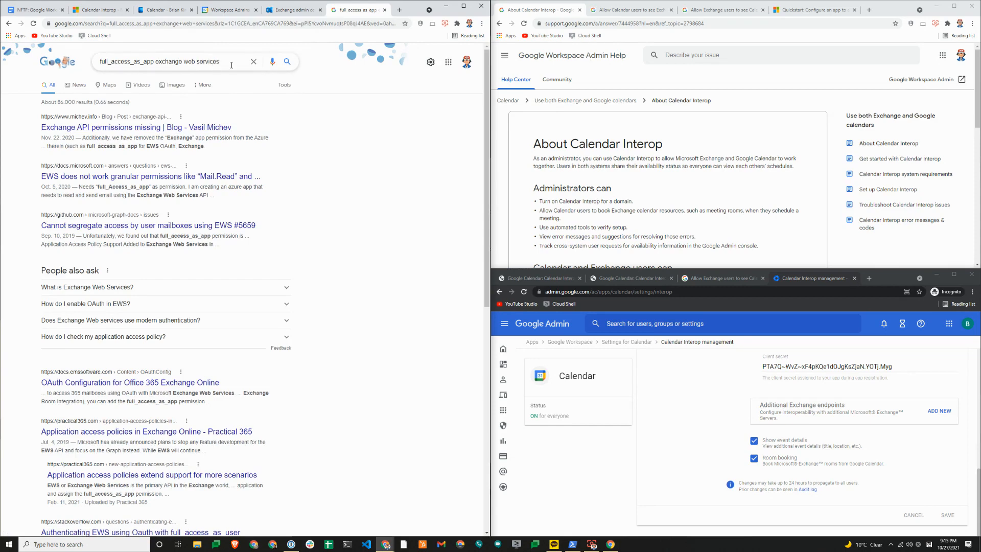
{"action": "scroll", "scroll_direction": "down", "scroll_amount": 3}
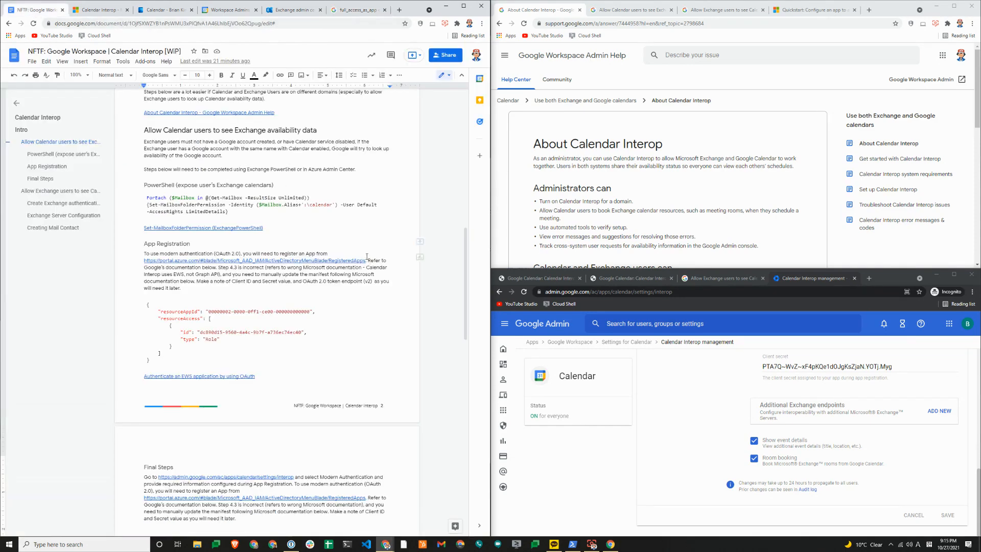
{"action": "scroll", "scroll_direction": "down", "scroll_amount": 3}
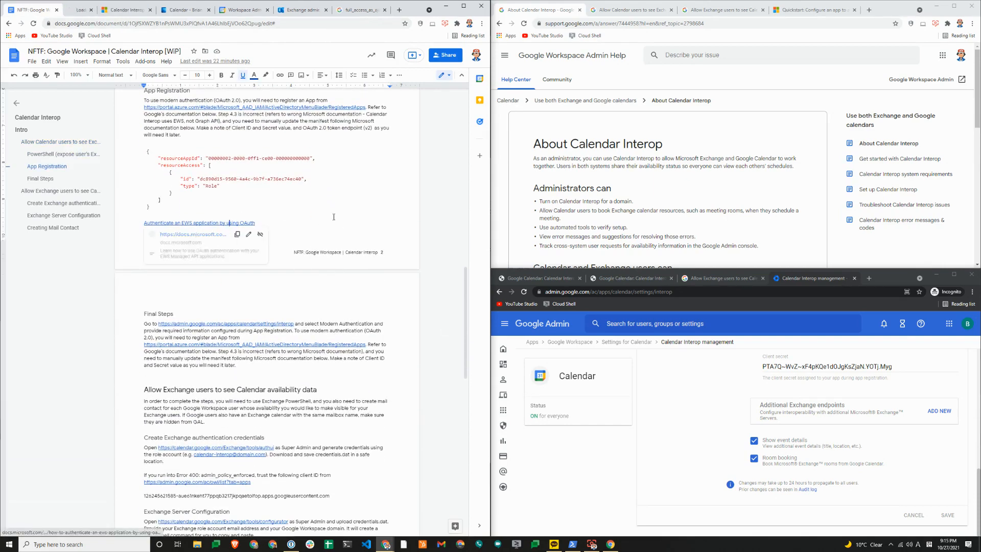
{"action": "left_click", "coordinate": [200, 222]}
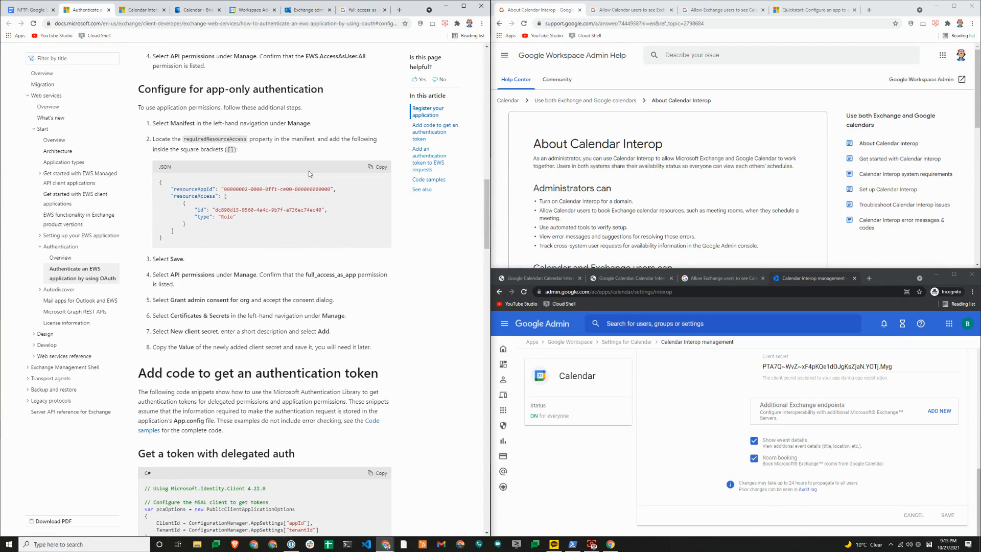
{"action": "mouse_move", "coordinate": [198, 241]}
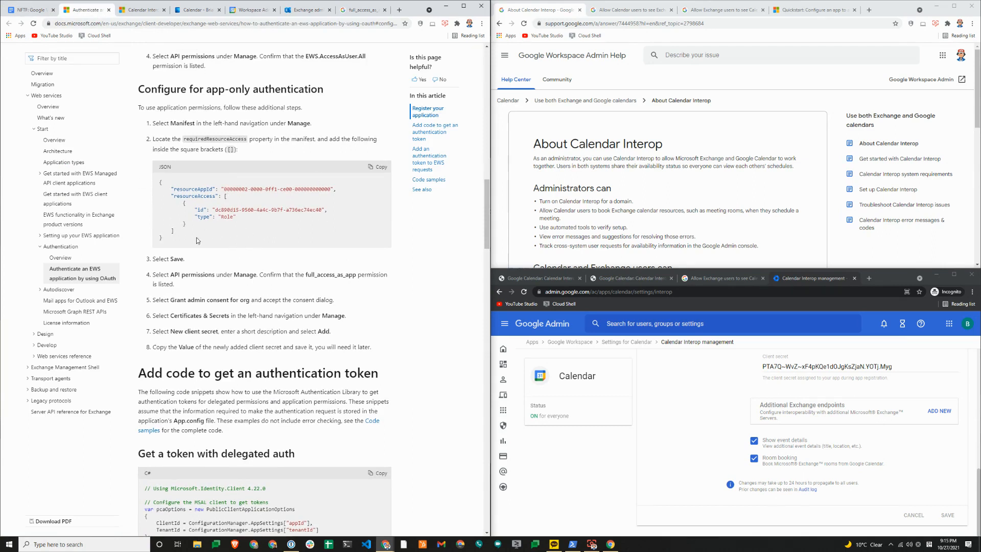
Copy the requiredResourceAccess JSON snippet from Microsoft Docs and return to the Azure manifest
{"action": "left_click", "coordinate": [377, 166]}
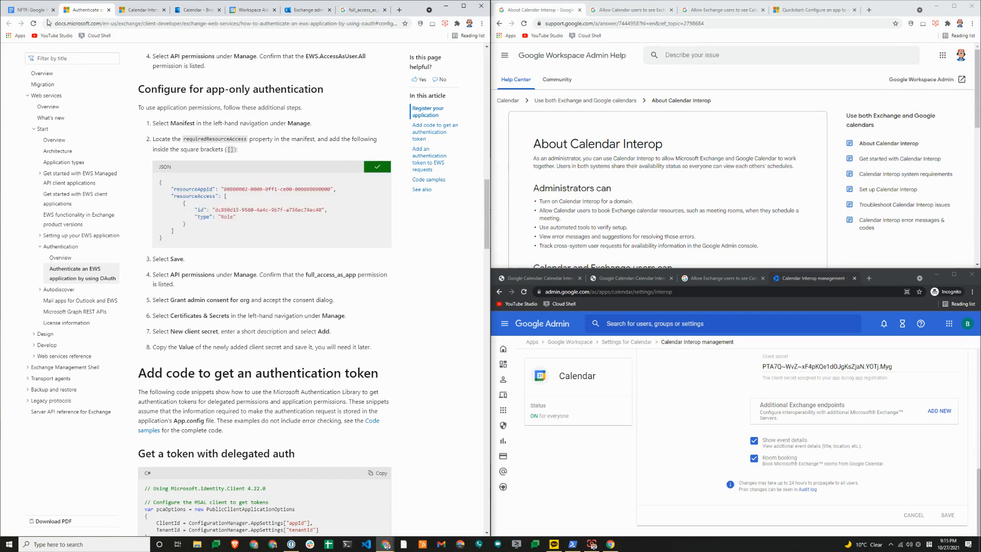
{"action": "left_click", "coordinate": [141, 10]}
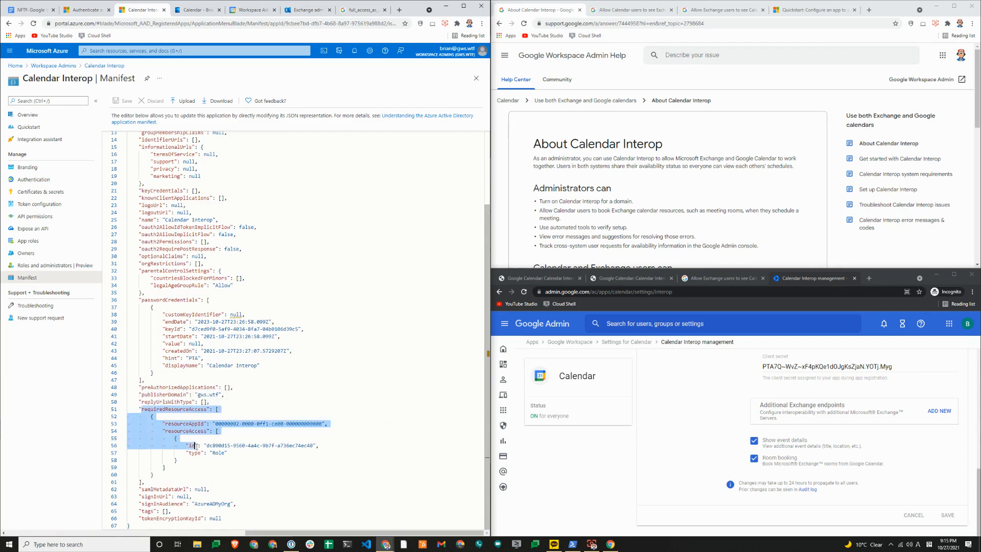
Highlight the requiredResourceAccess block, Exchange resourceAppId and role id, then view API permissions
{"action": "left_click", "coordinate": [224, 409]}
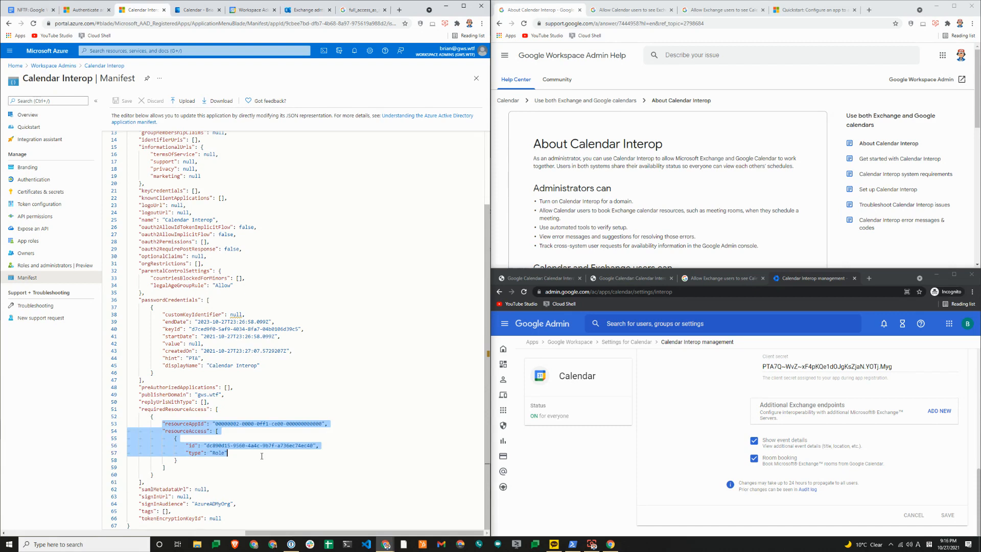
{"action": "left_click", "coordinate": [215, 423]}
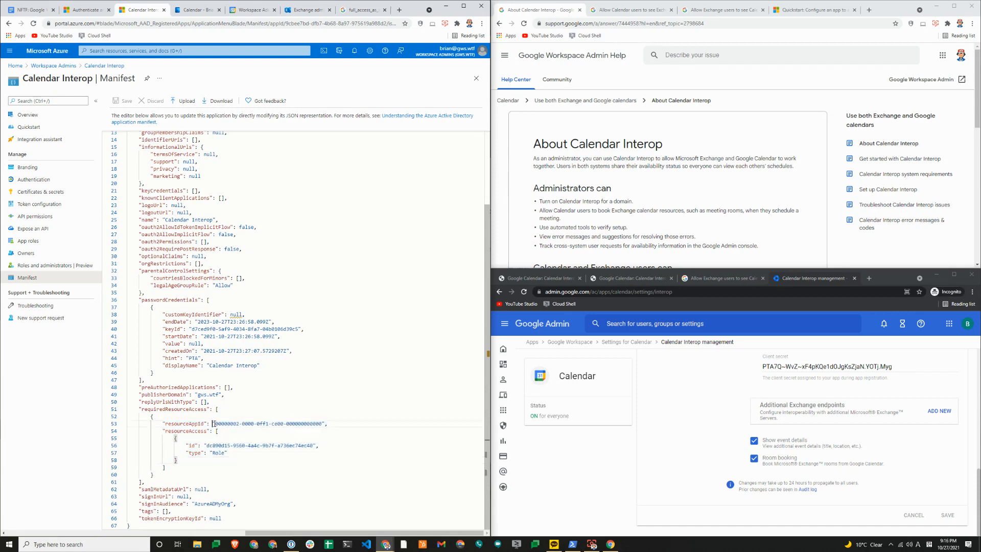
{"action": "left_click", "coordinate": [300, 447]}
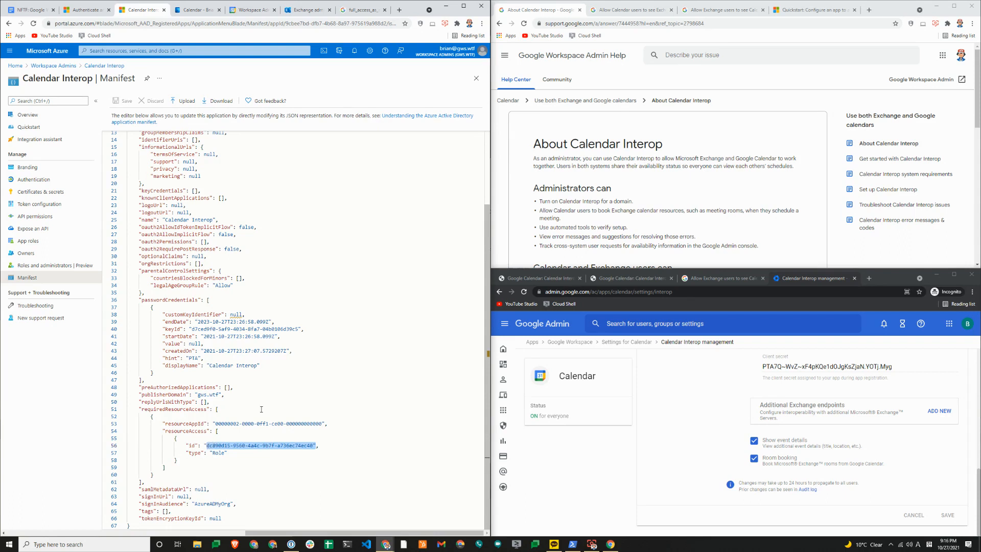
{"action": "mouse_move", "coordinate": [227, 348]}
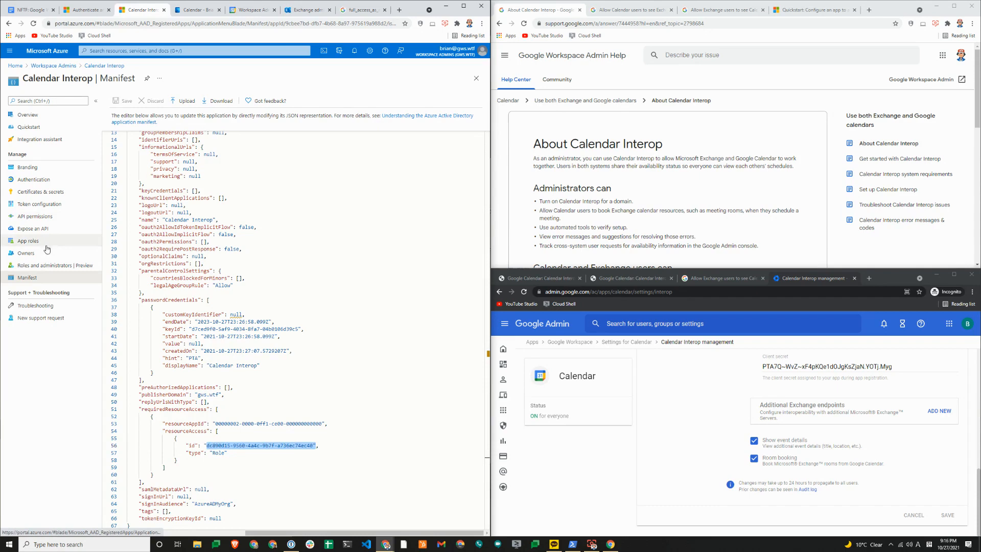
{"action": "left_click", "coordinate": [34, 216]}
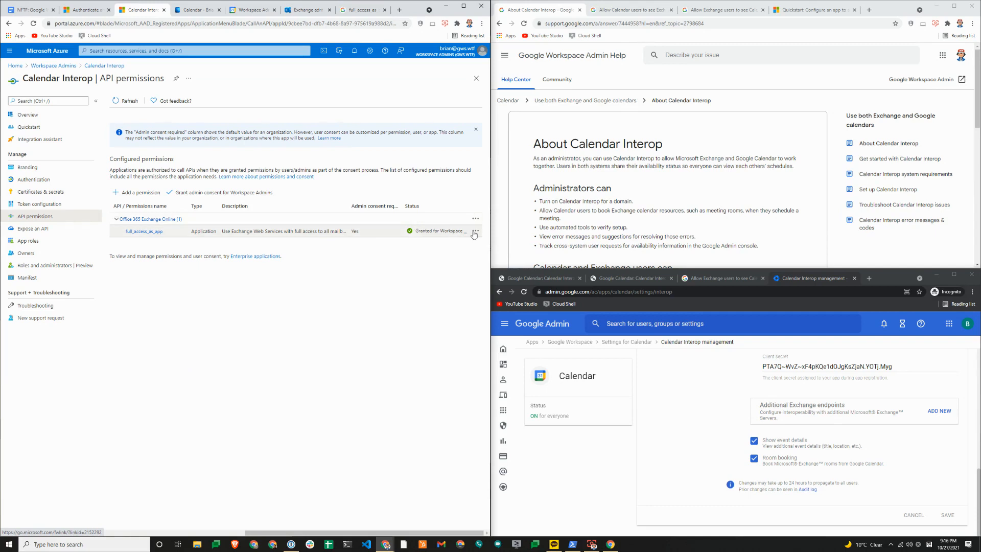
{"action": "mouse_move", "coordinate": [379, 265]}
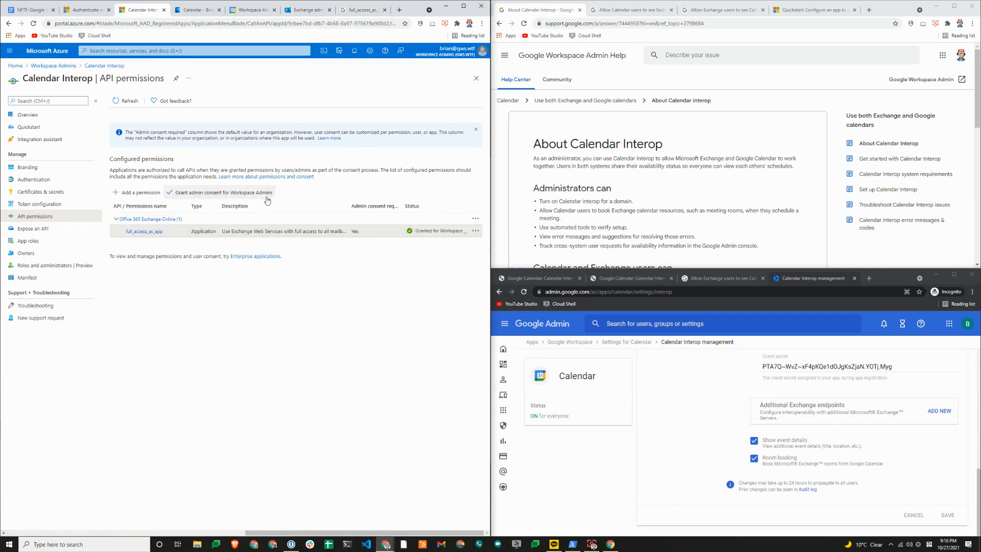
{"action": "mouse_move", "coordinate": [324, 196]}
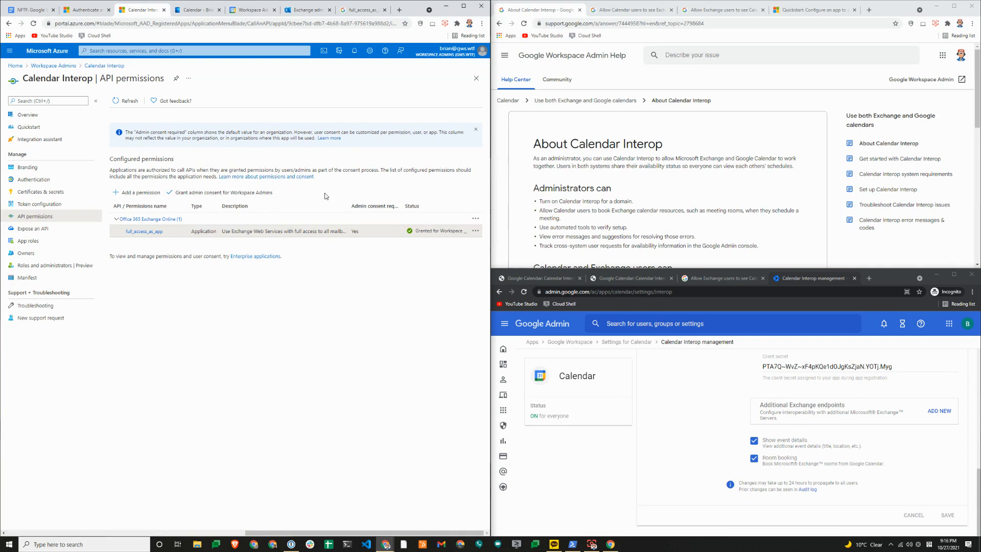
{"action": "mouse_move", "coordinate": [807, 439]}
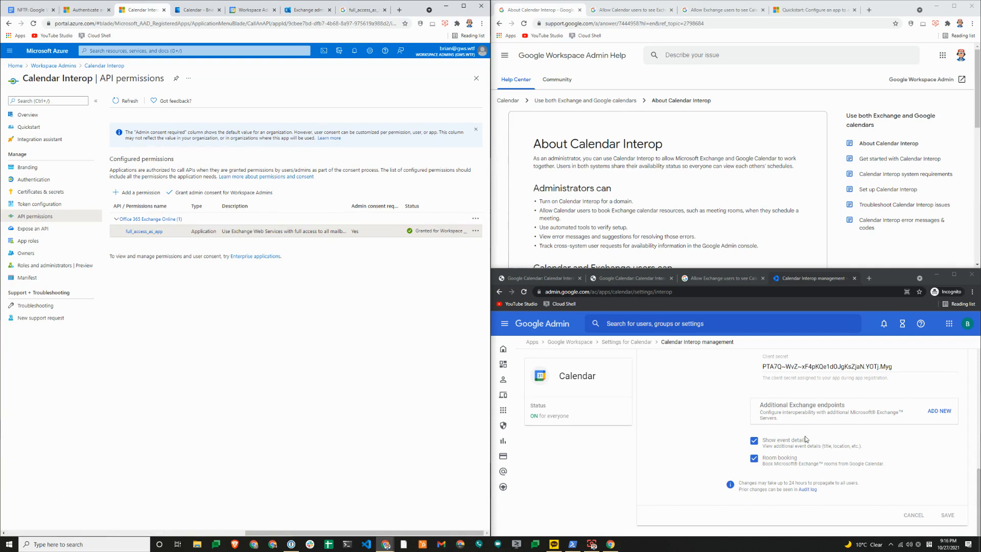
{"action": "scroll", "scroll_direction": "up", "scroll_amount": 3}
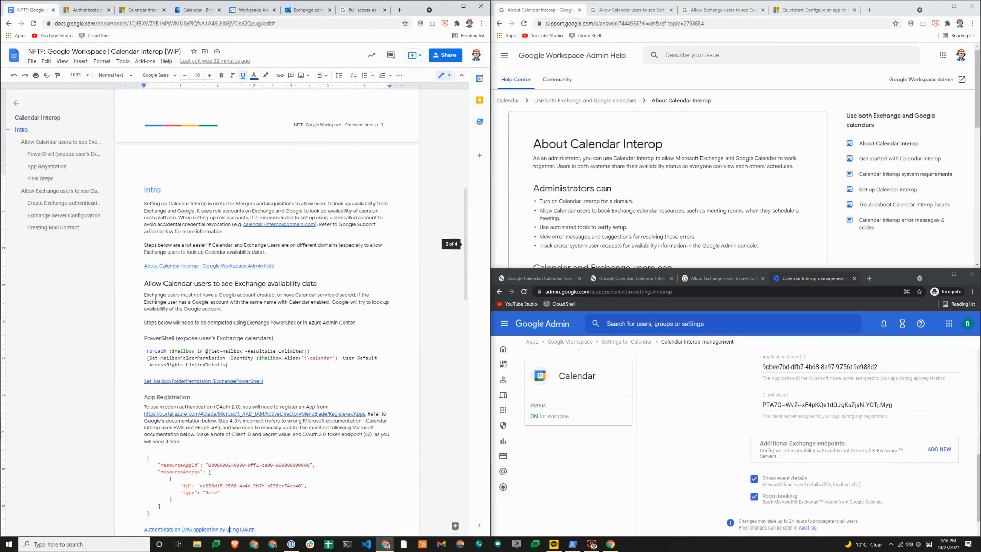
Scroll the Calendar Interop doc's App Registration notes and switch to Google Calendar
{"action": "scroll", "scroll_direction": "up", "scroll_amount": 3}
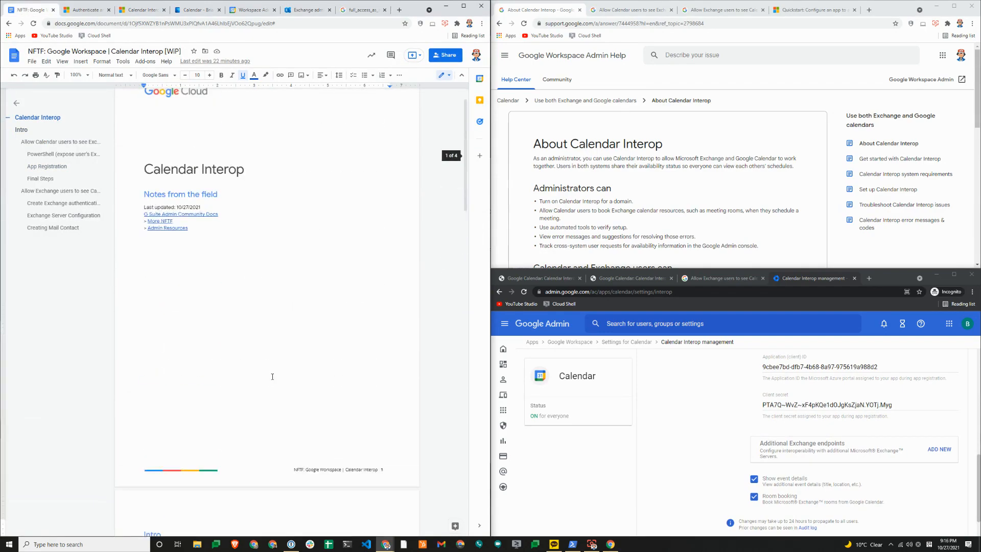
{"action": "scroll", "scroll_direction": "down", "scroll_amount": 3}
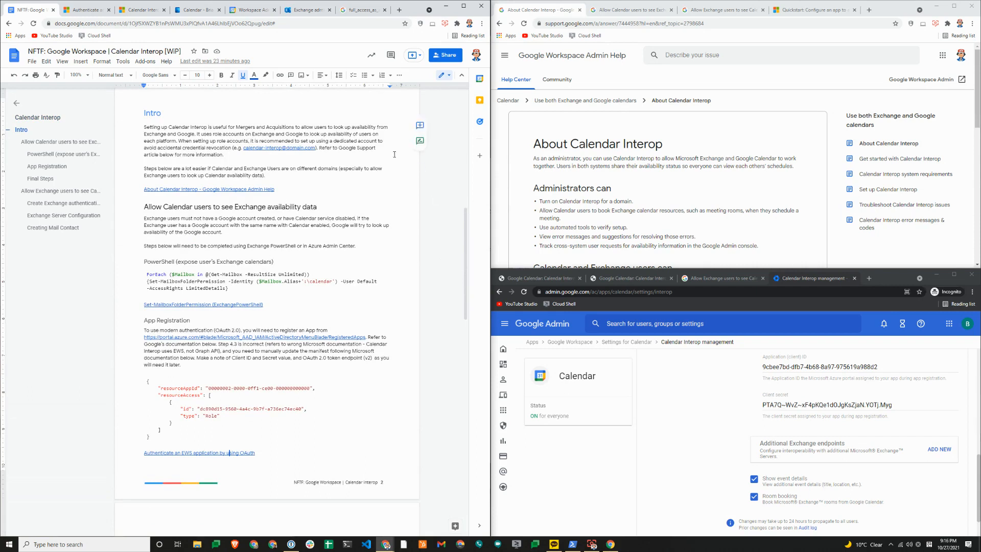
{"action": "left_click", "coordinate": [252, 10]}
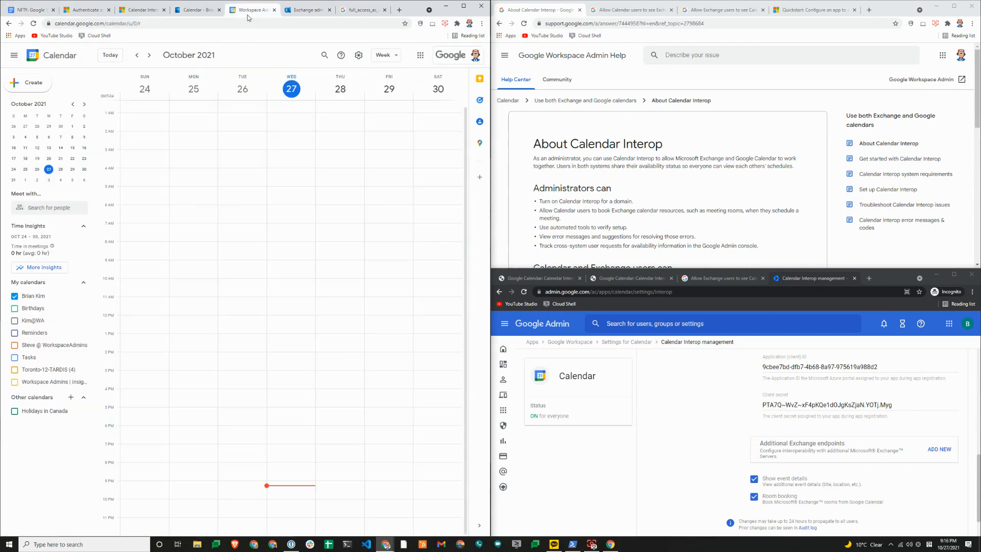
{"action": "left_click", "coordinate": [194, 11]}
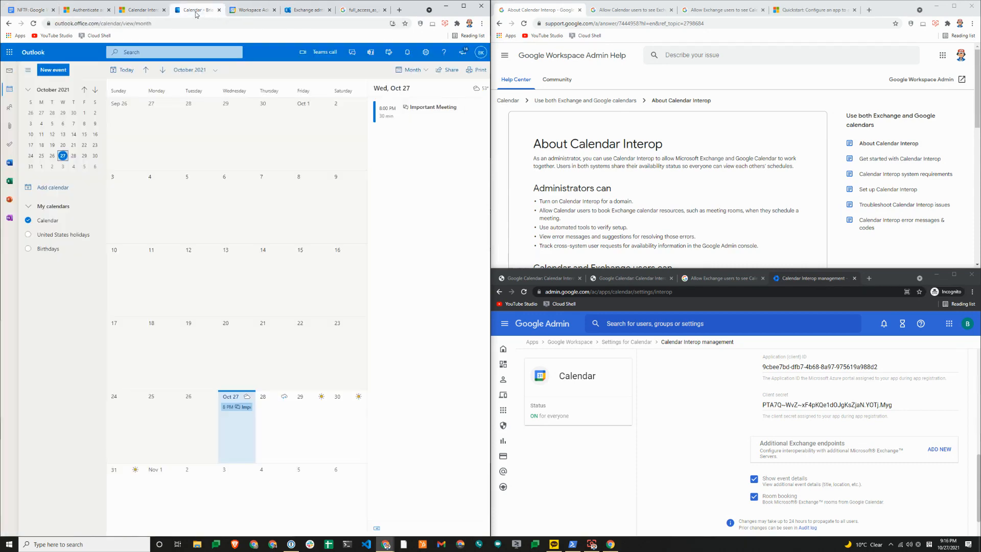
{"action": "mouse_move", "coordinate": [109, 136]}
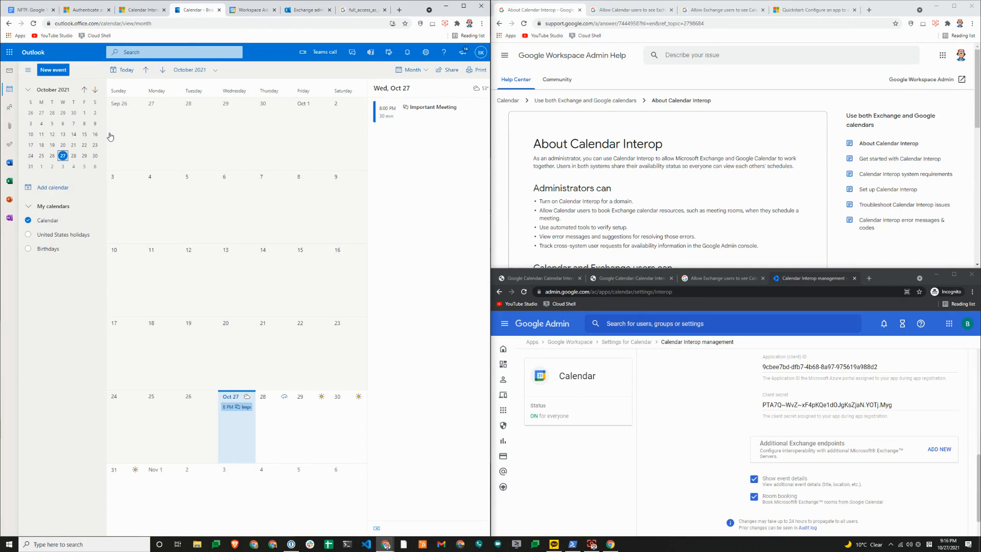
{"action": "mouse_move", "coordinate": [244, 427]}
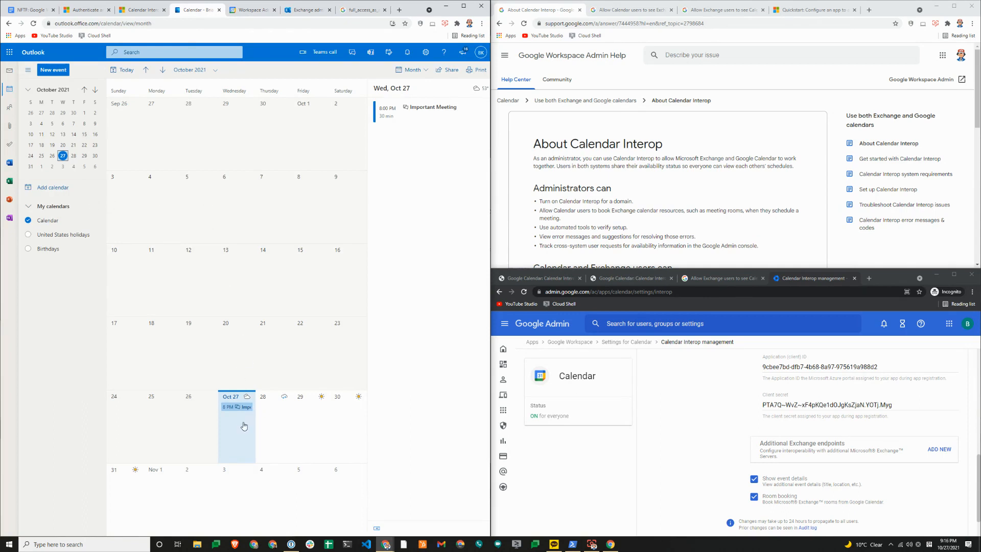
{"action": "mouse_move", "coordinate": [430, 110]}
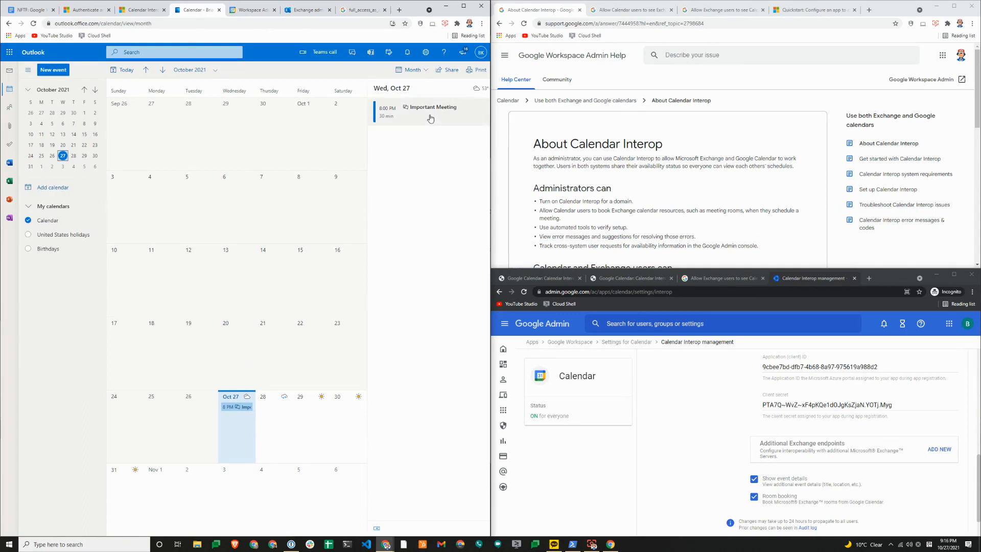
{"action": "left_click", "coordinate": [480, 52]}
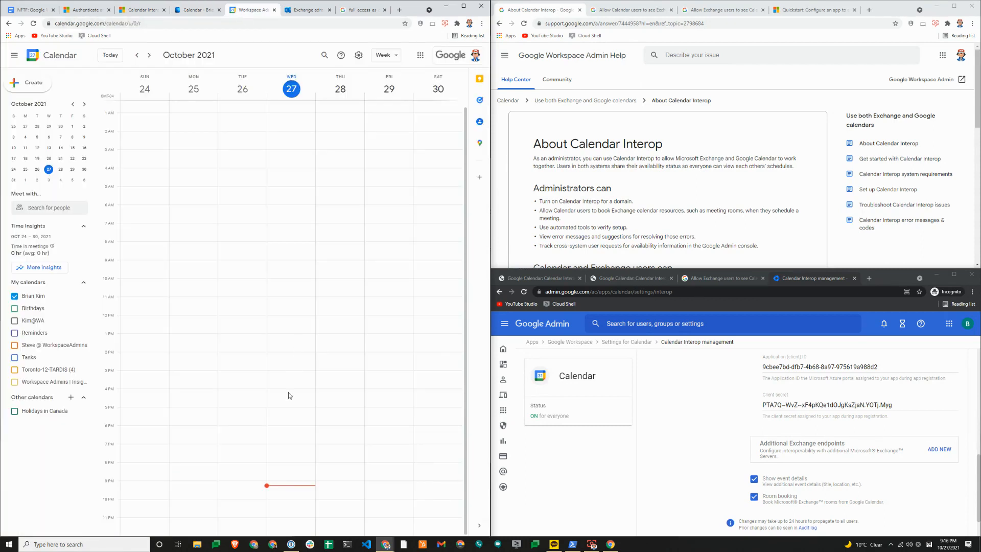
Draft a 7 PM Oct 27 event titled Meeting with guest brian@gws and go to More options
{"action": "left_click", "coordinate": [288, 451]}
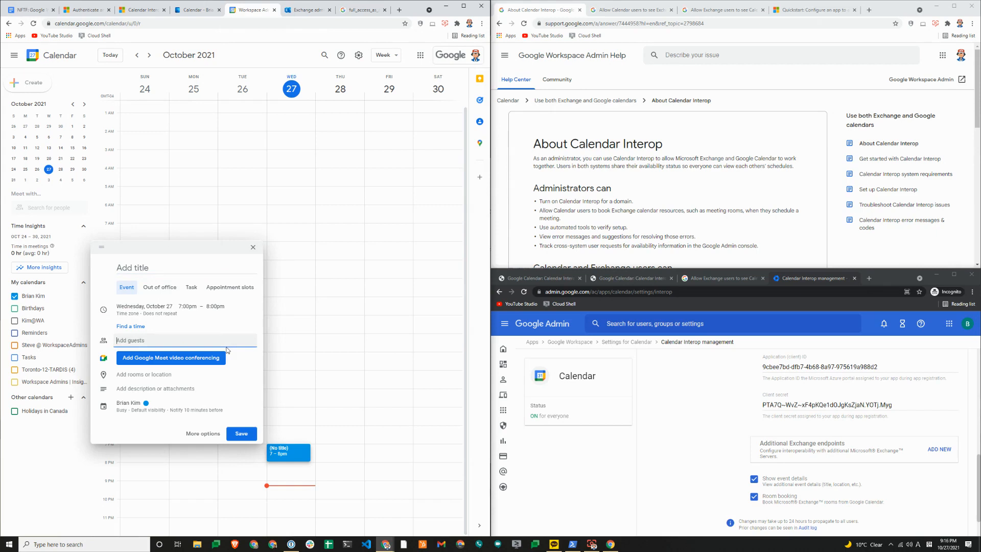
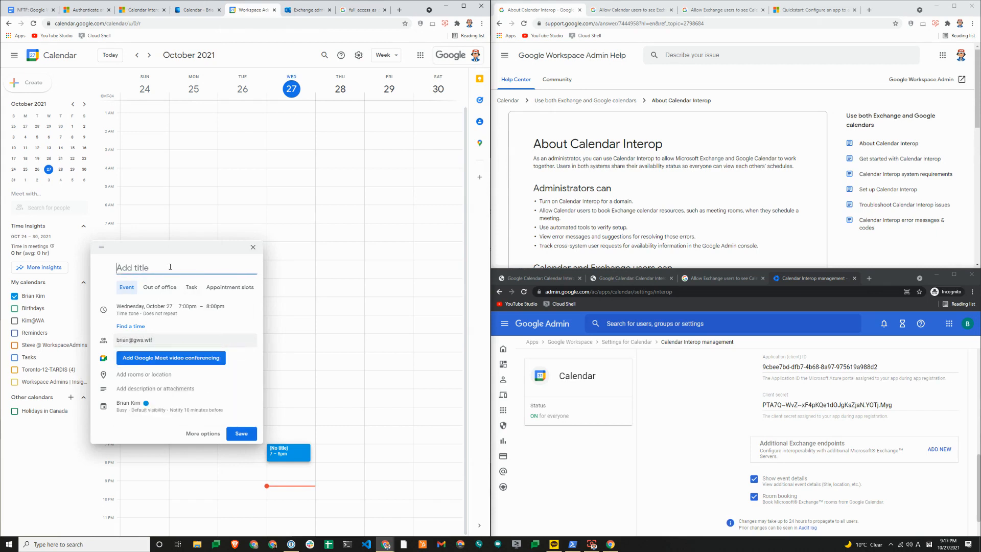
{"action": "type", "text": "Meeting"}
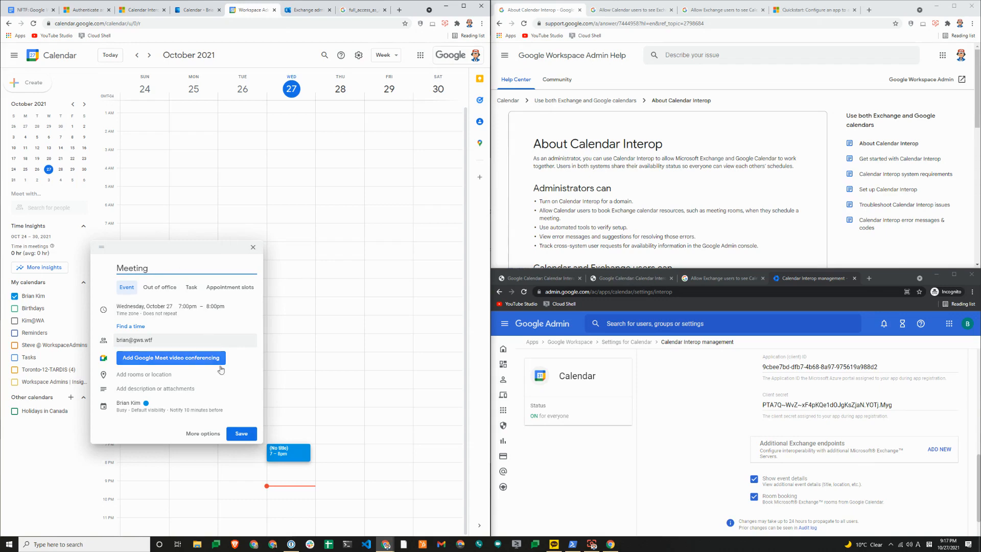
{"action": "left_click", "coordinate": [202, 433]}
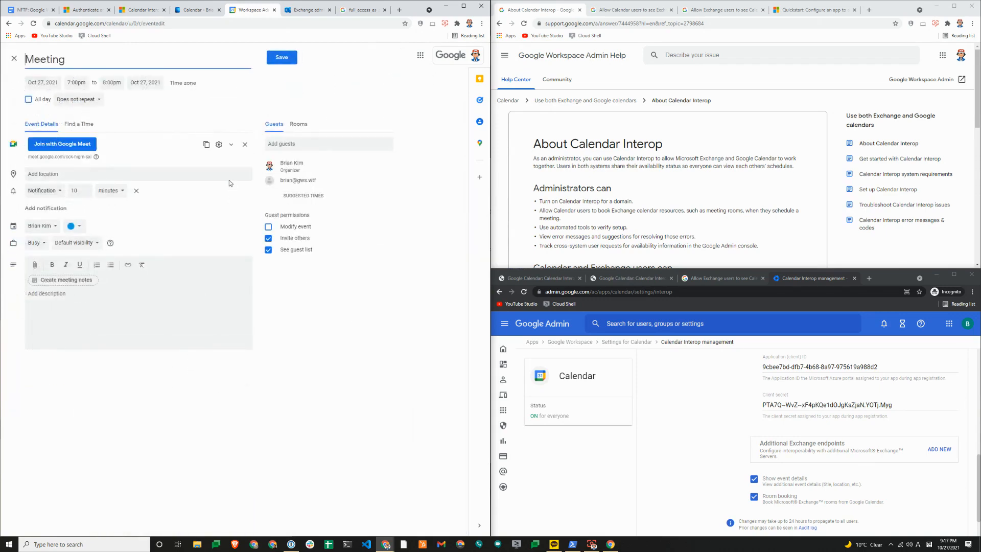
Check the guest's busy block in Find a Time, save the Meeting, and return to the notes doc
{"action": "left_click", "coordinate": [78, 124]}
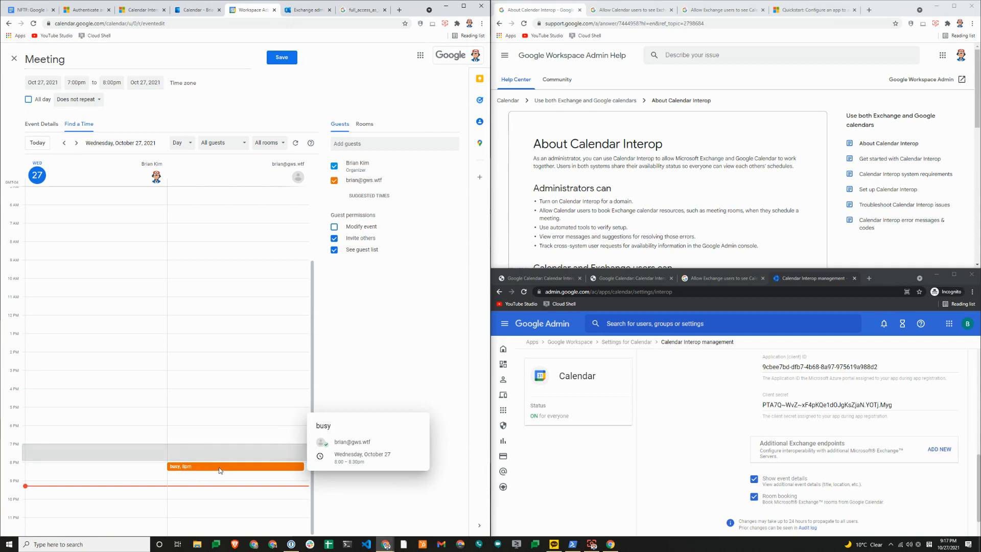
{"action": "mouse_move", "coordinate": [285, 205]}
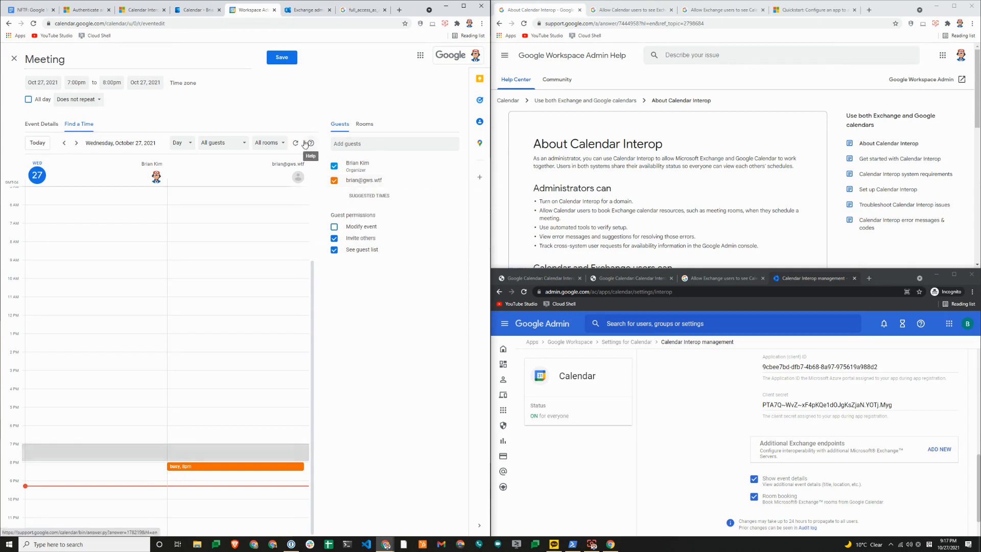
{"action": "mouse_move", "coordinate": [375, 103]}
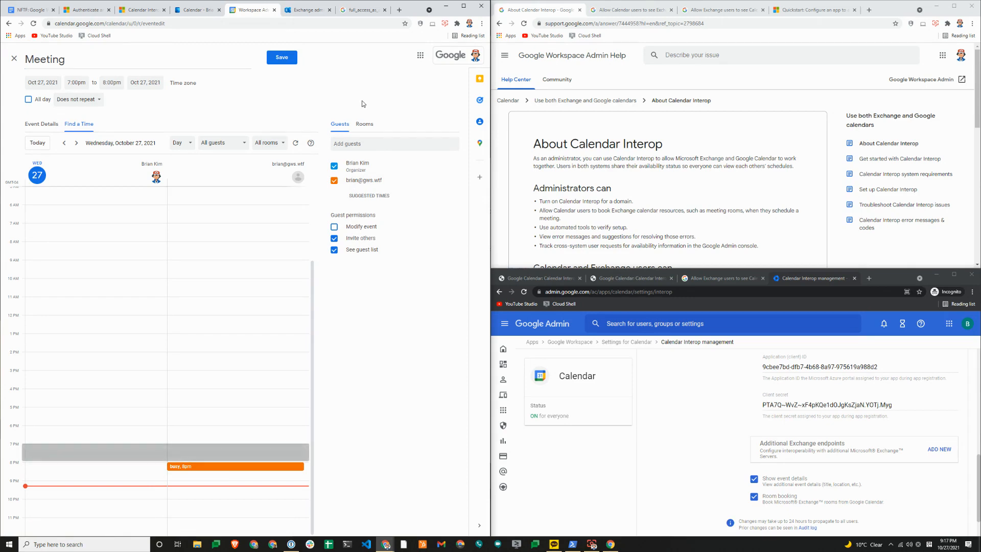
{"action": "left_click", "coordinate": [282, 58]}
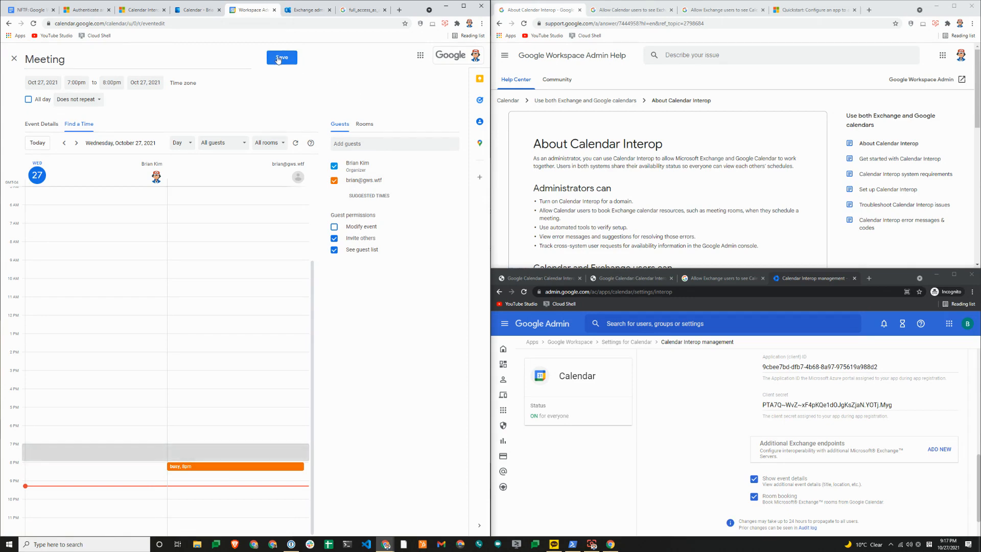
{"action": "mouse_move", "coordinate": [127, 51]}
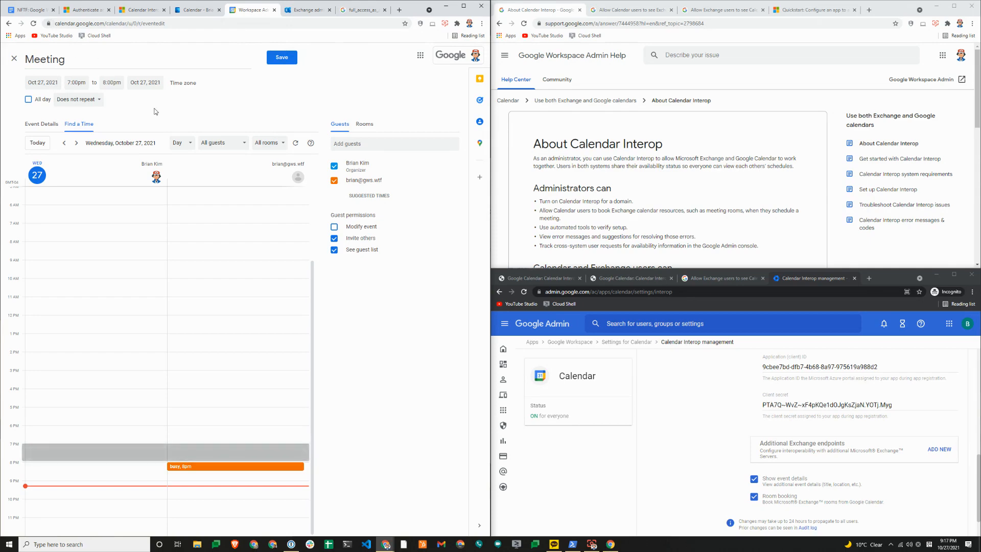
{"action": "mouse_move", "coordinate": [53, 44]}
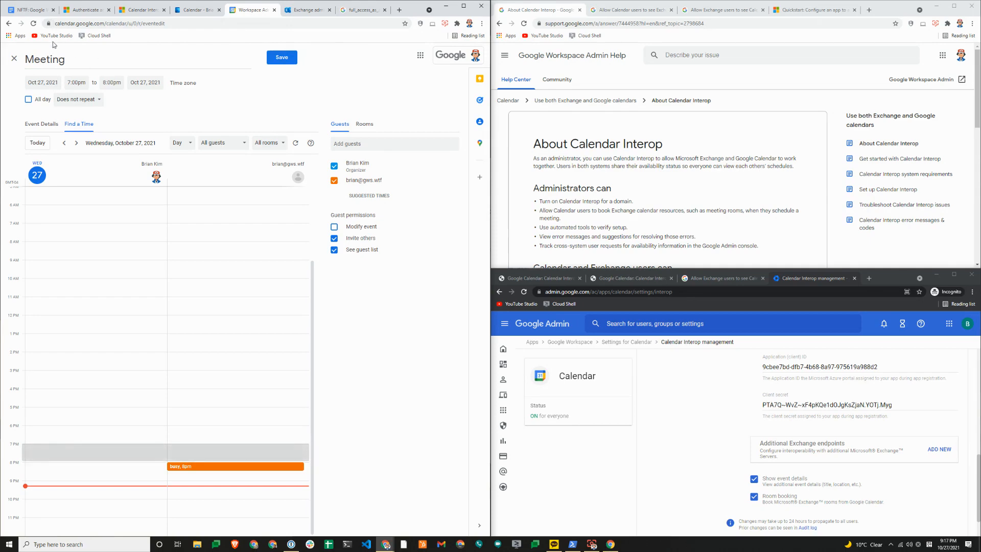
{"action": "left_click", "coordinate": [32, 10]}
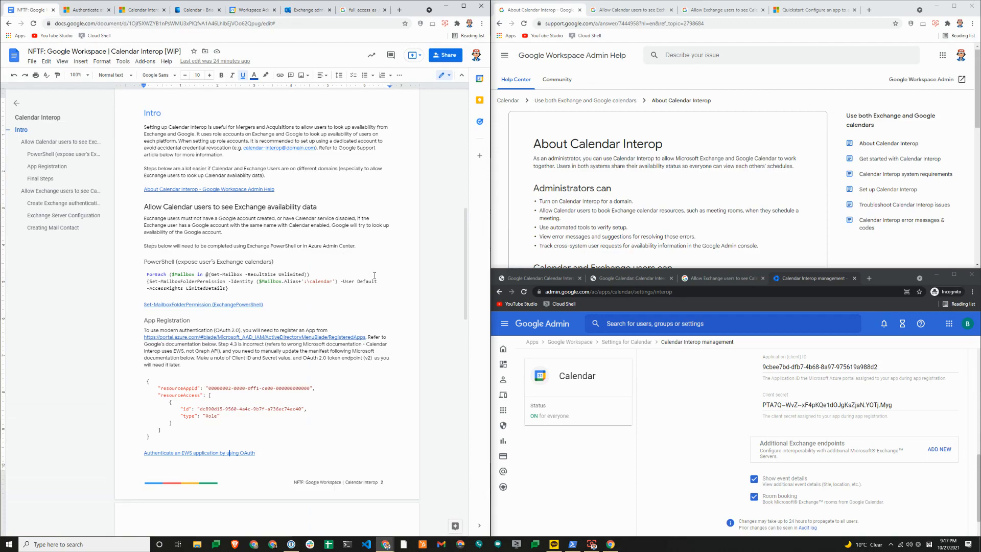
Scroll the setup notes down to the Final Steps and Exchange availability sections
{"action": "scroll", "scroll_direction": "down", "scroll_amount": 3}
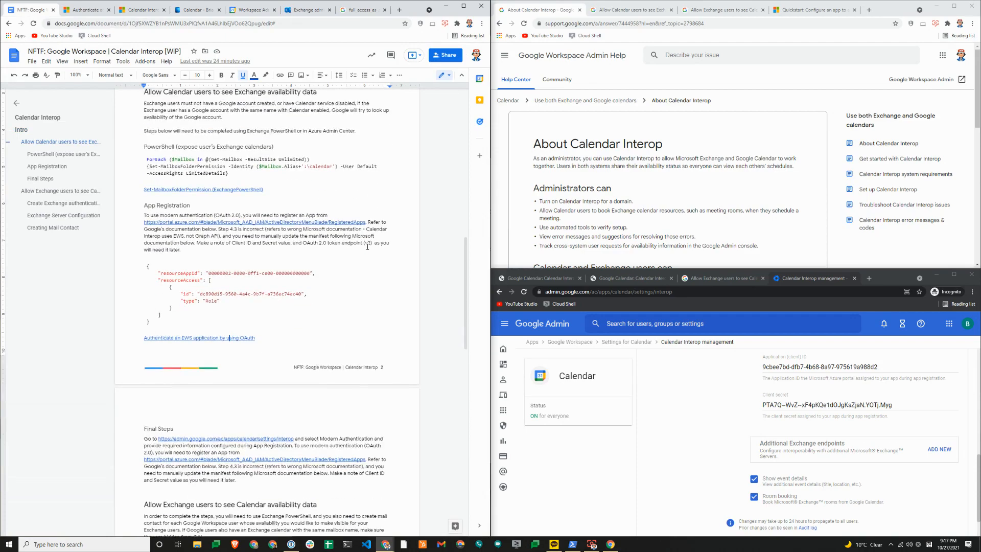
{"action": "scroll", "scroll_direction": "down", "scroll_amount": 3}
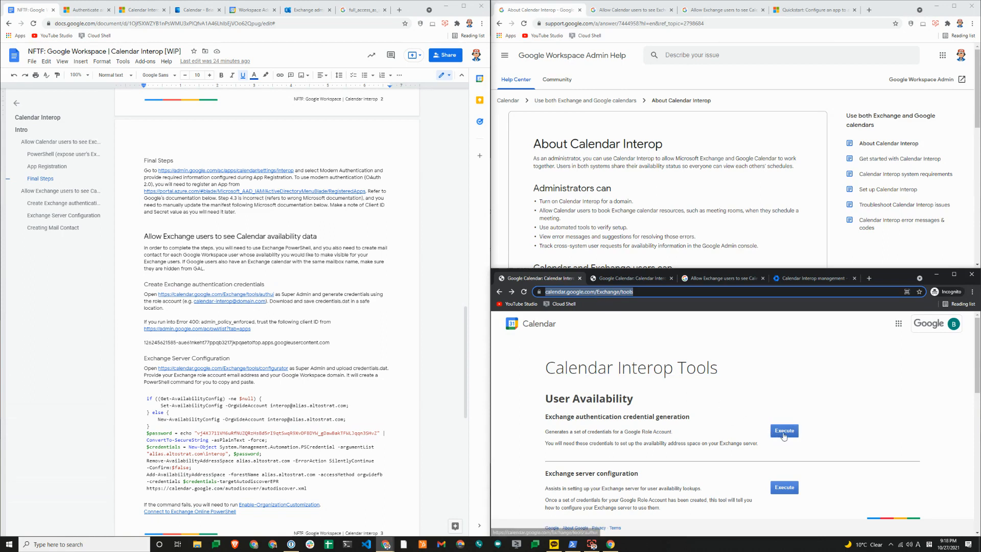
{"action": "mouse_move", "coordinate": [695, 414]}
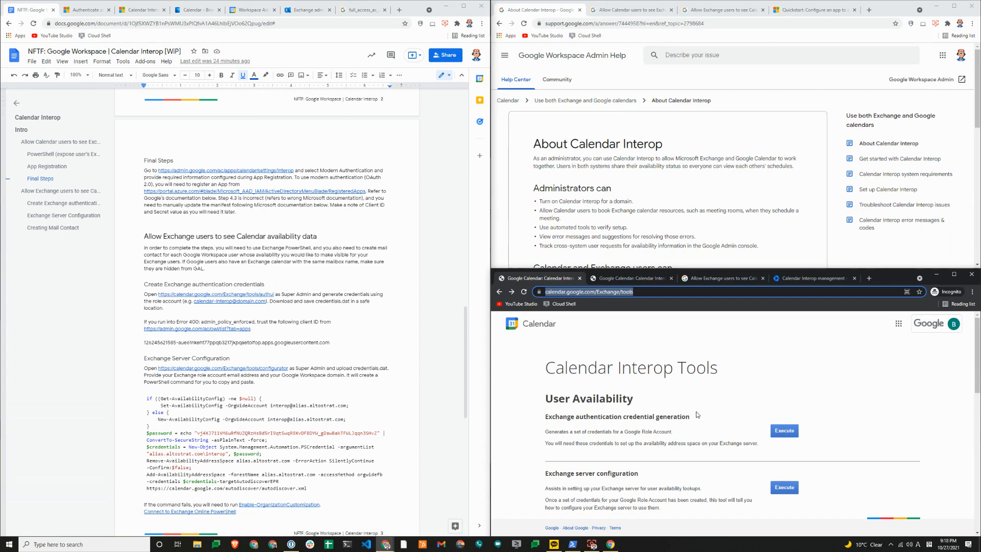
{"action": "mouse_move", "coordinate": [699, 288]}
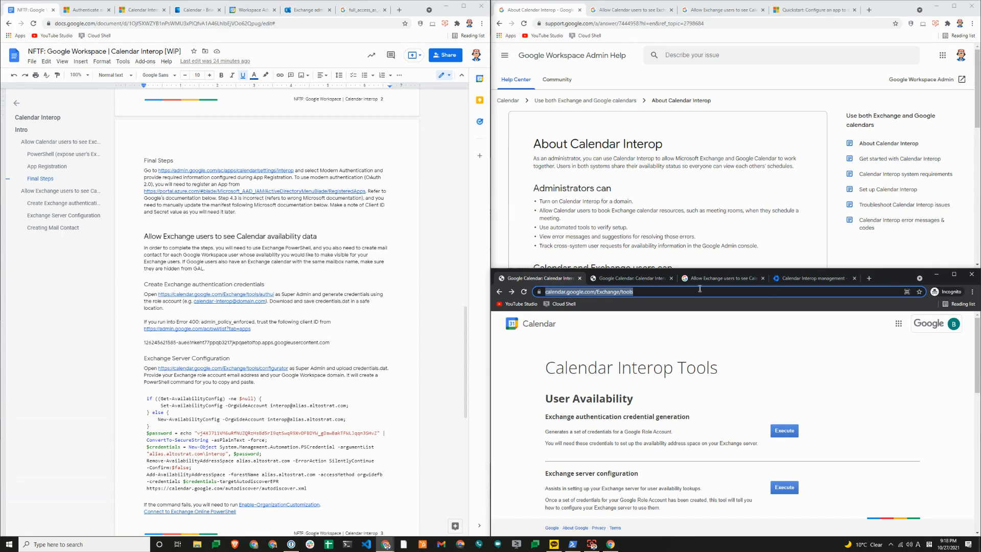
{"action": "mouse_move", "coordinate": [760, 392]}
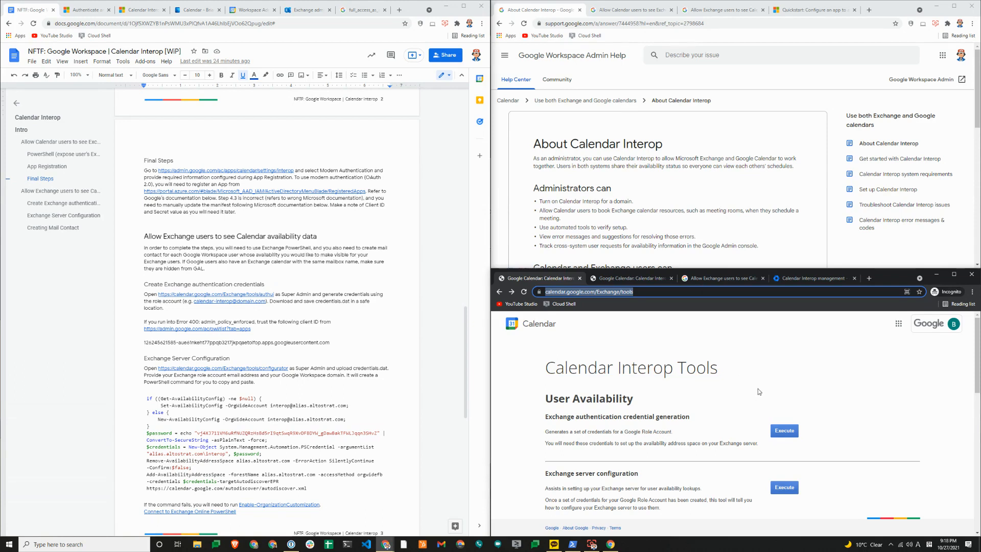
Show link options for the Execute button under Exchange server configuration
{"action": "scroll", "scroll_direction": "down", "scroll_amount": 3}
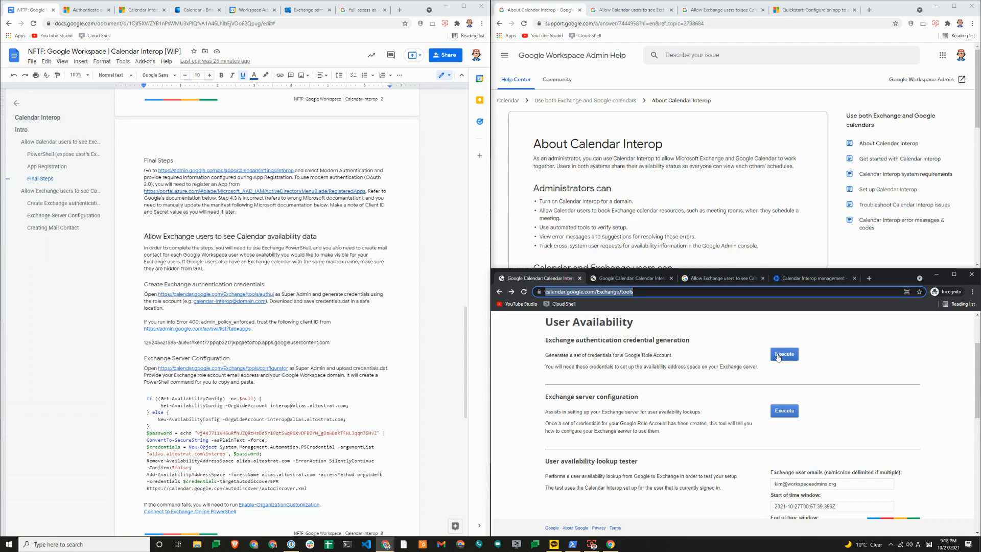
{"action": "mouse_move", "coordinate": [663, 365]}
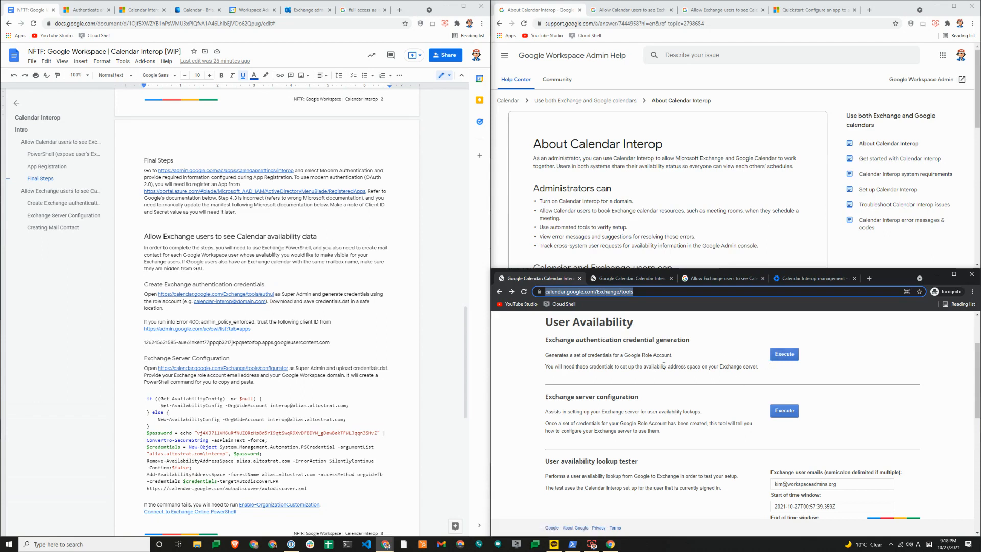
{"action": "mouse_move", "coordinate": [718, 330]}
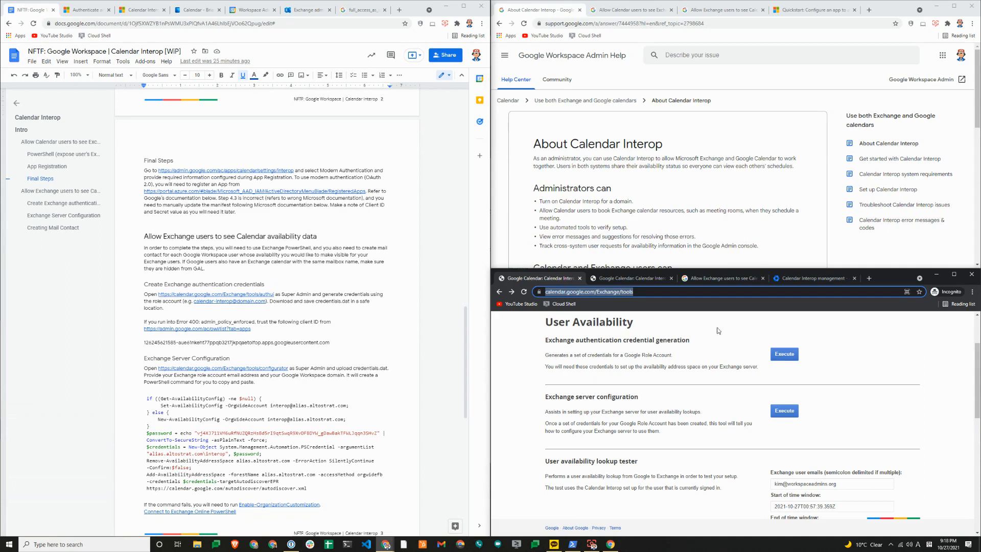
{"action": "mouse_move", "coordinate": [626, 336]}
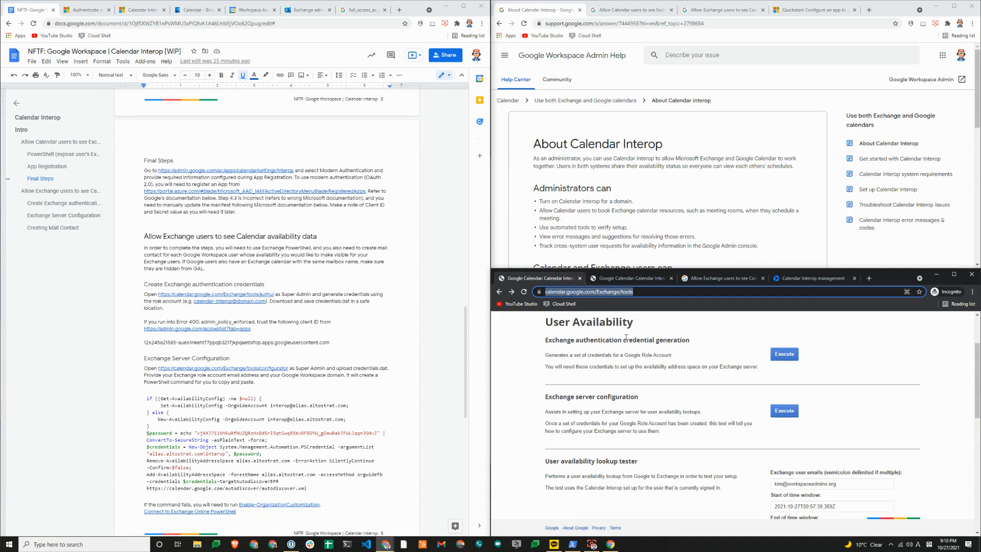
{"action": "mouse_move", "coordinate": [700, 366]}
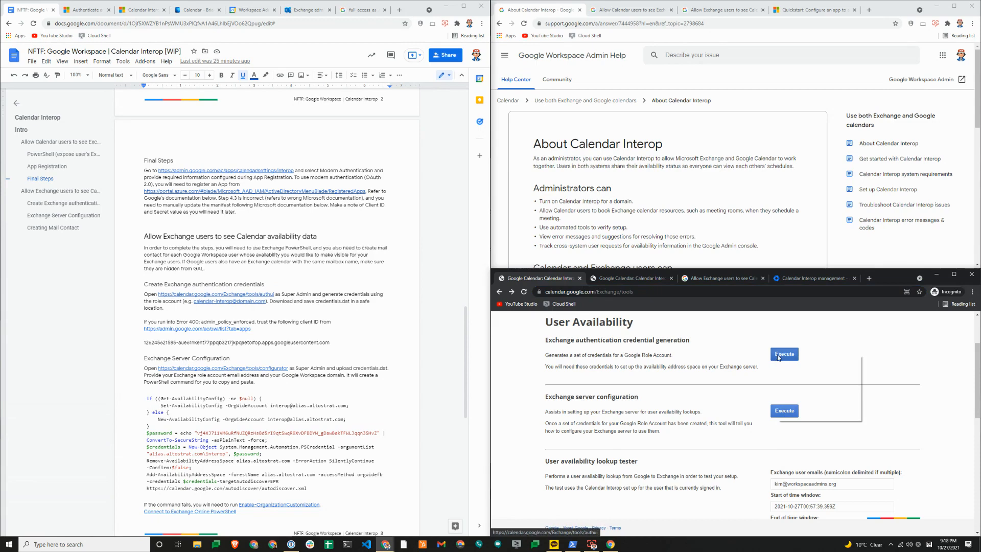
{"action": "right_click", "coordinate": [784, 411]}
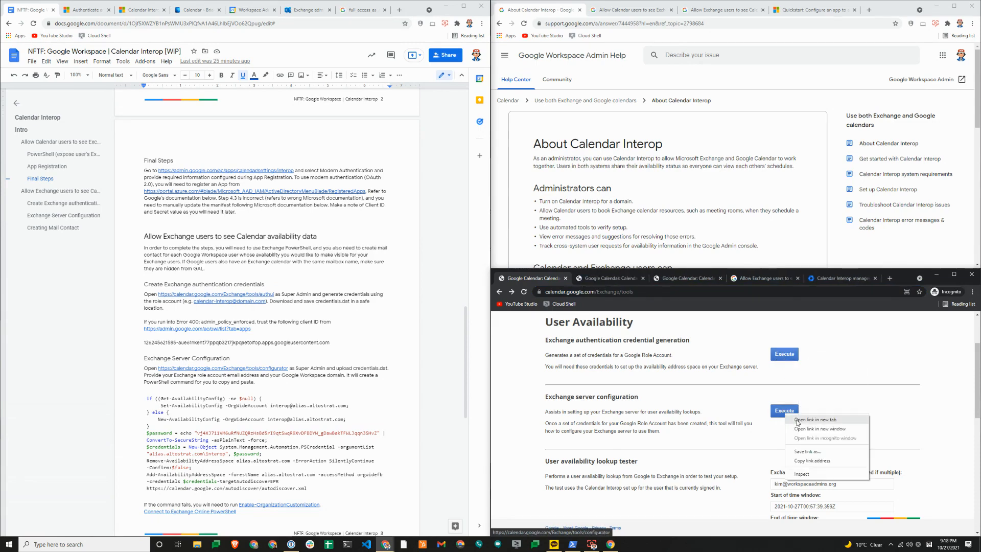
Launch the configurator separately, acknowledge credential revocation, and generate new role account credentials
{"action": "left_click", "coordinate": [814, 419]}
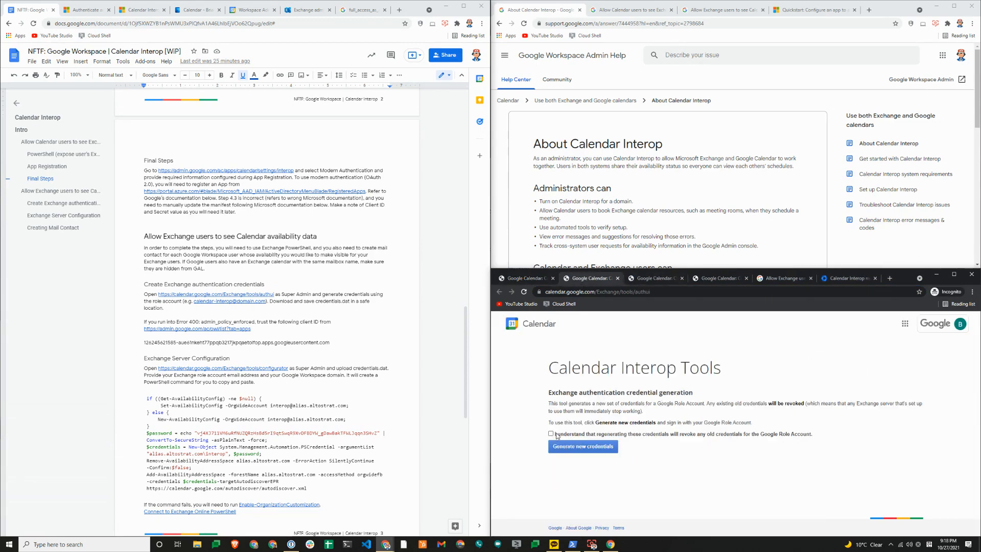
{"action": "left_click", "coordinate": [551, 433]}
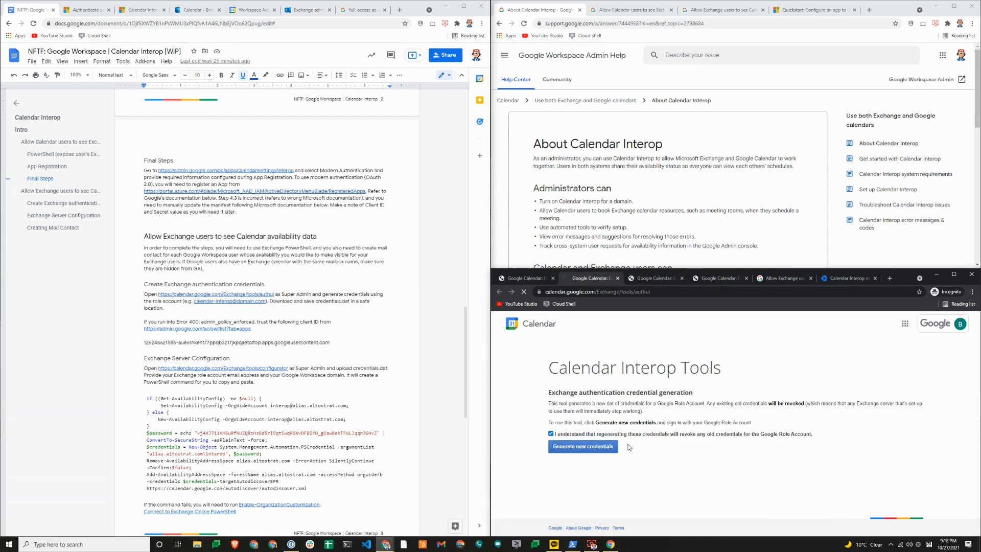
{"action": "left_click", "coordinate": [583, 447]}
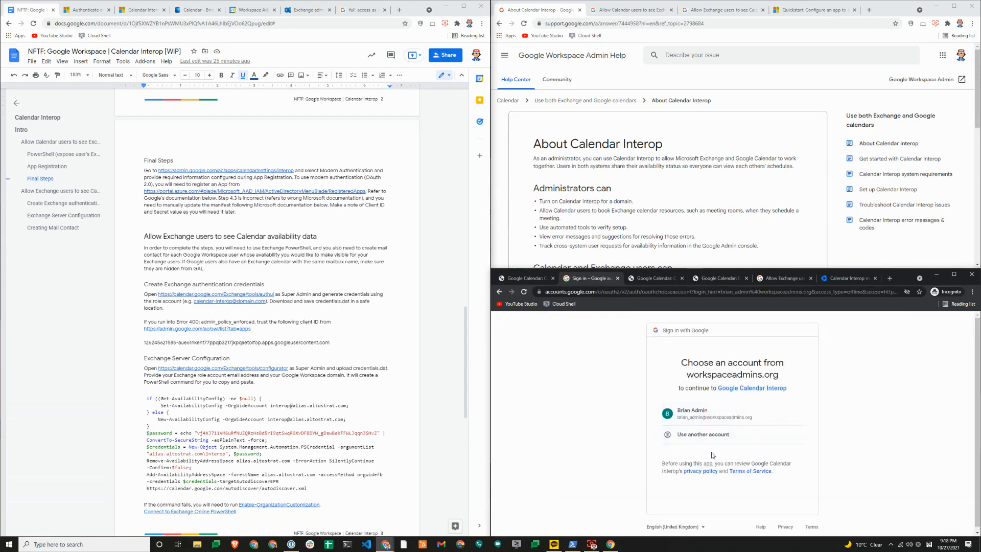
{"action": "mouse_move", "coordinate": [688, 453]}
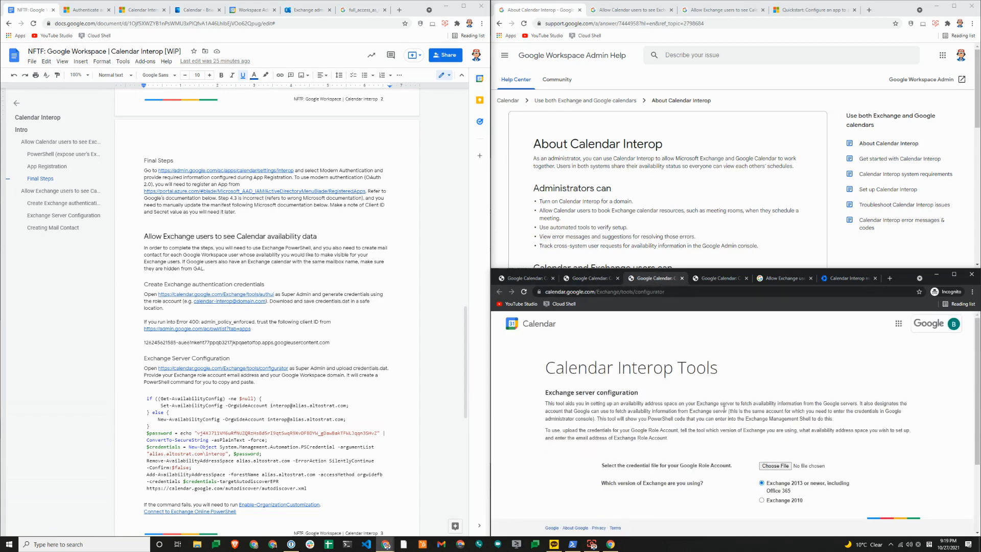
{"action": "scroll", "scroll_direction": "down", "scroll_amount": 3}
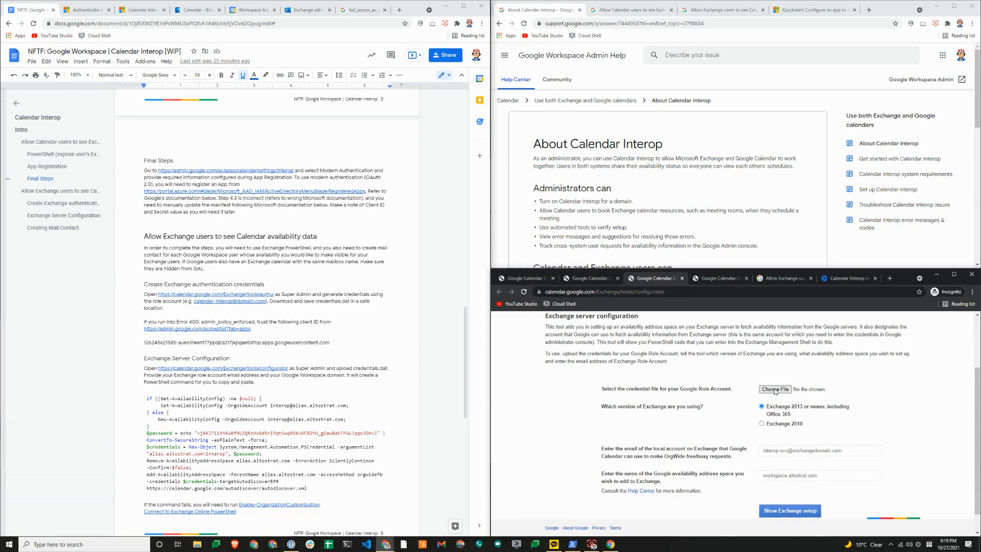
{"action": "left_click", "coordinate": [774, 388]}
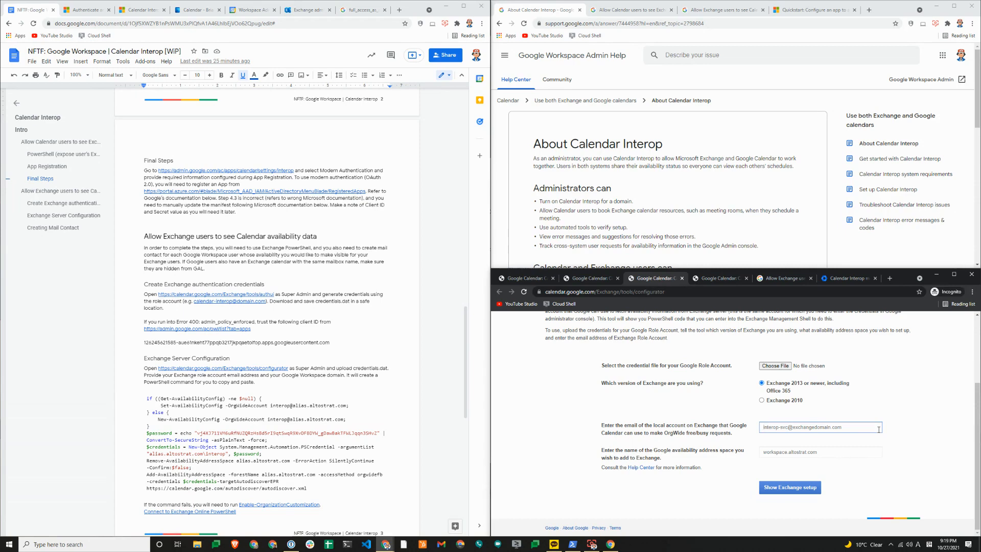
{"action": "mouse_move", "coordinate": [692, 442]}
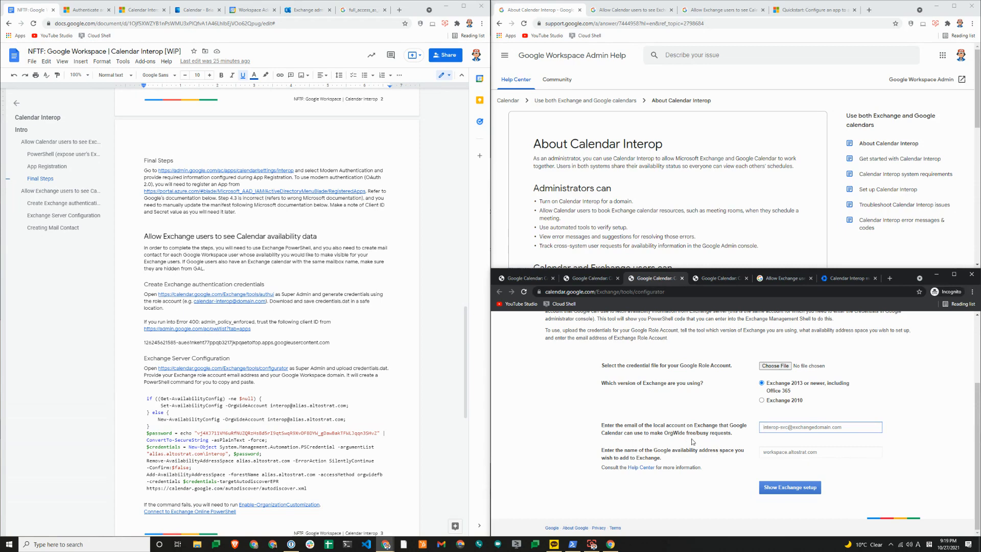
{"action": "left_click", "coordinate": [820, 427]}
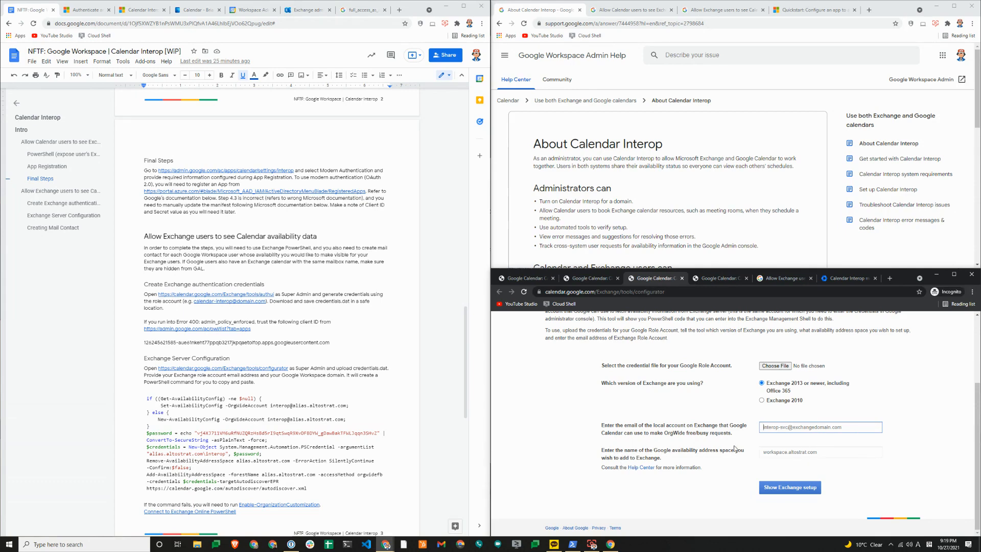
{"action": "left_click", "coordinate": [819, 452]}
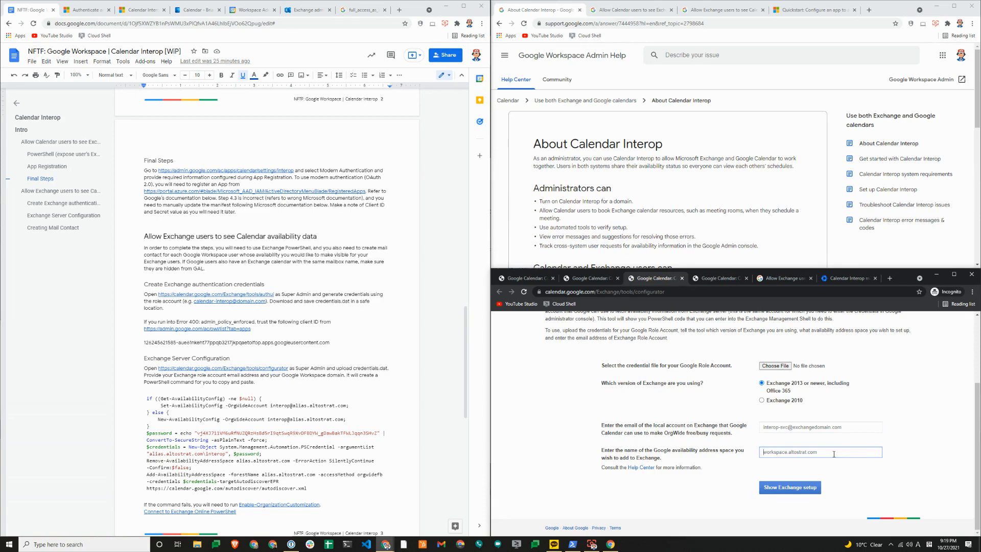
{"action": "left_click", "coordinate": [789, 487]}
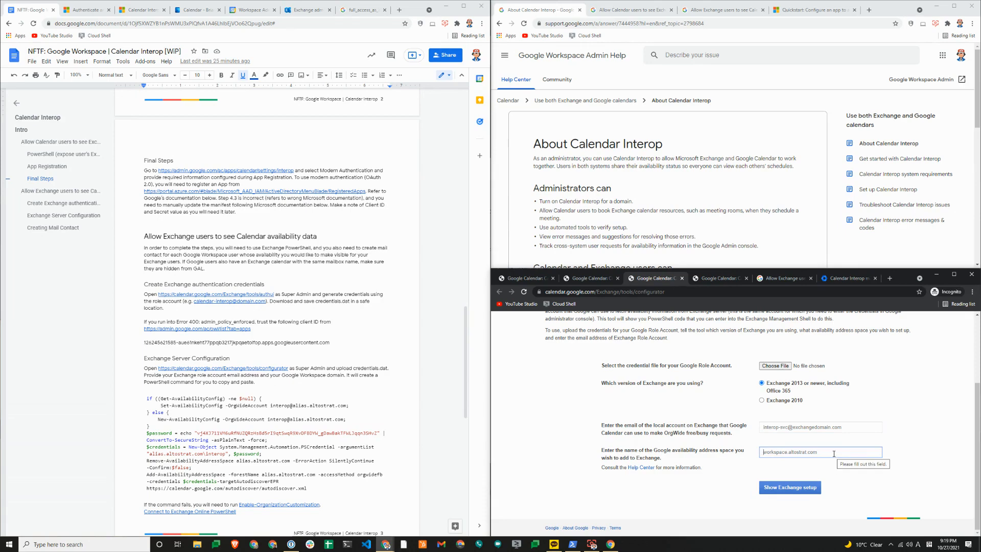
{"action": "mouse_move", "coordinate": [730, 433]}
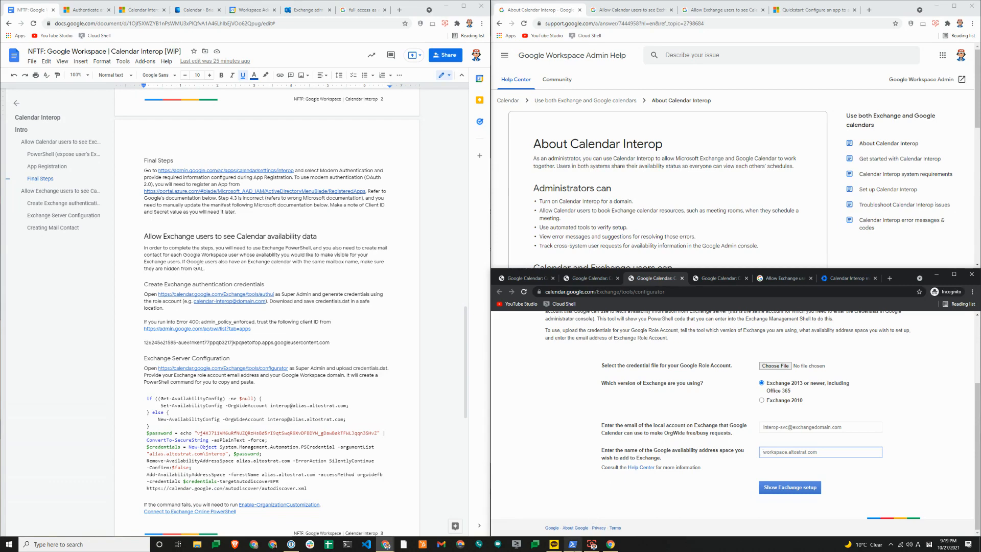
{"action": "left_click", "coordinate": [572, 544]}
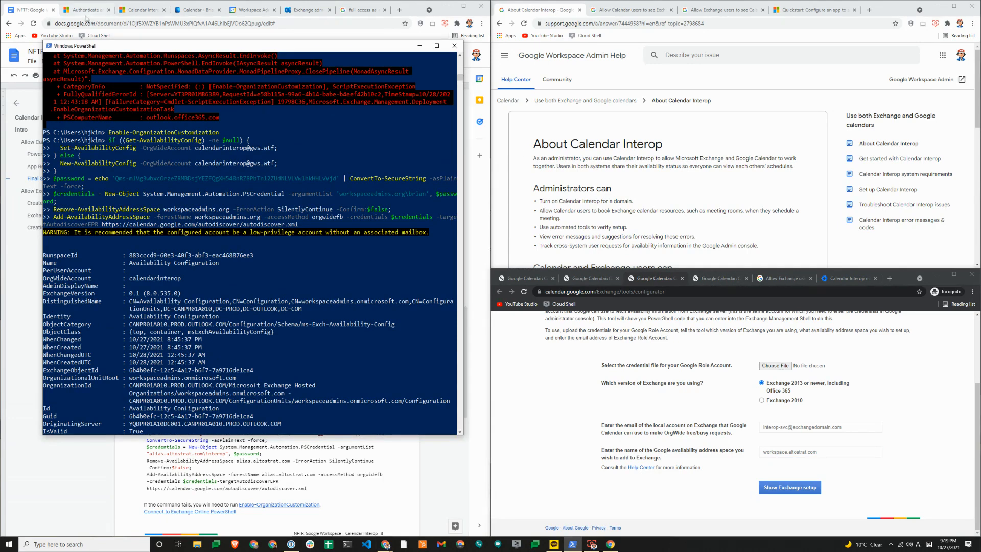
Run the availability config and Add-AvailabilityAddressSpace commands for workspaceadmins.org in PowerShell, then return to Exchange contacts
{"action": "left_click", "coordinate": [454, 45]}
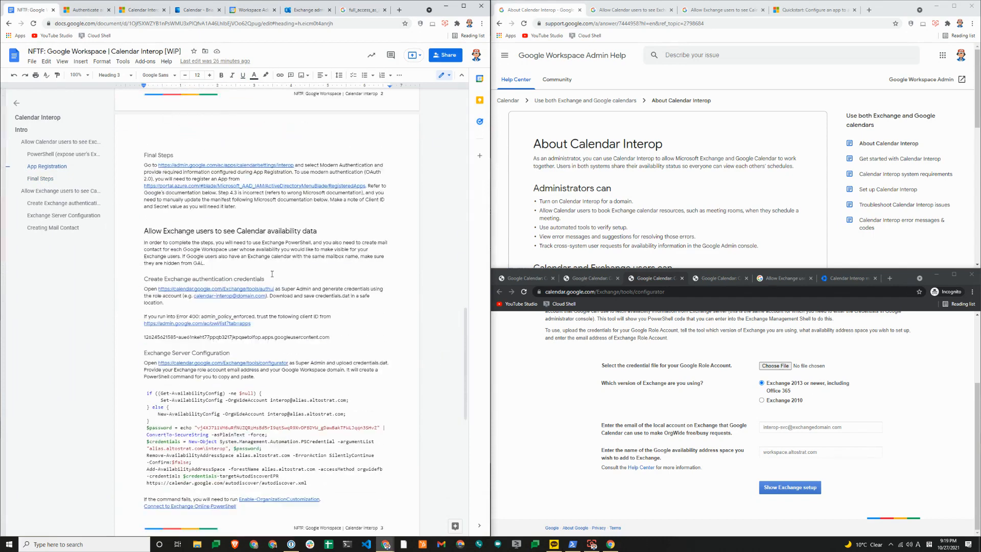
{"action": "scroll", "scroll_direction": "down", "scroll_amount": 3}
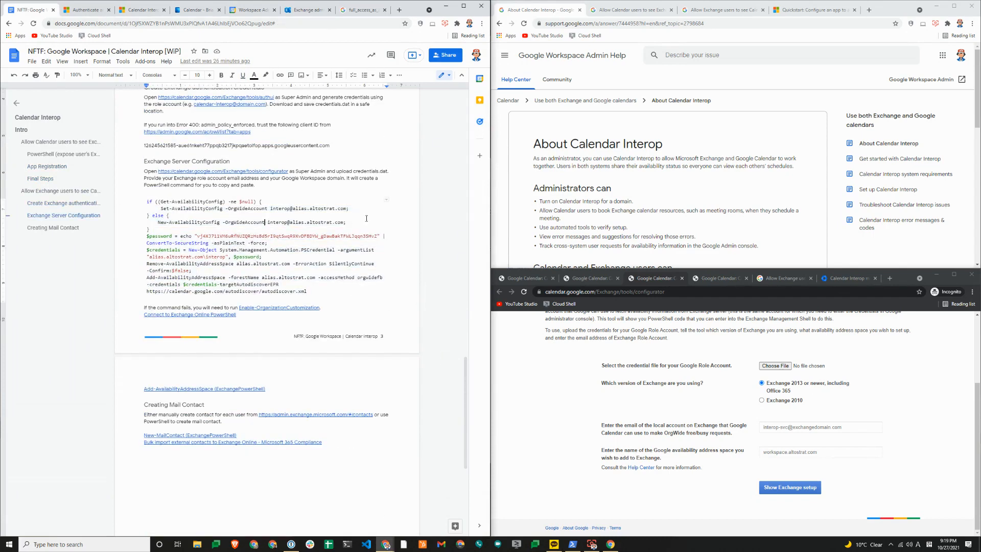
{"action": "left_click", "coordinate": [570, 544]}
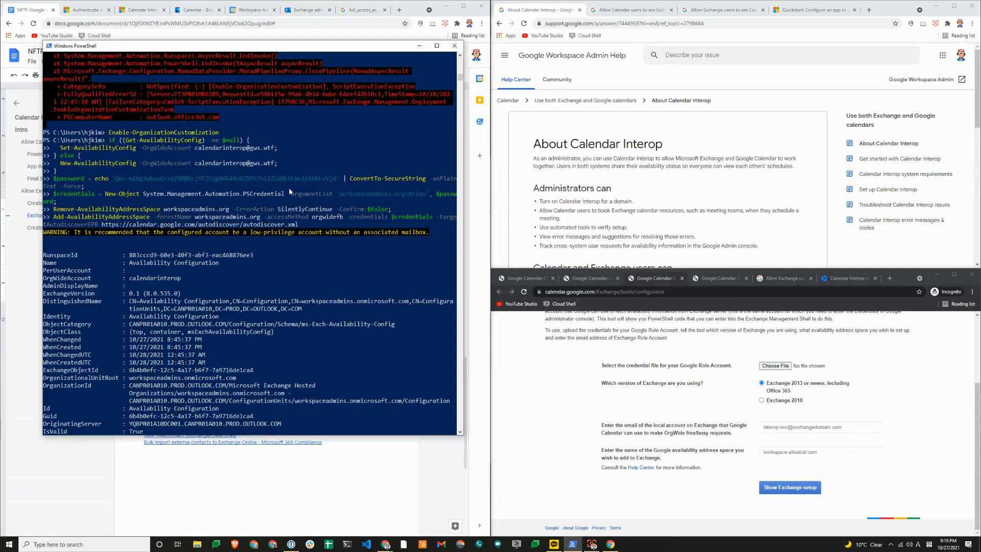
{"action": "scroll", "scroll_direction": "down", "scroll_amount": 3}
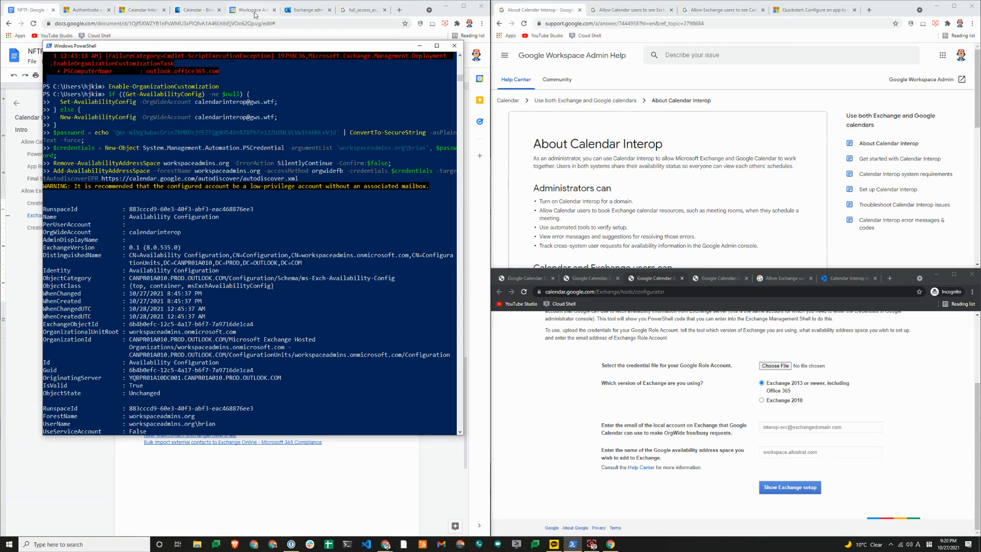
{"action": "left_click", "coordinate": [306, 11]}
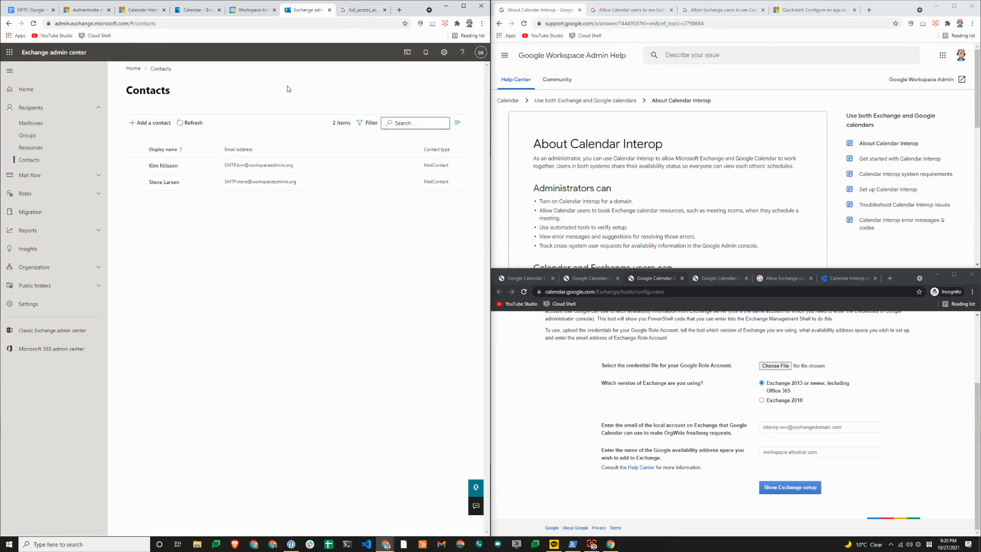
{"action": "mouse_move", "coordinate": [325, 165]}
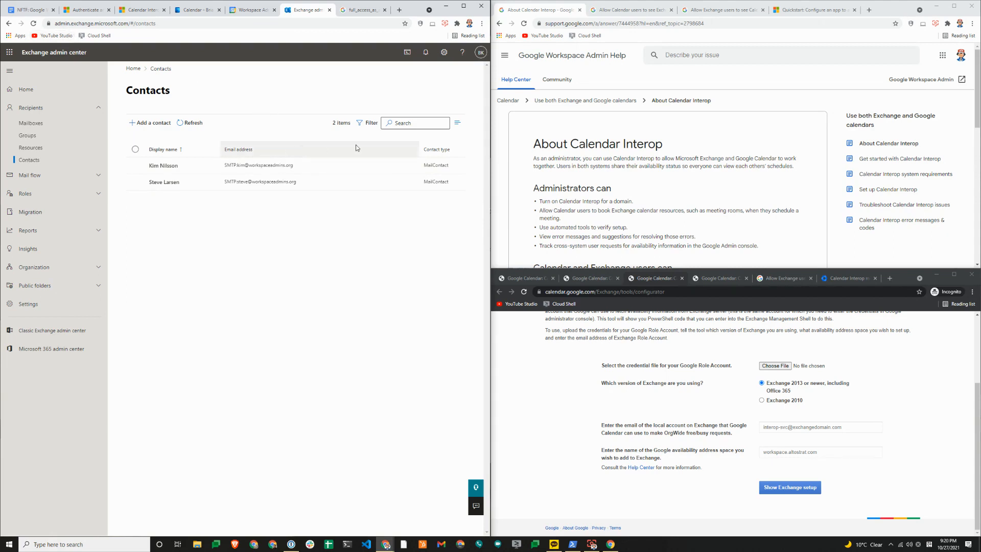
{"action": "mouse_move", "coordinate": [308, 144]}
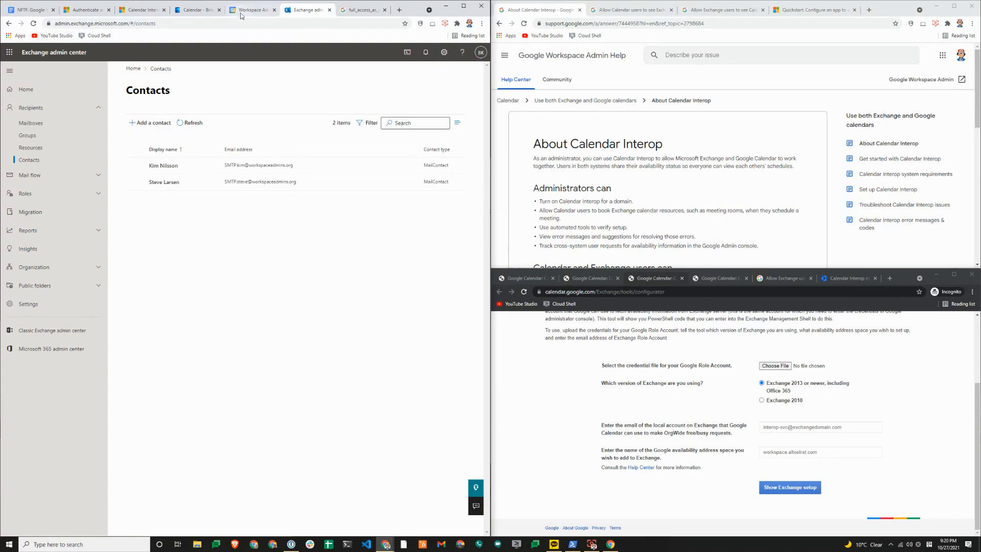
Return to the Google Calendar meeting draft after reviewing the two Exchange mail contacts
{"action": "left_click", "coordinate": [253, 9]}
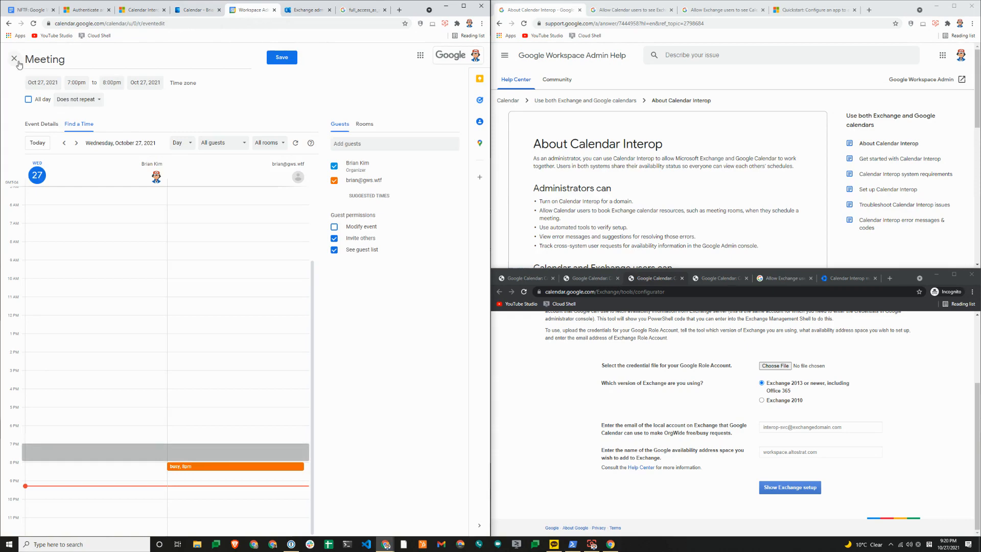
Discard the meeting draft, show Kim@WA's calendar with its 7–8pm TEST event, and go to Outlook
{"action": "left_click", "coordinate": [14, 57]}
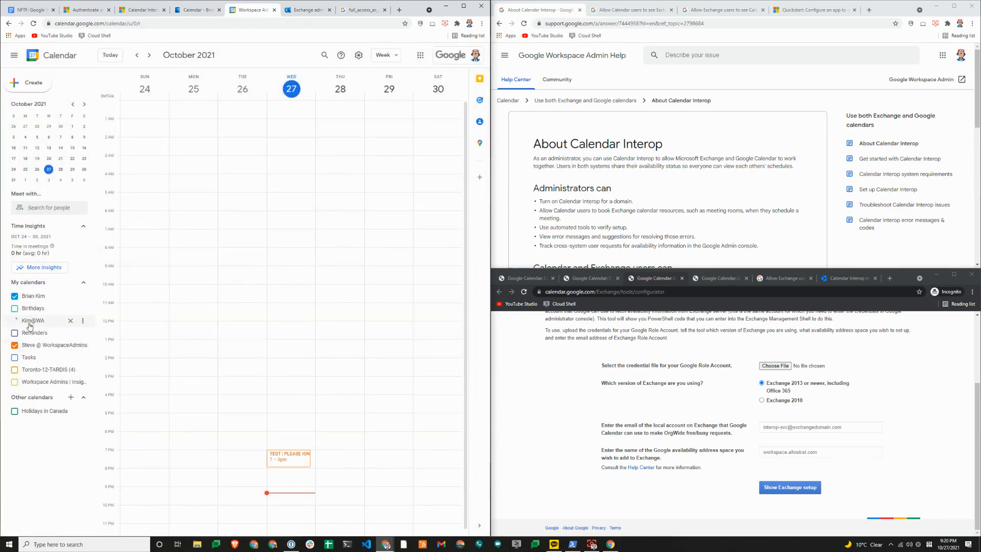
{"action": "left_click", "coordinate": [14, 320]}
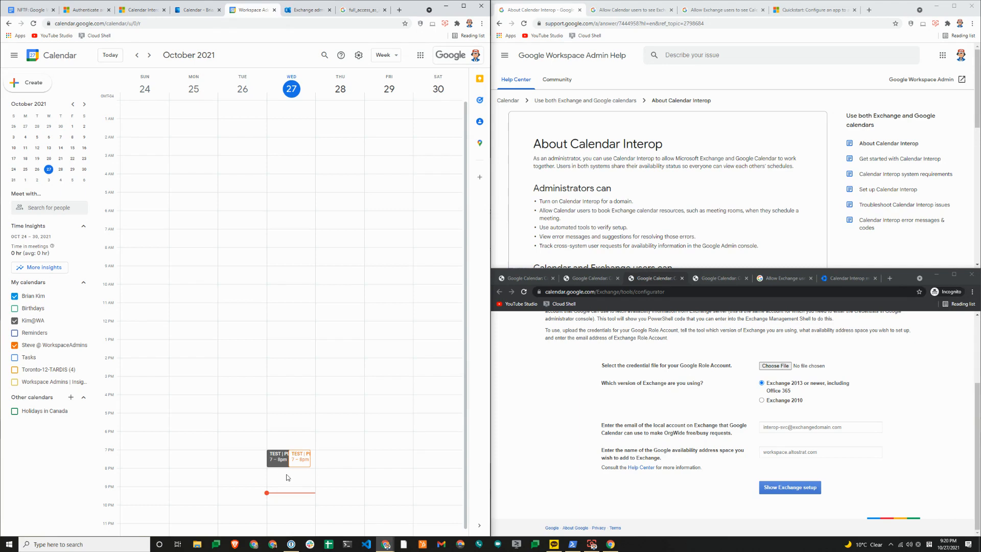
{"action": "mouse_move", "coordinate": [370, 456]}
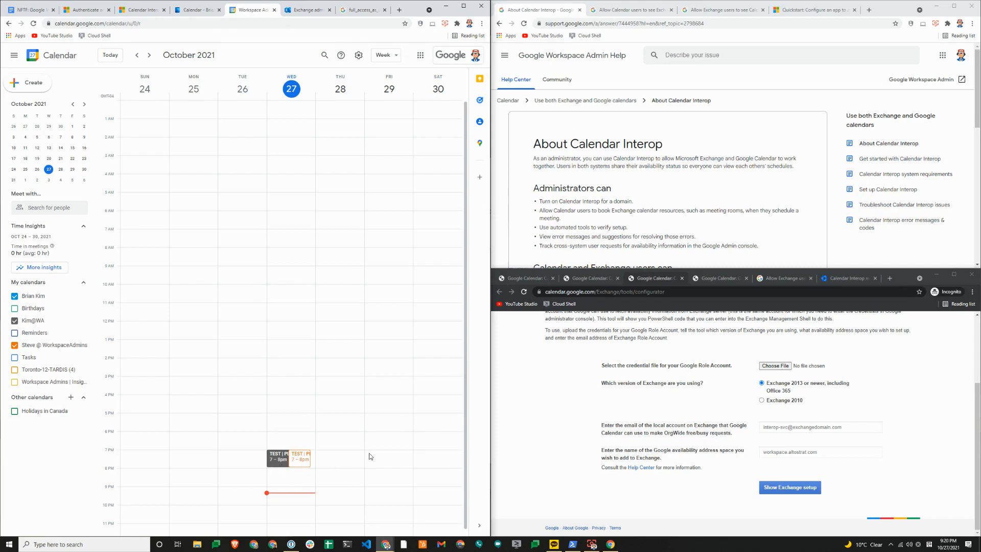
{"action": "mouse_move", "coordinate": [246, 75]}
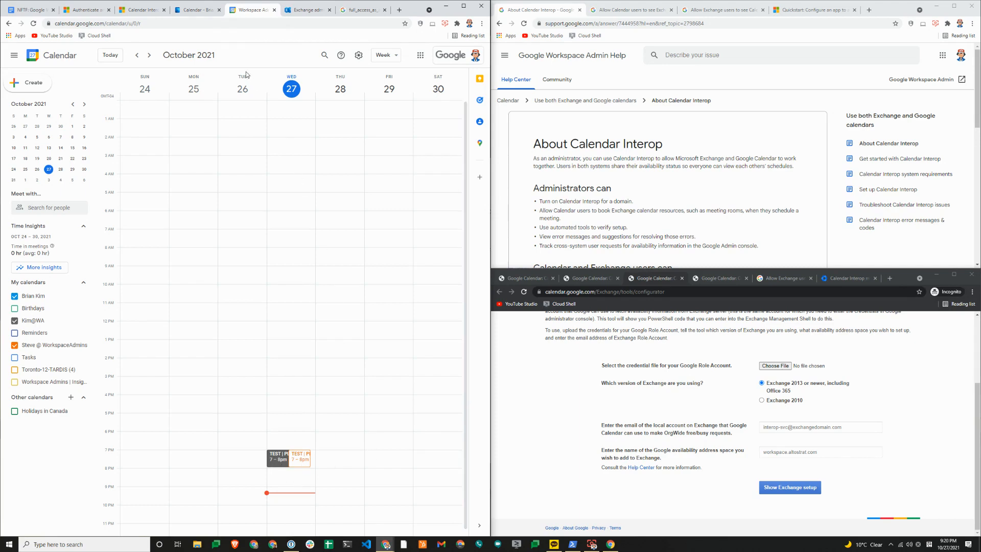
{"action": "left_click", "coordinate": [194, 10]}
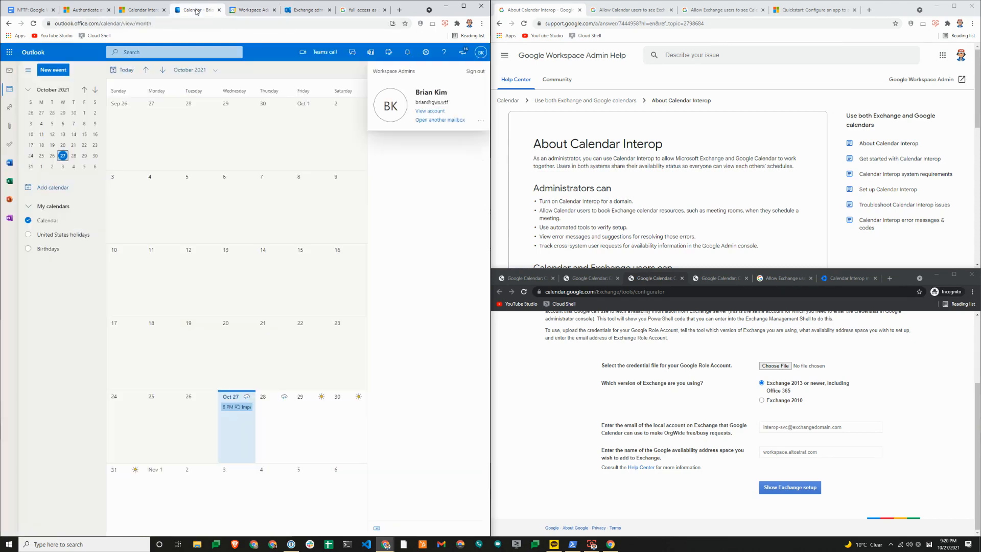
{"action": "left_click", "coordinate": [236, 407]}
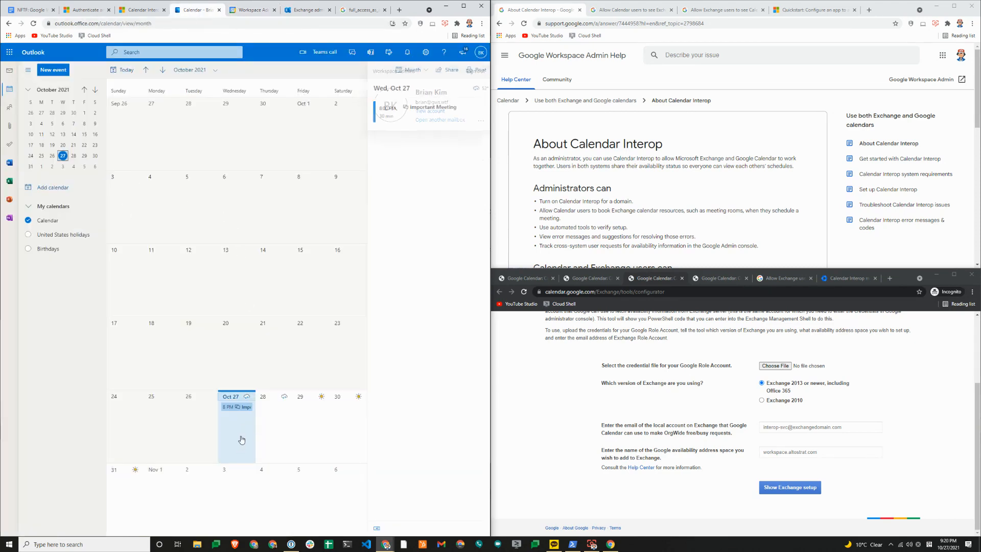
{"action": "left_click", "coordinate": [242, 440]}
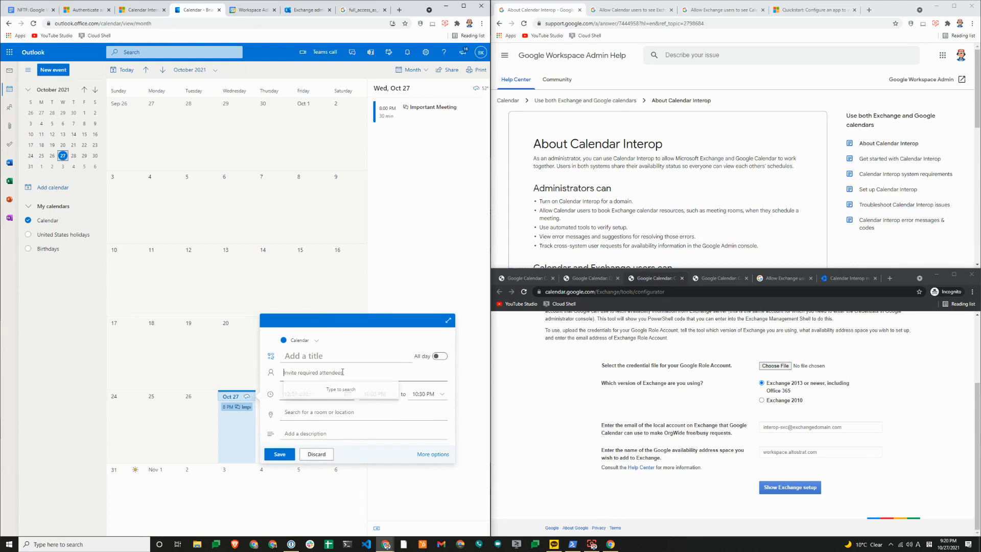
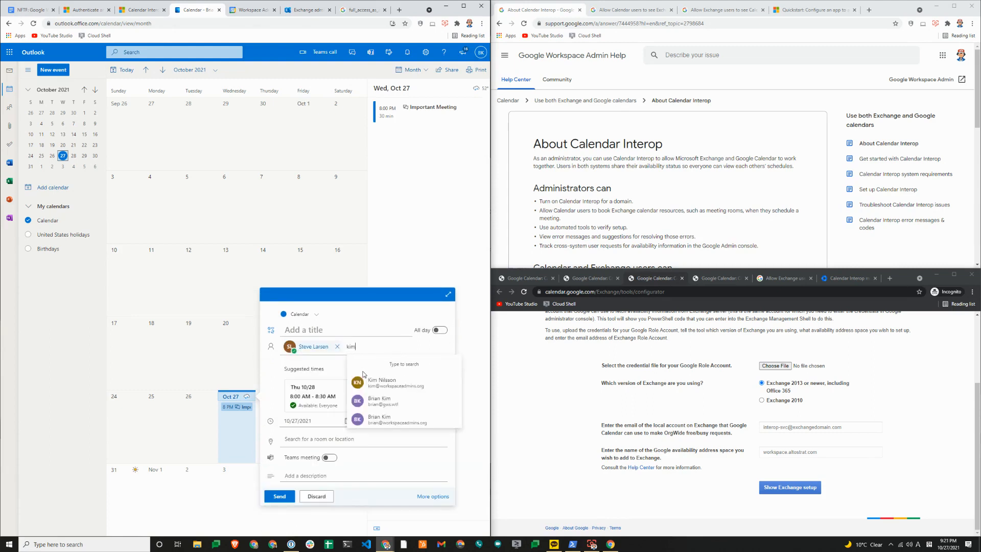
{"action": "left_click", "coordinate": [381, 381]}
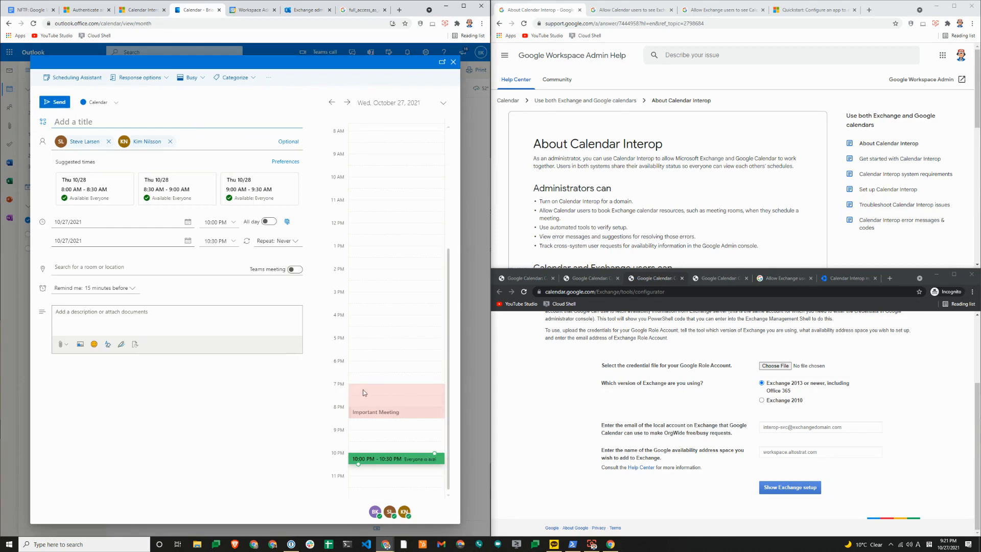
{"action": "mouse_move", "coordinate": [406, 407]}
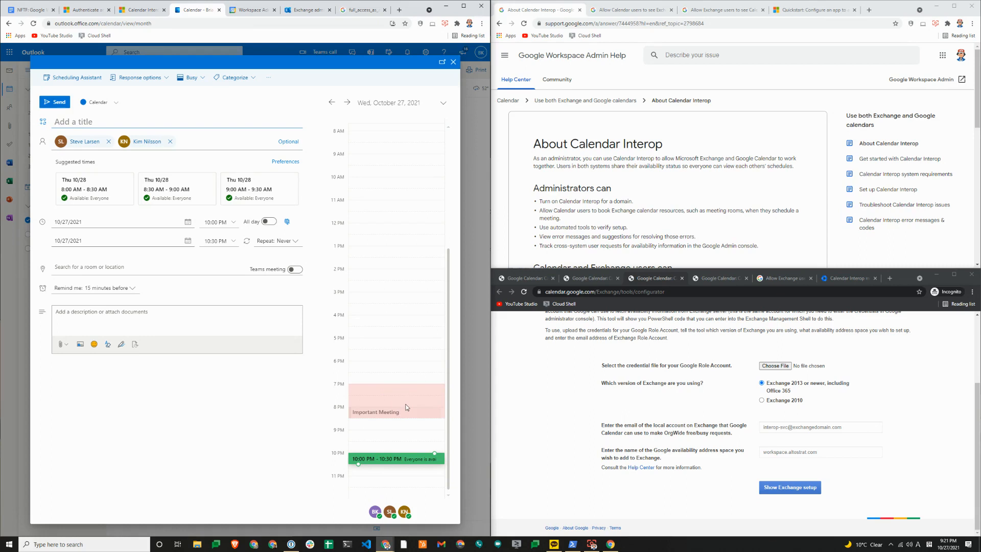
{"action": "mouse_move", "coordinate": [402, 397]}
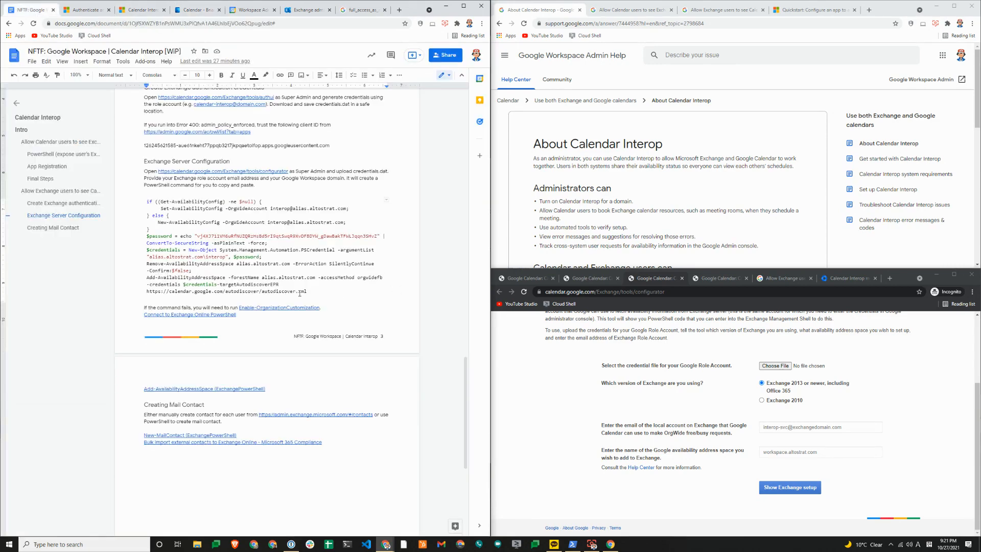
{"action": "mouse_move", "coordinate": [306, 286]}
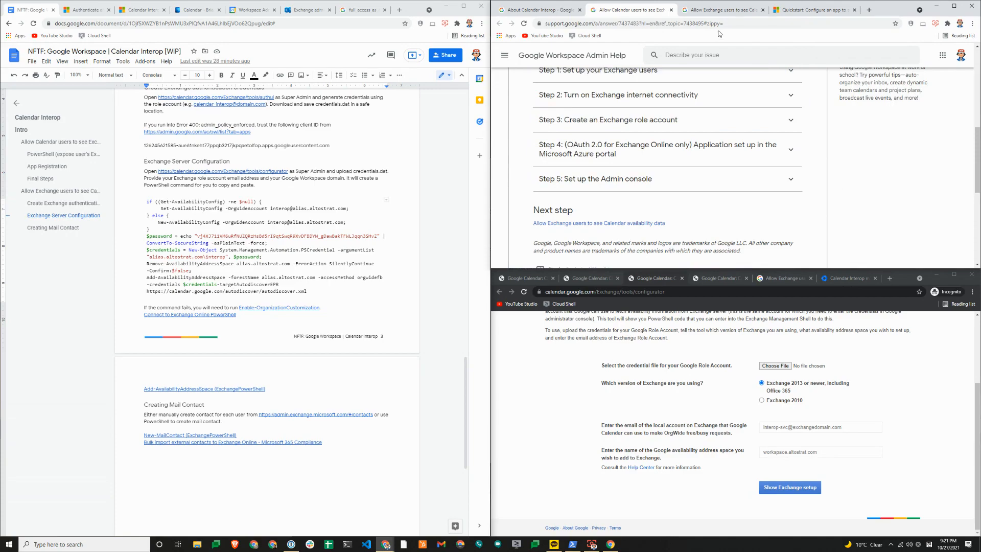
{"action": "scroll", "scroll_direction": "up", "scroll_amount": 3}
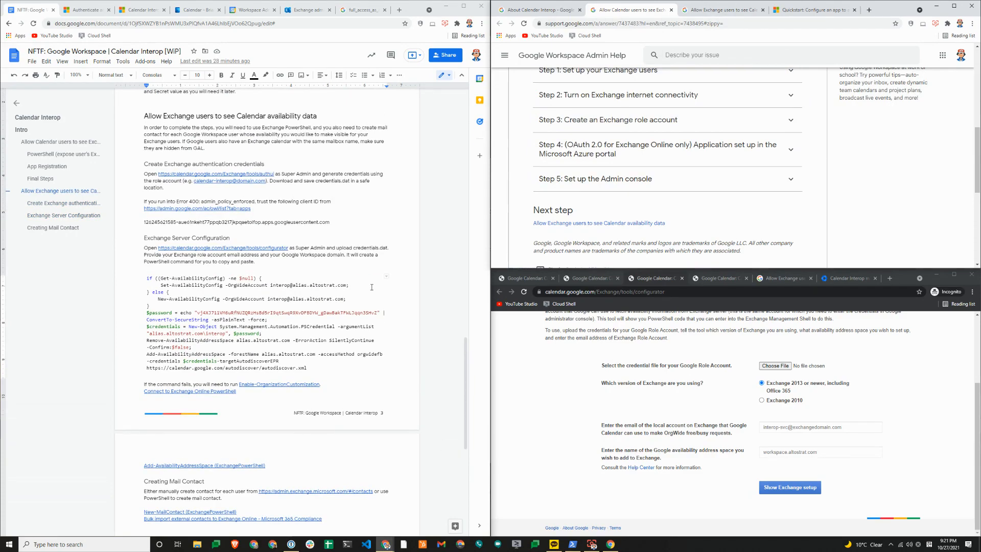
{"action": "scroll", "scroll_direction": "down", "scroll_amount": 3}
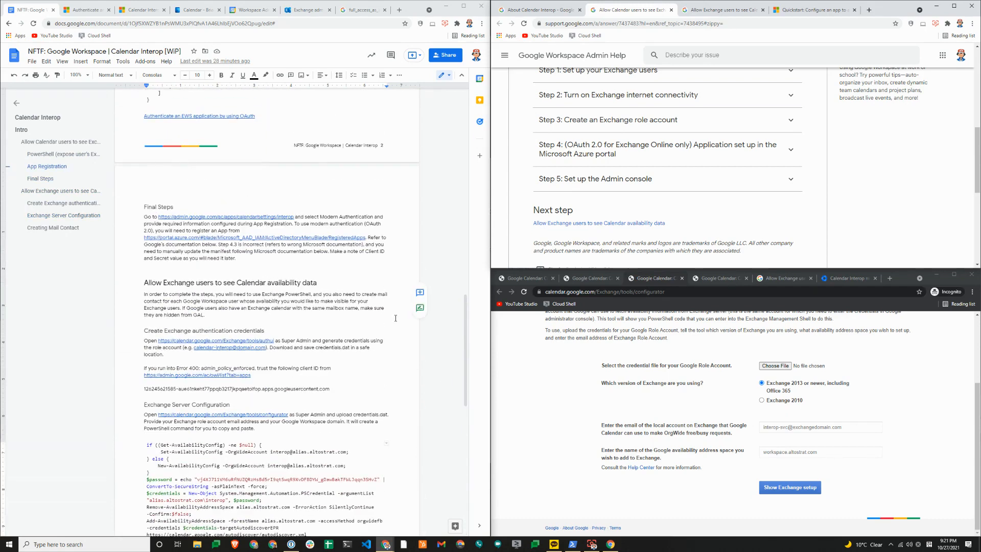
{"action": "scroll", "scroll_direction": "up", "scroll_amount": 3}
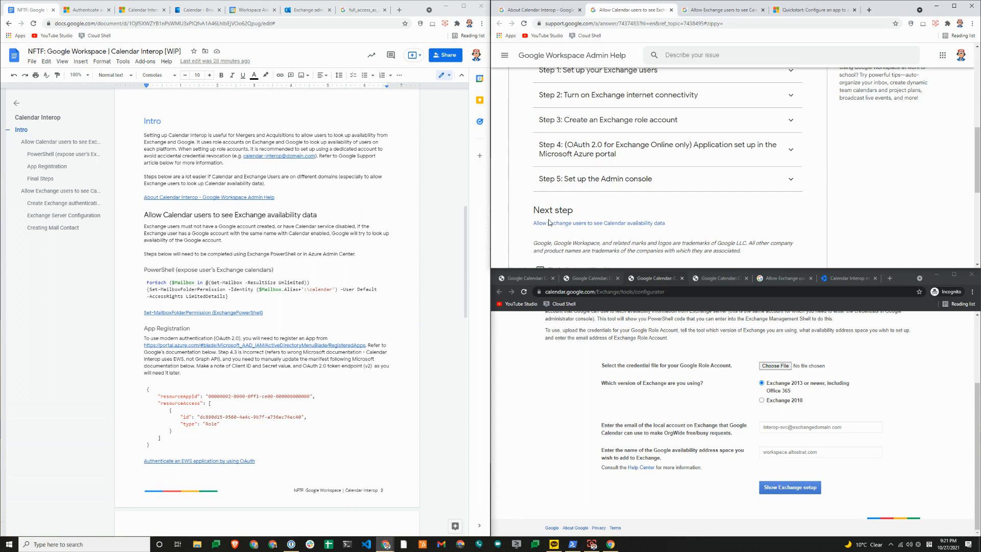
{"action": "mouse_move", "coordinate": [553, 226]}
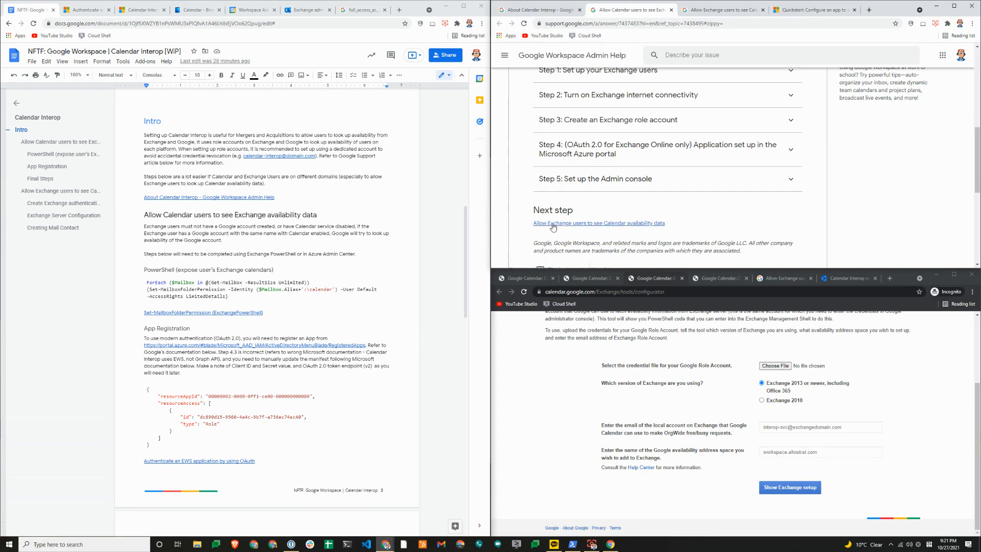
{"action": "mouse_move", "coordinate": [442, 270]}
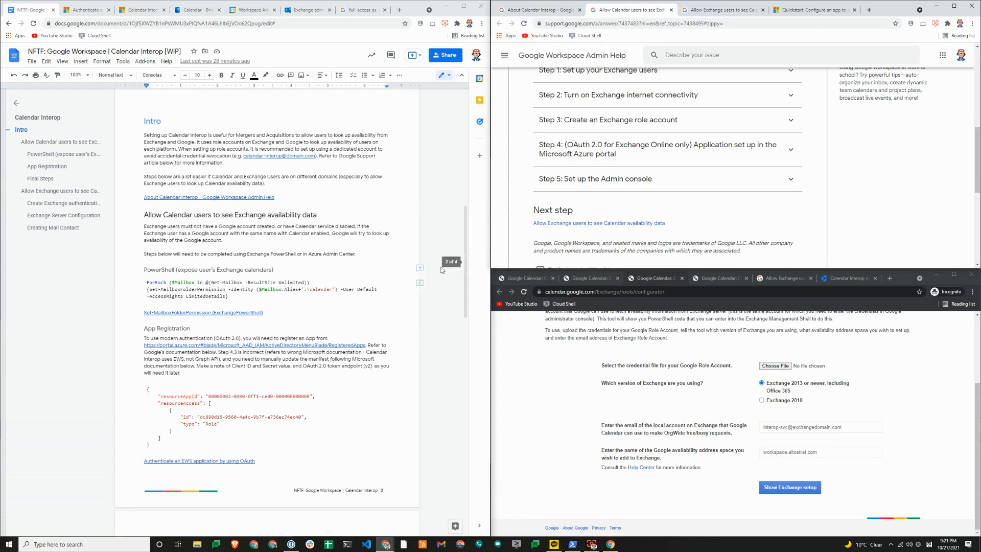
{"action": "mouse_move", "coordinate": [474, 208]}
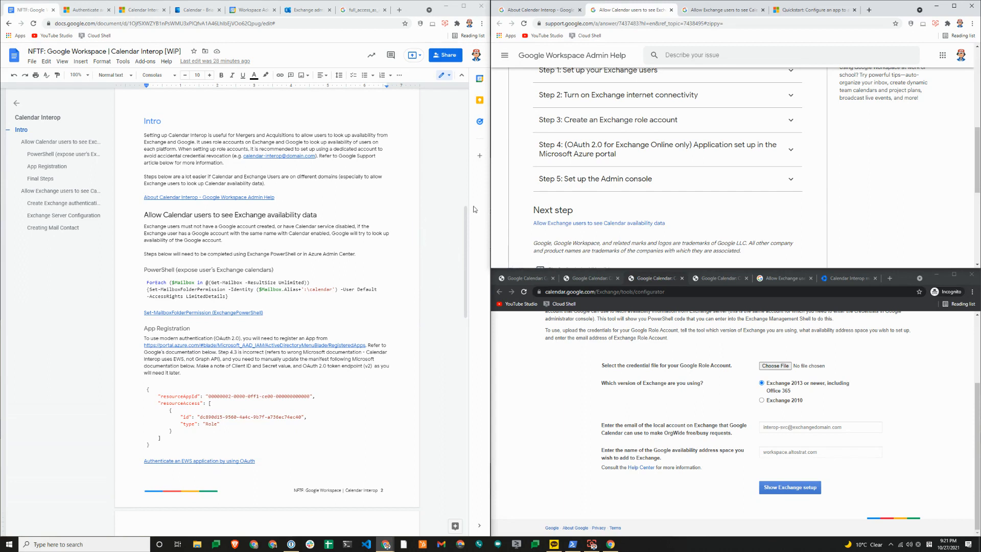
{"action": "mouse_move", "coordinate": [447, 208]}
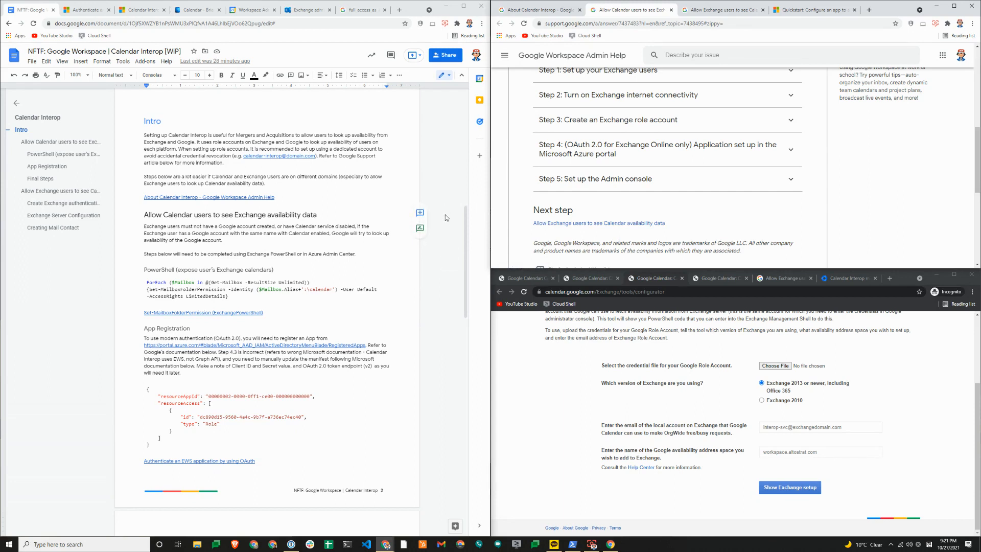
{"action": "mouse_move", "coordinate": [533, 374]}
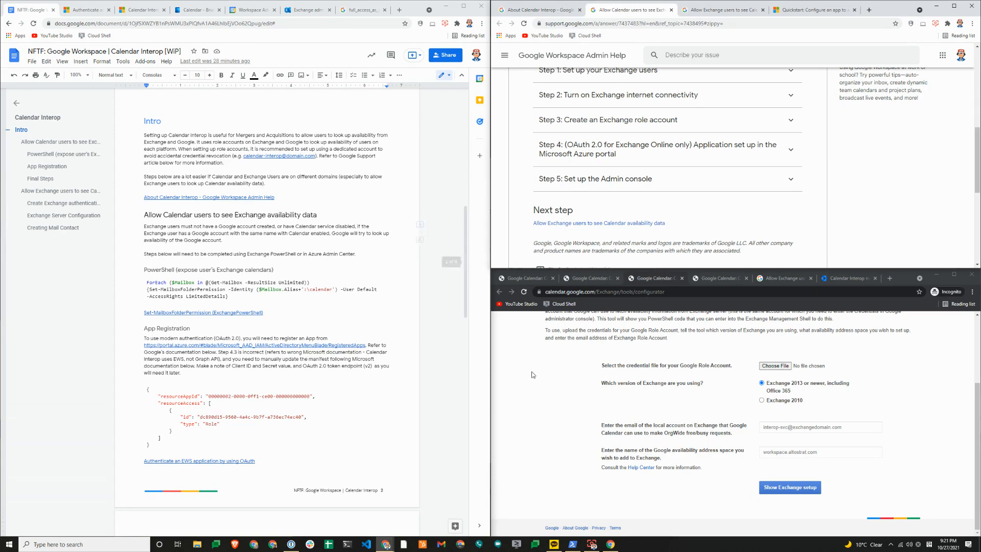